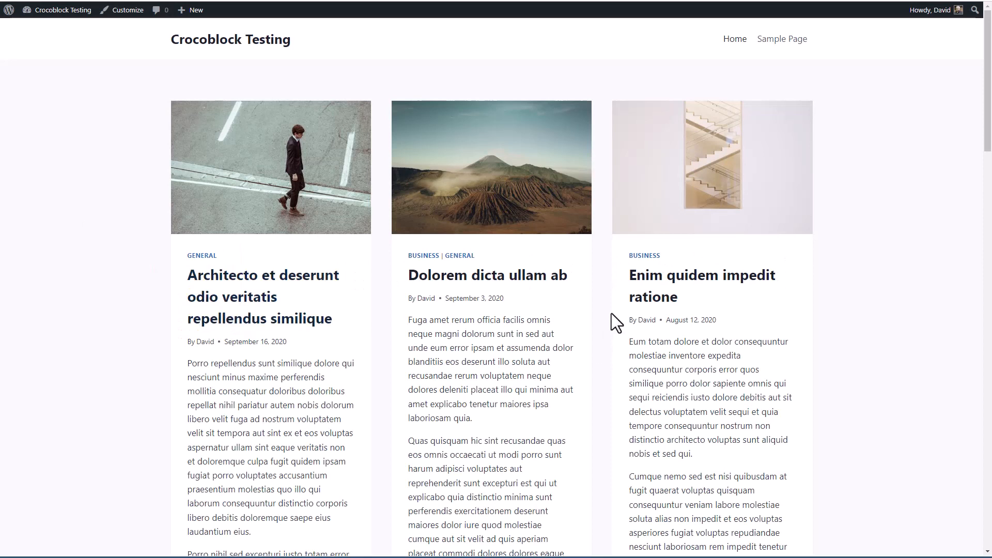
mouse_move(104, 214)
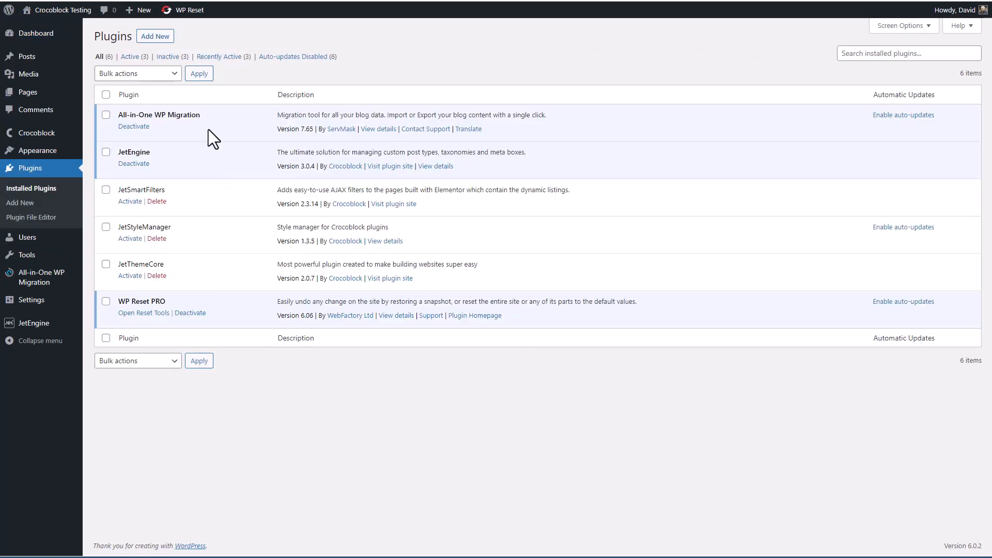
mouse_move(104, 164)
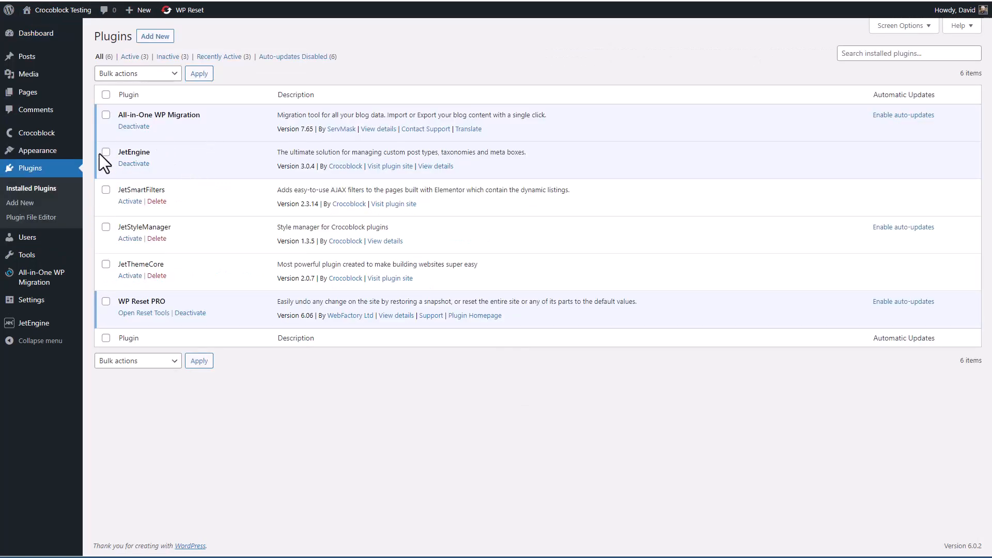
mouse_move(161, 156)
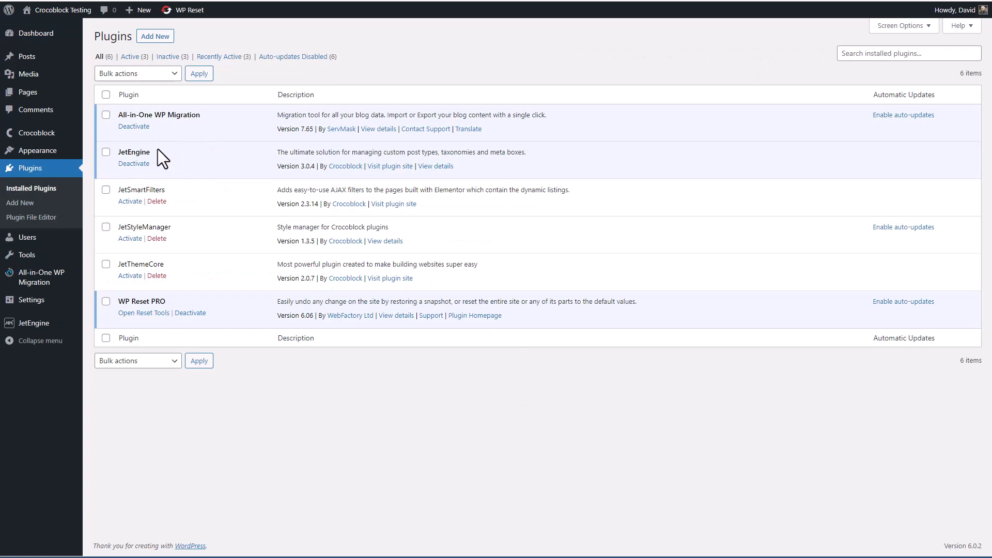
mouse_move(128, 227)
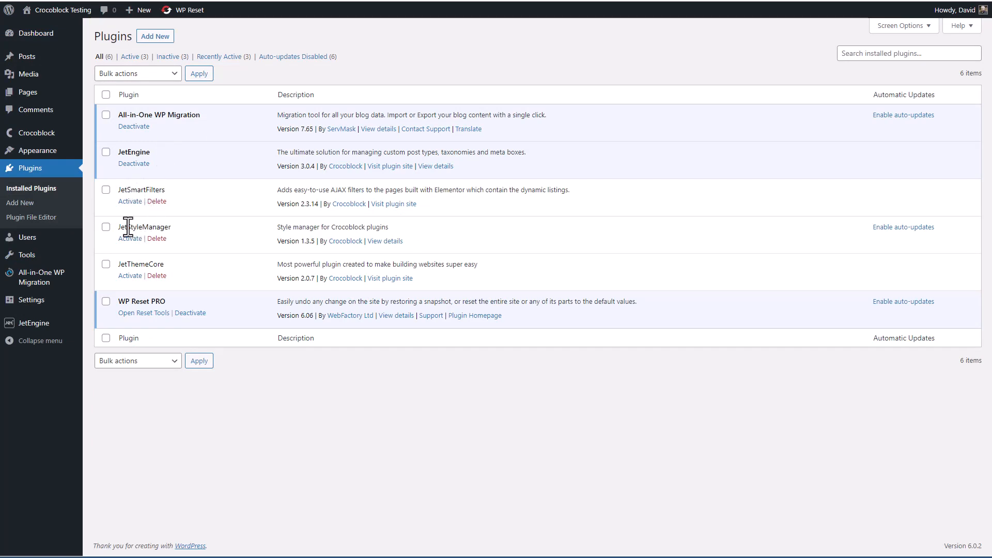
mouse_move(134, 265)
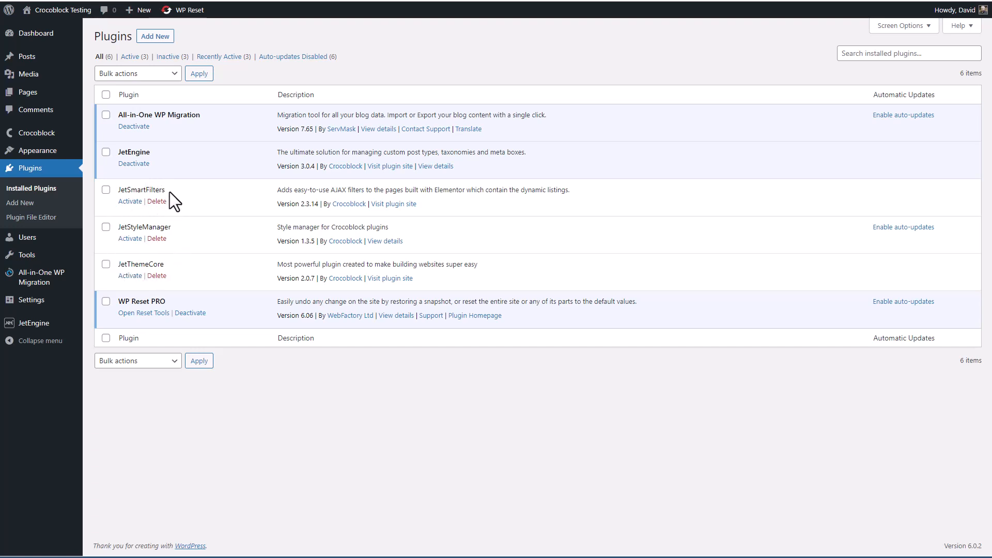
mouse_move(127, 155)
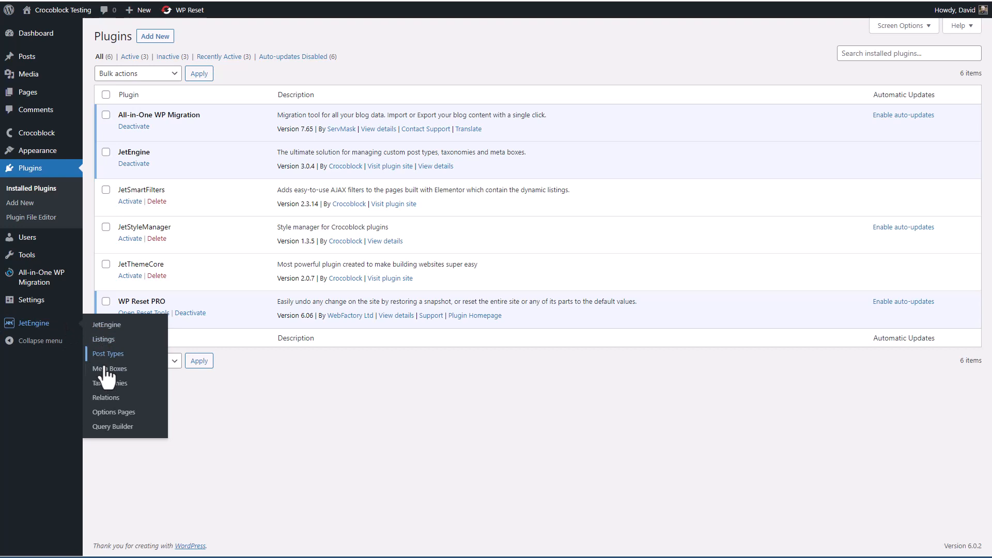
mouse_move(106, 325)
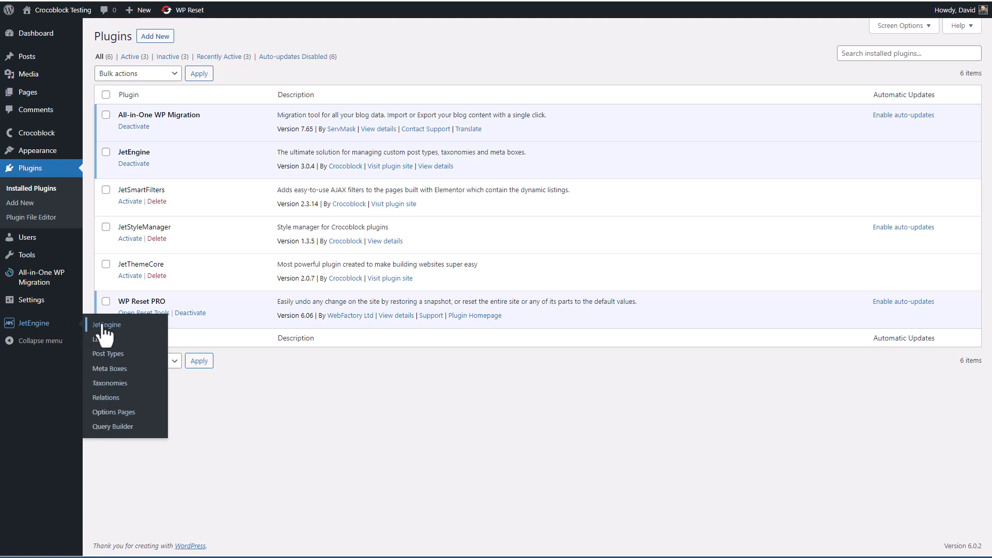
Open the JetEngine dashboard and scroll to review the switched-off External Modules.
left_click(106, 324)
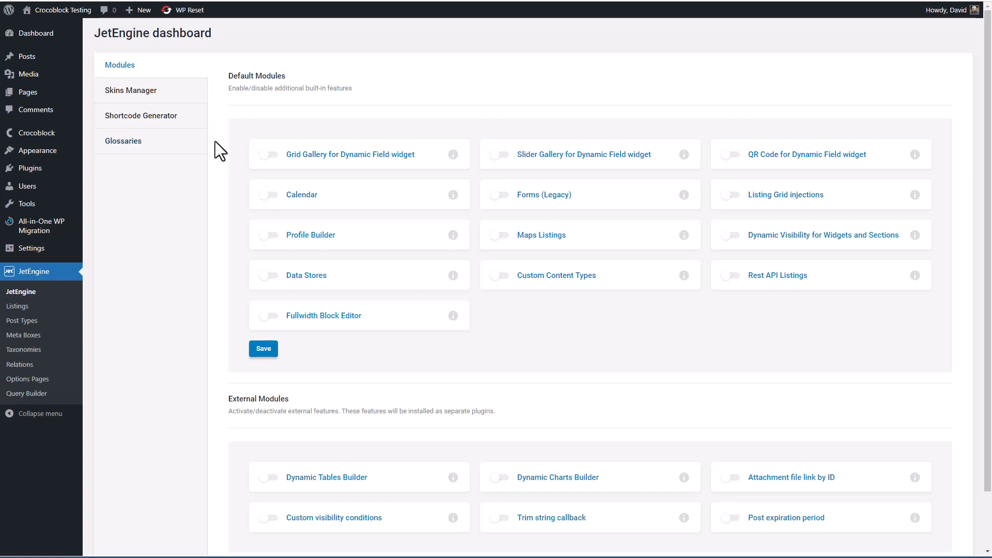
mouse_move(325, 170)
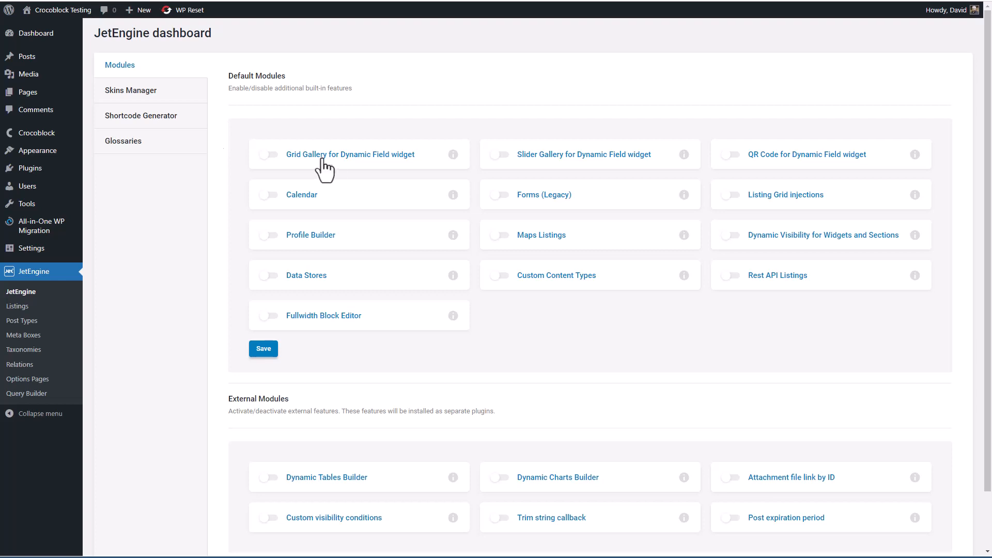
mouse_move(332, 169)
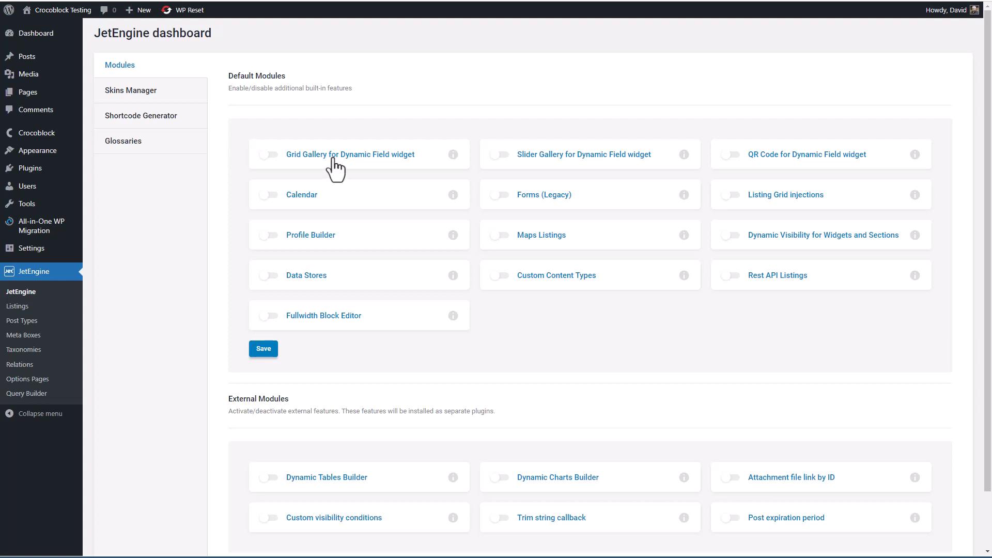
mouse_move(590, 161)
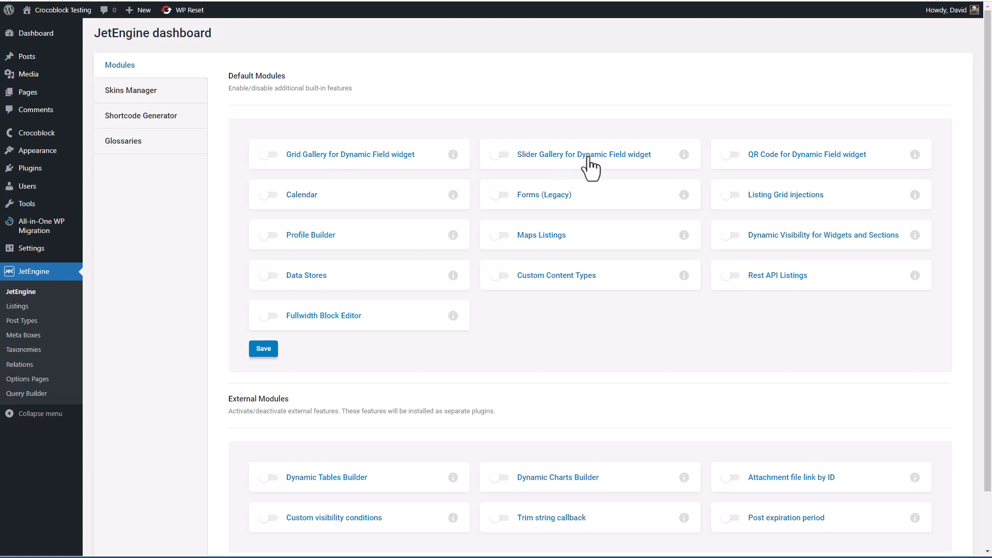
mouse_move(790, 166)
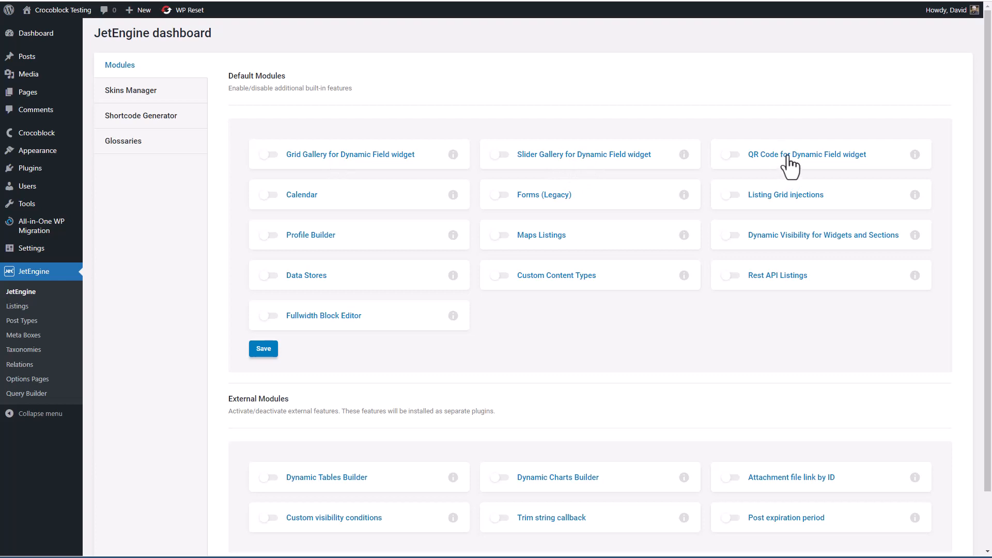
mouse_move(316, 201)
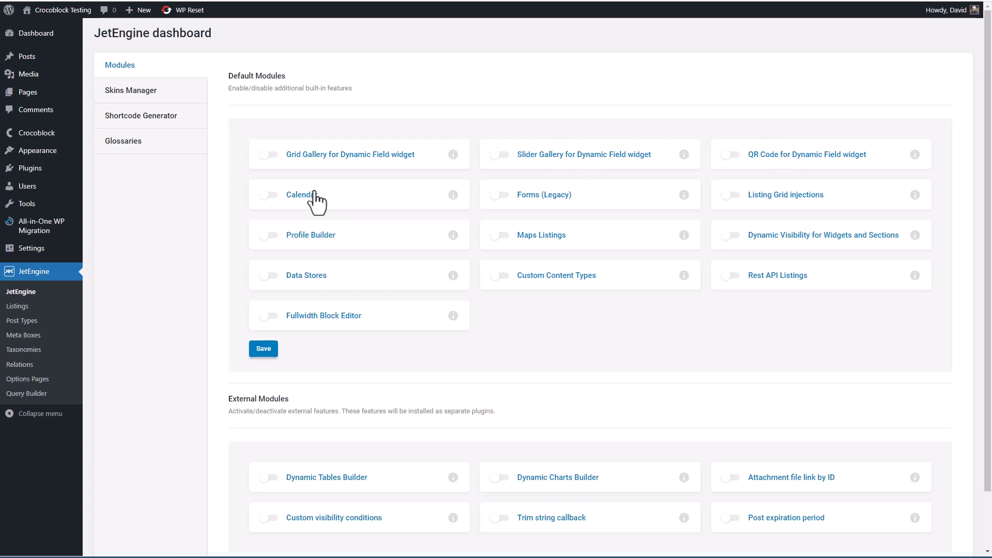
mouse_move(464, 251)
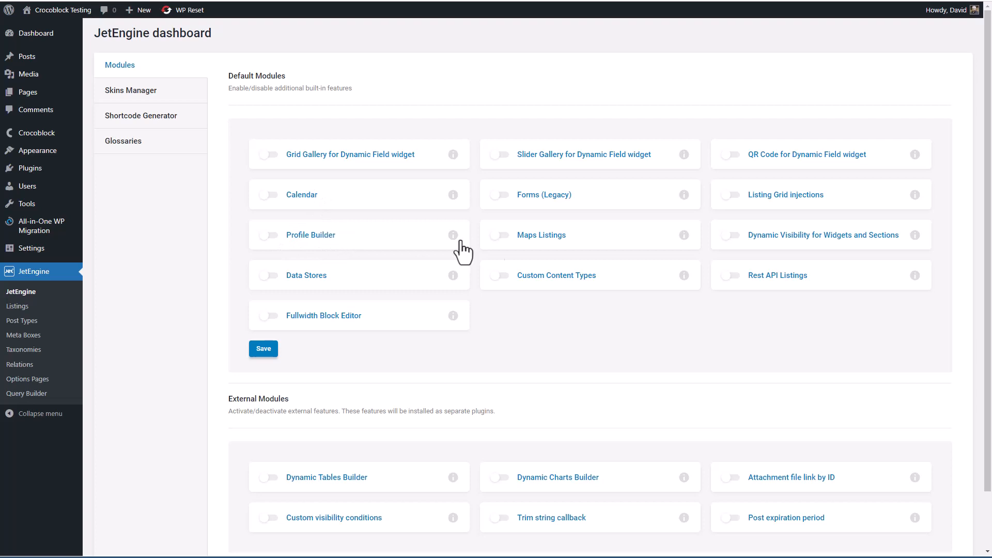
mouse_move(563, 247)
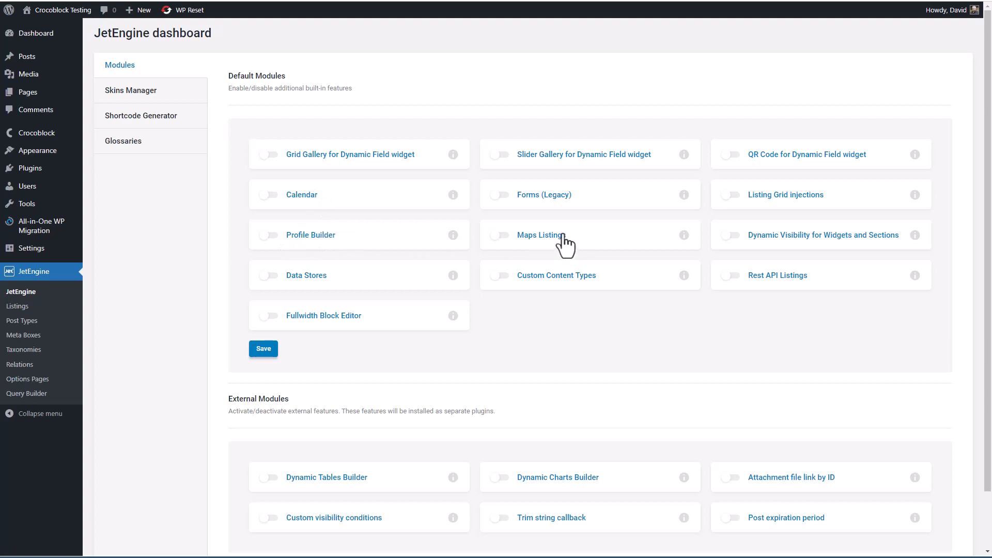
mouse_move(811, 240)
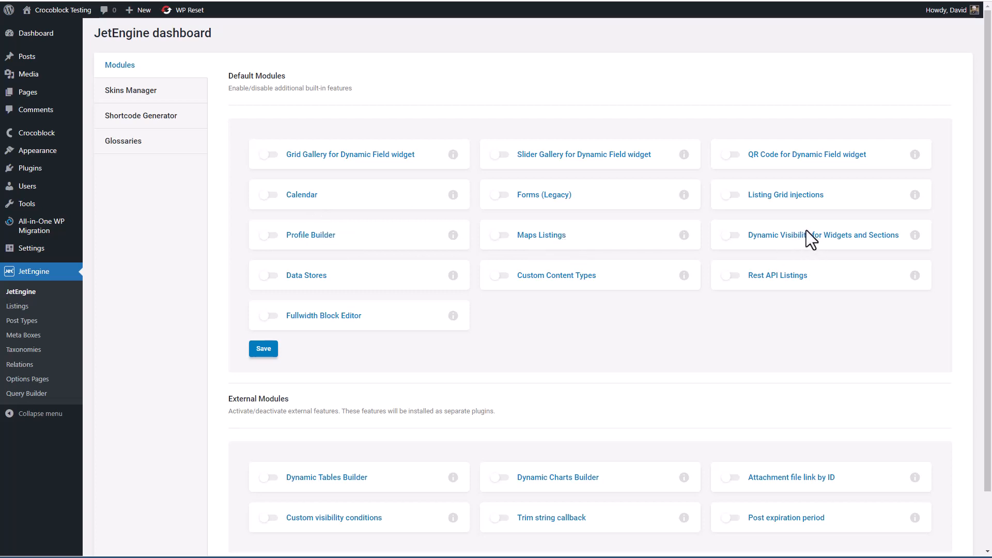
mouse_move(499, 283)
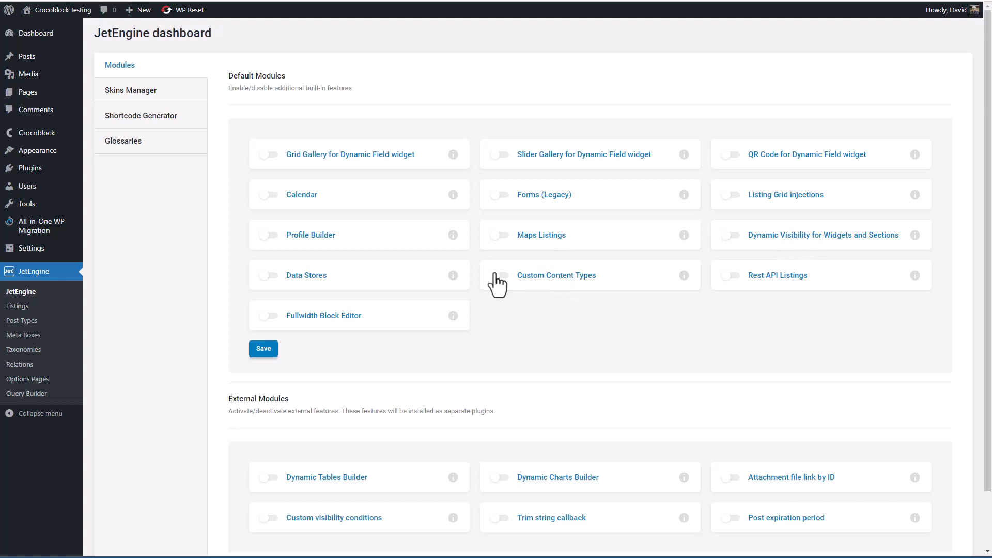
mouse_move(324, 332)
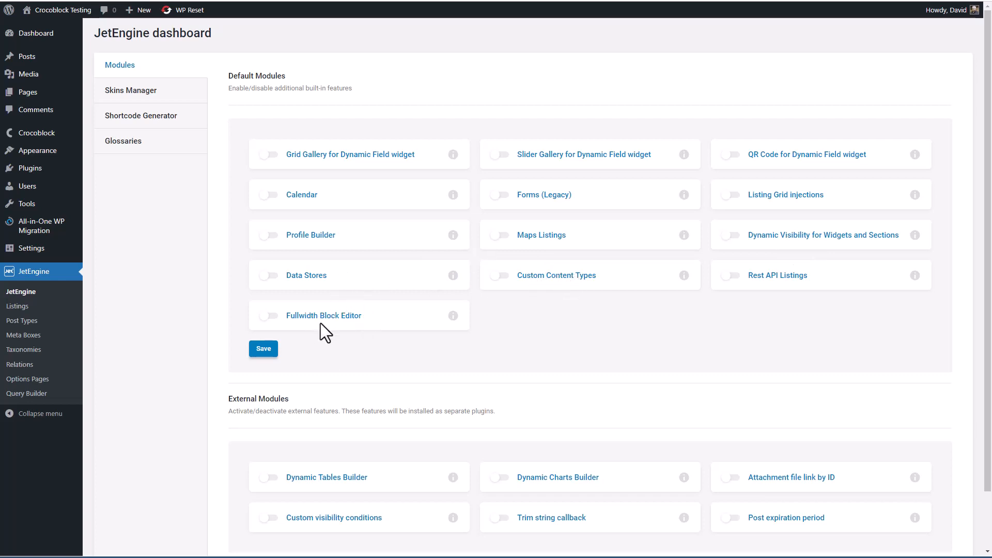
scroll("down", 3)
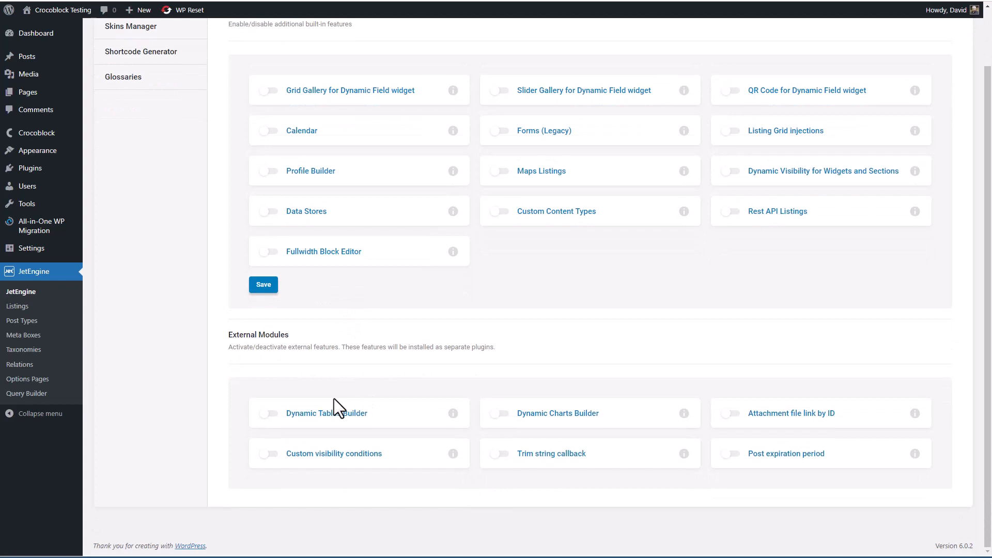
mouse_move(579, 437)
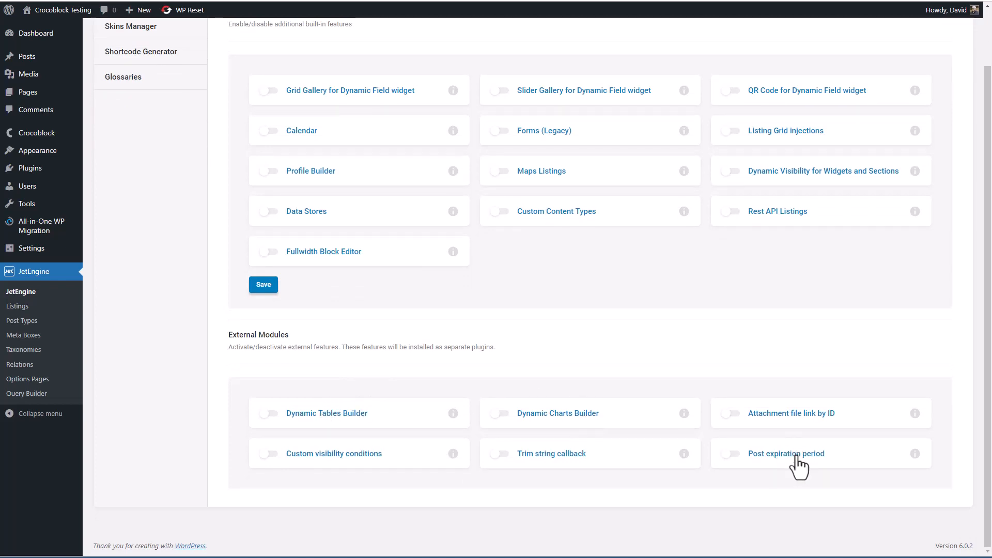
left_click(131, 90)
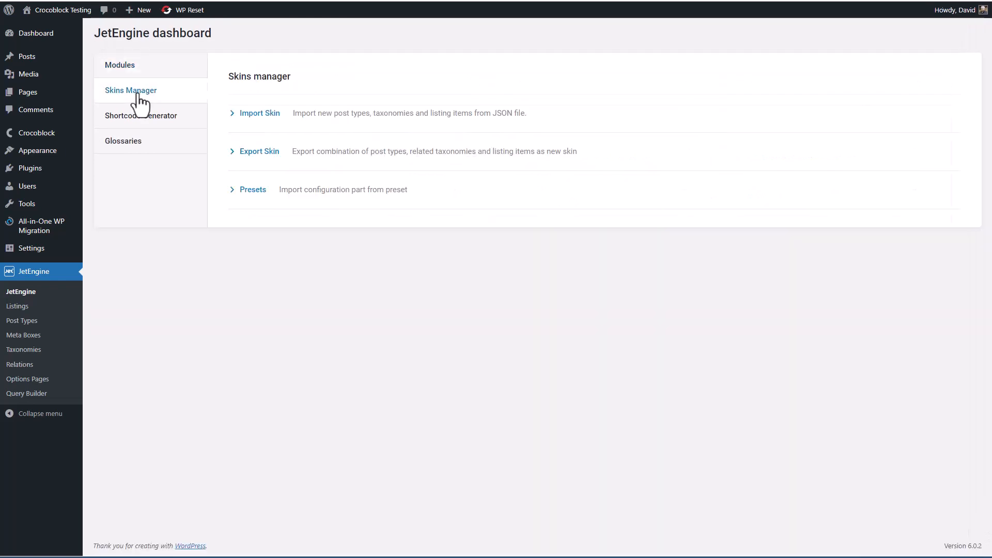
mouse_move(270, 121)
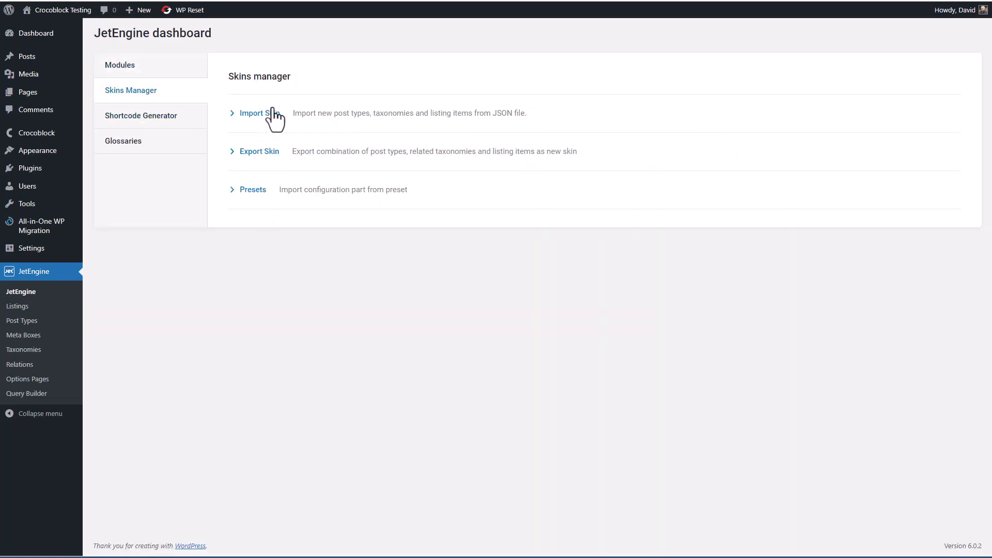
left_click(141, 116)
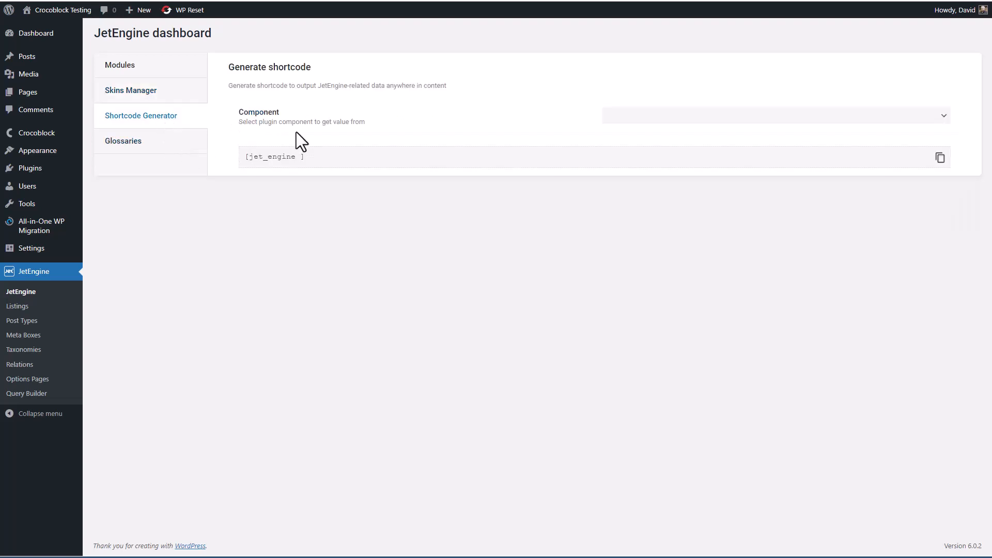
mouse_move(342, 158)
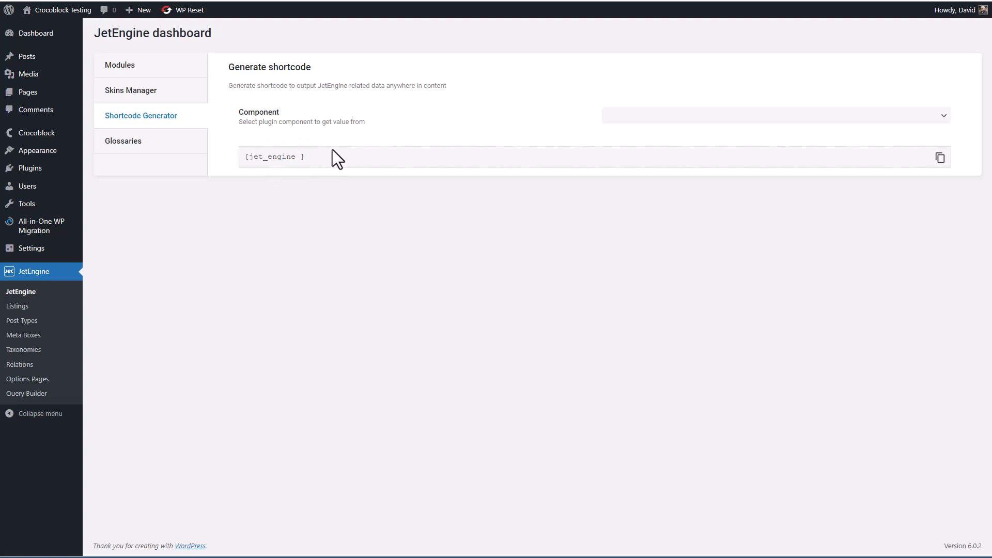
mouse_move(269, 146)
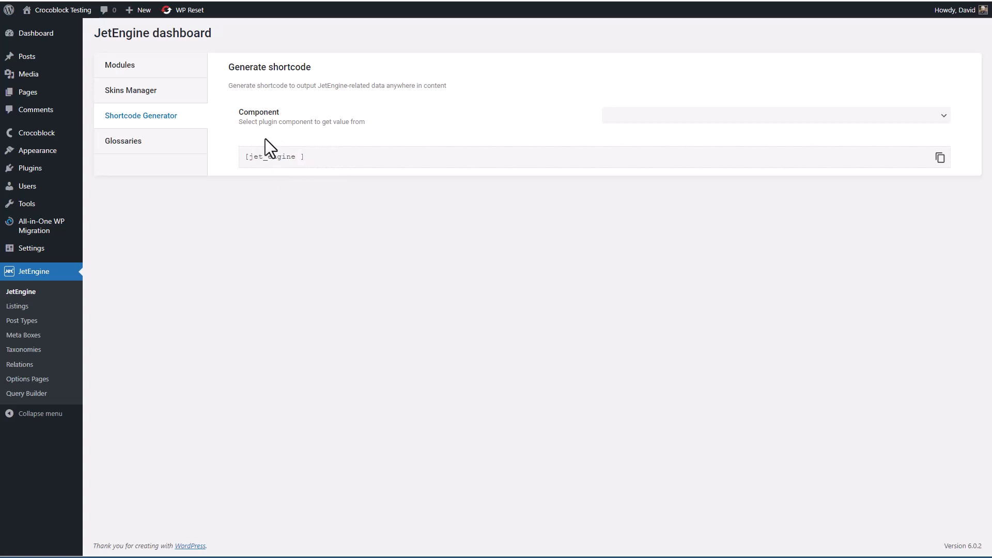
left_click(124, 141)
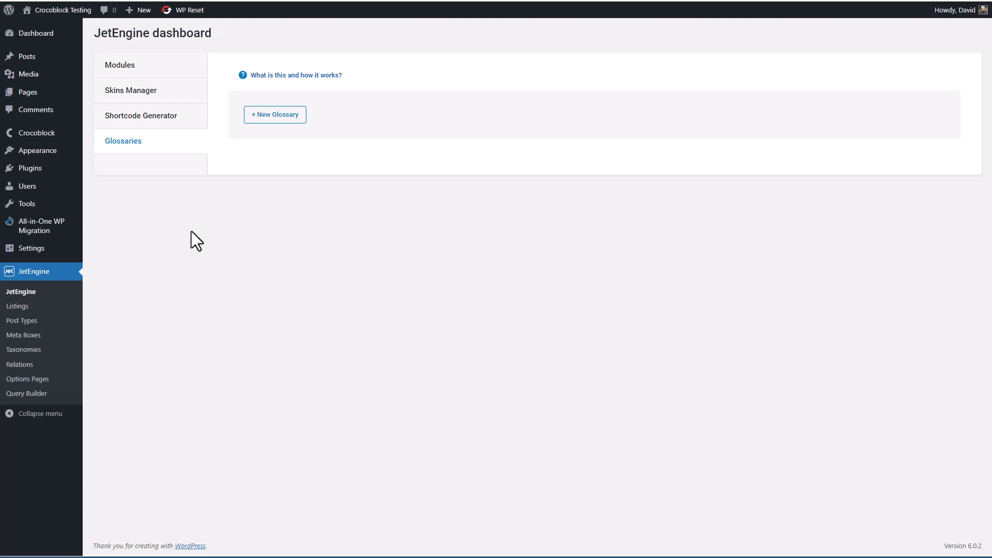
left_click(120, 65)
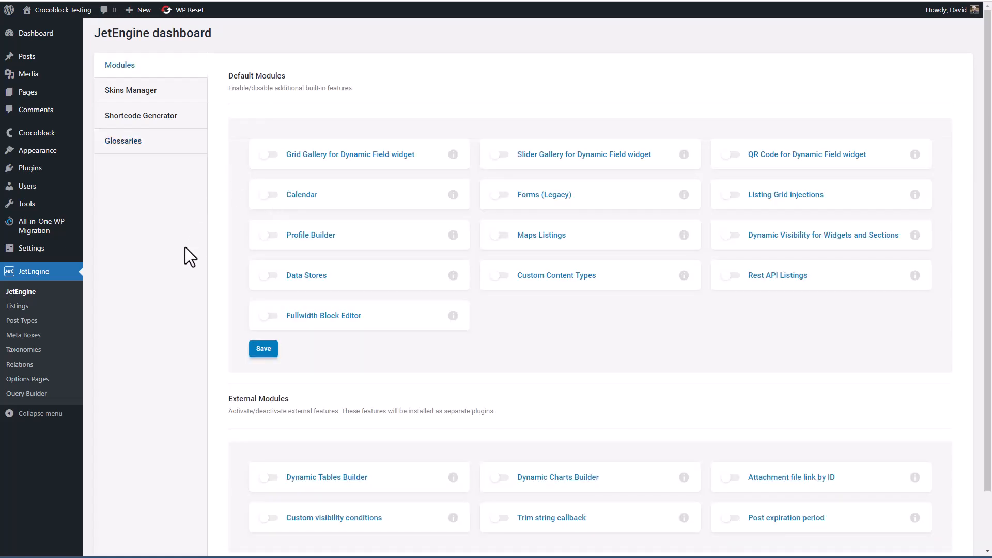
mouse_move(192, 255)
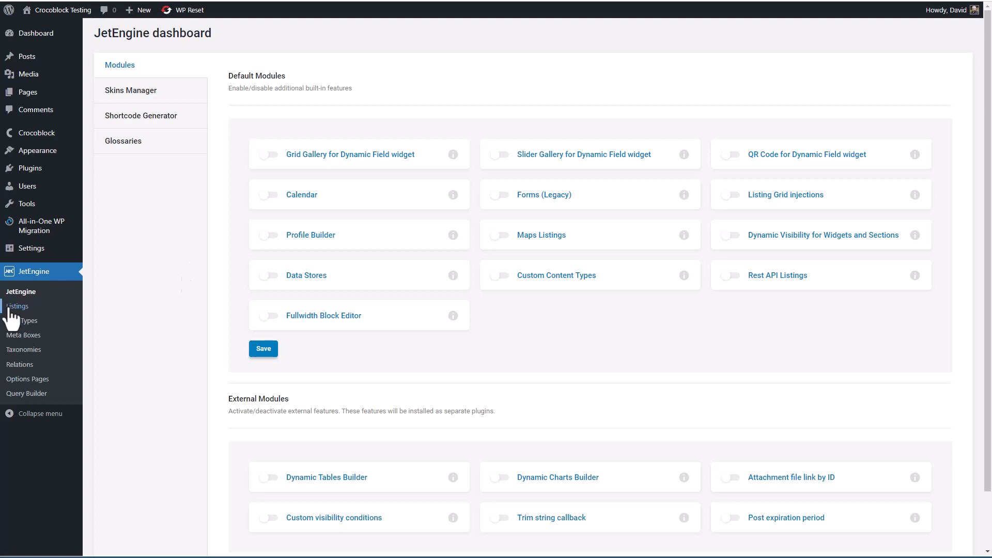
left_click(18, 306)
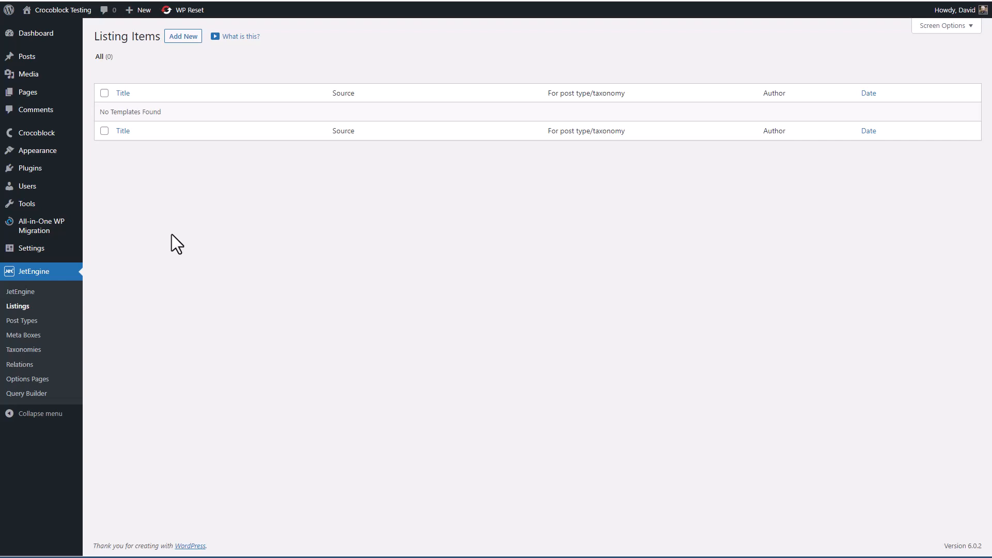
mouse_move(49, 326)
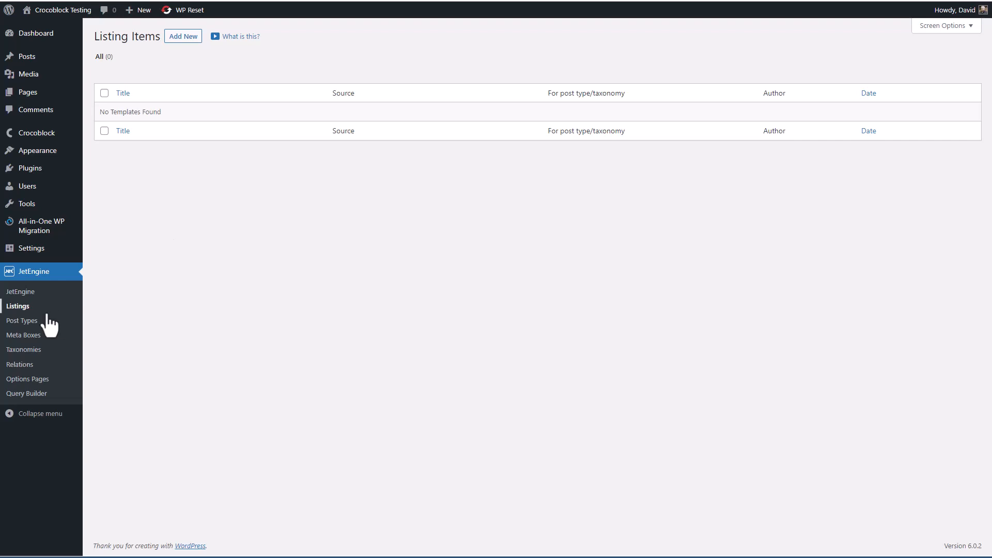
left_click(23, 320)
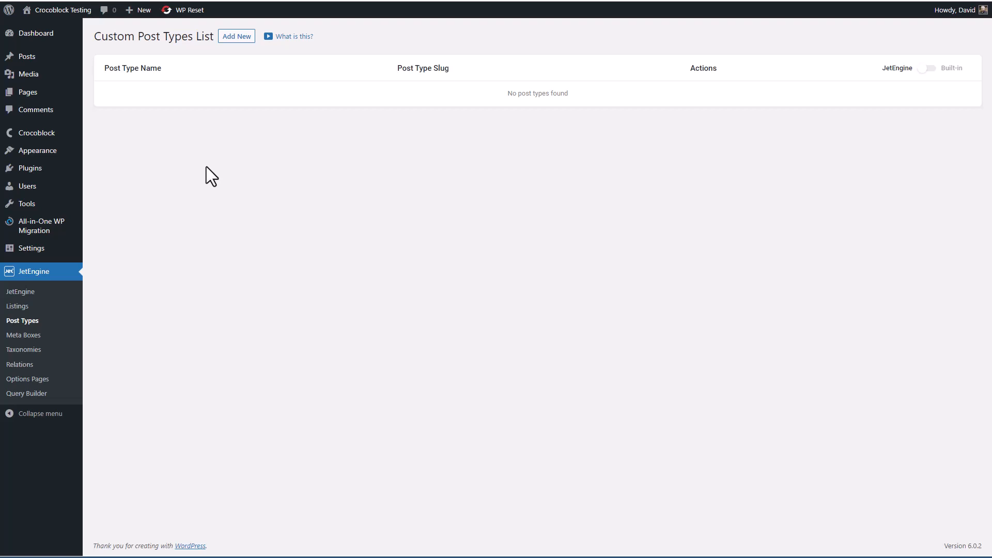
mouse_move(27, 56)
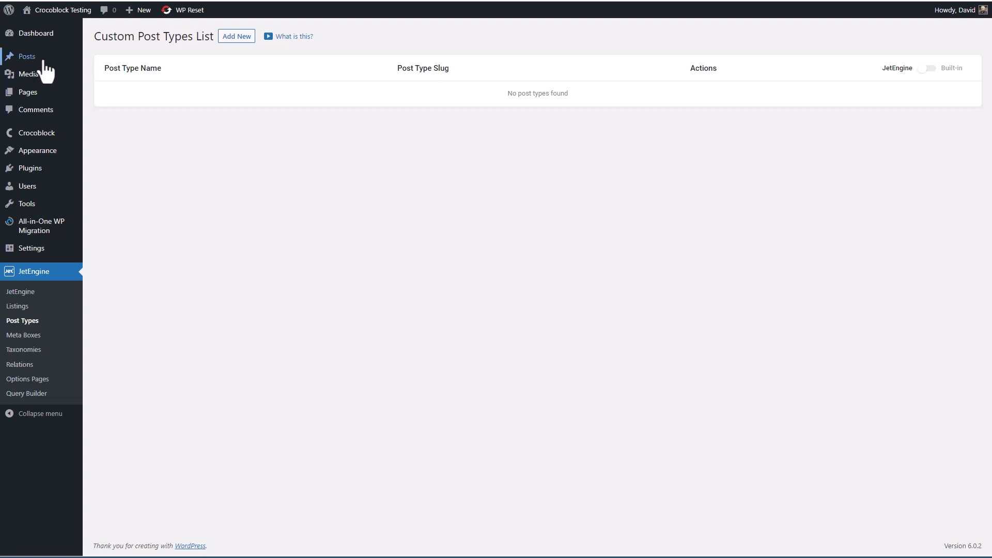
mouse_move(28, 93)
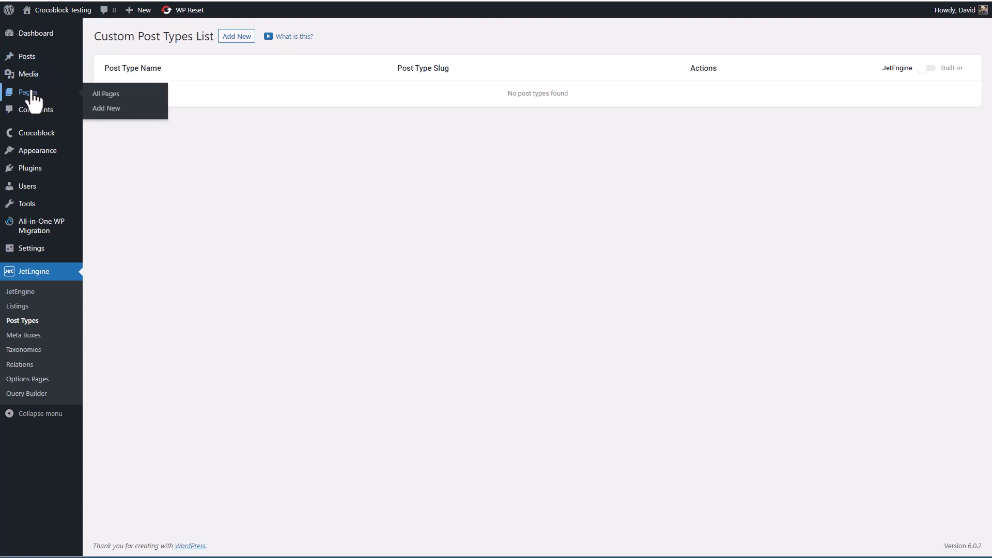
mouse_move(29, 74)
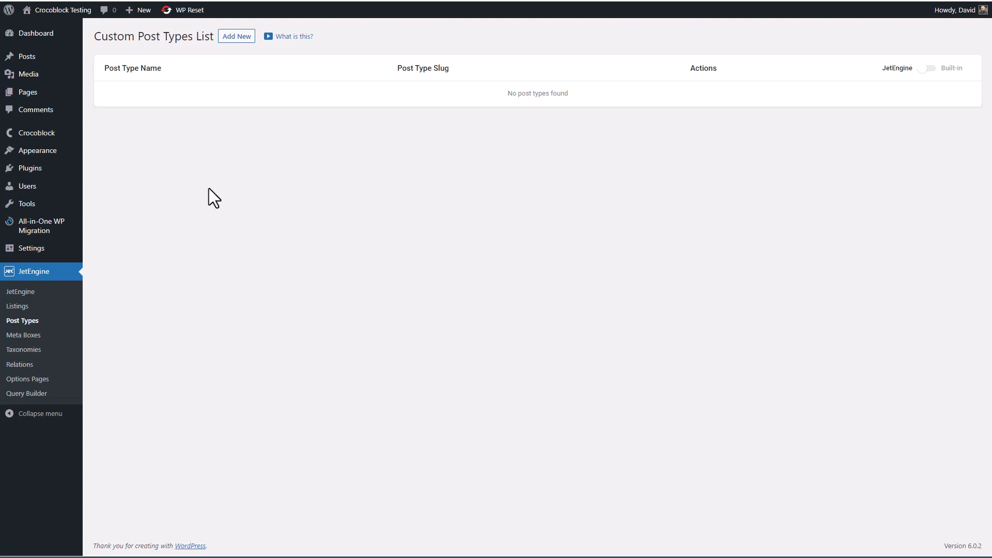
mouse_move(23, 335)
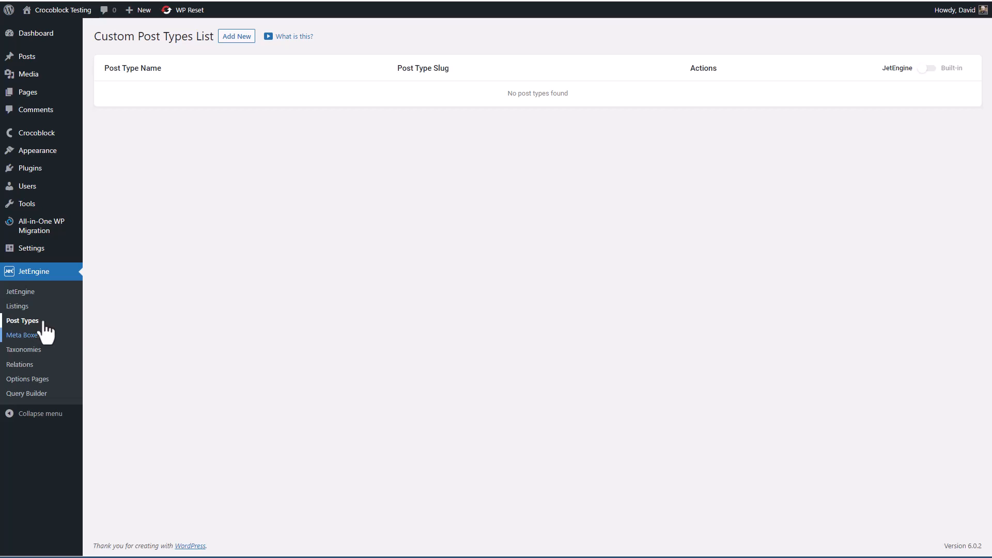
left_click(236, 36)
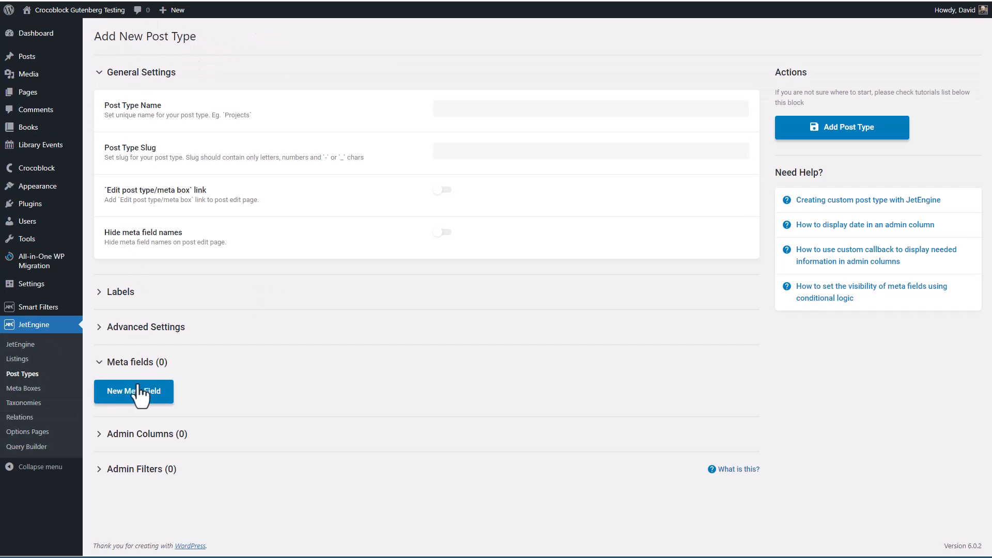
left_click(133, 391)
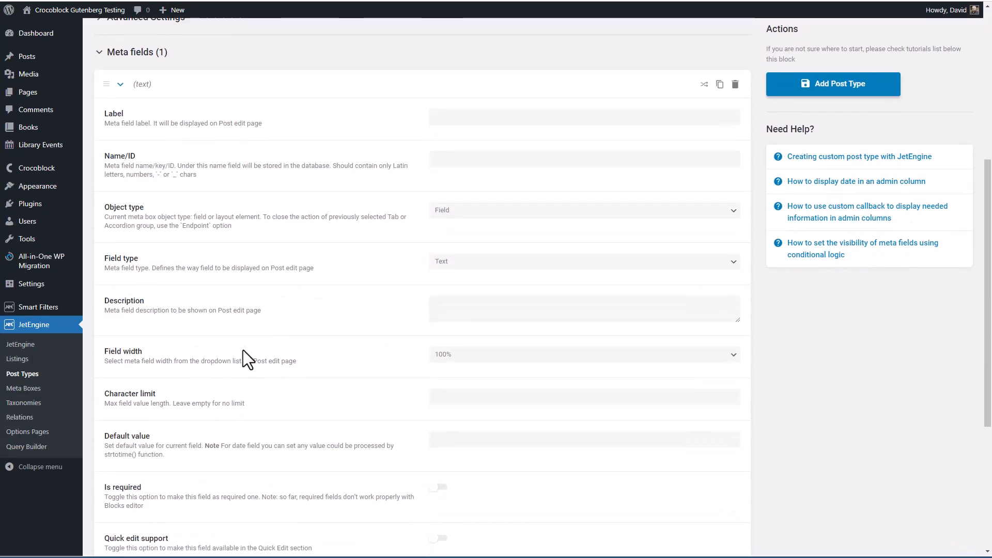
left_click(583, 261)
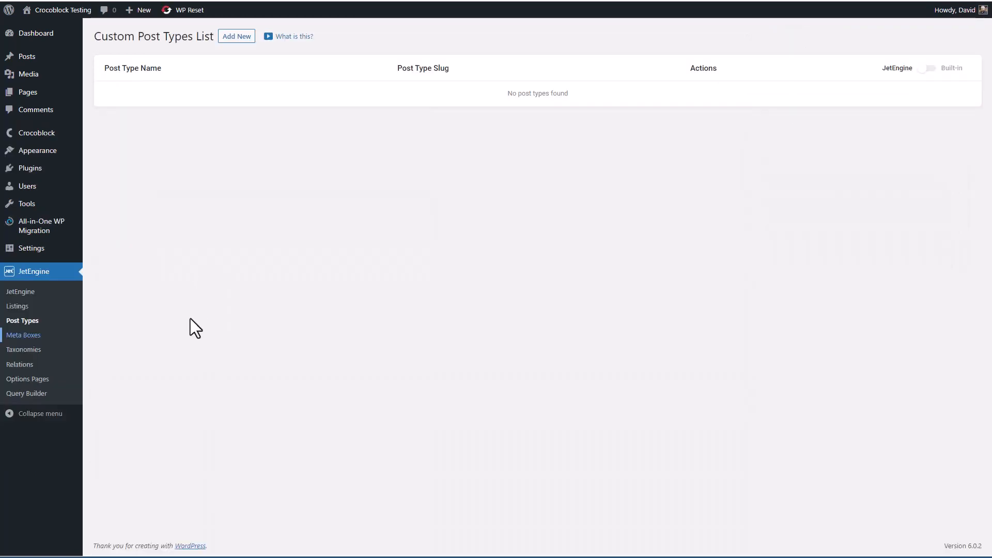
mouse_move(23, 339)
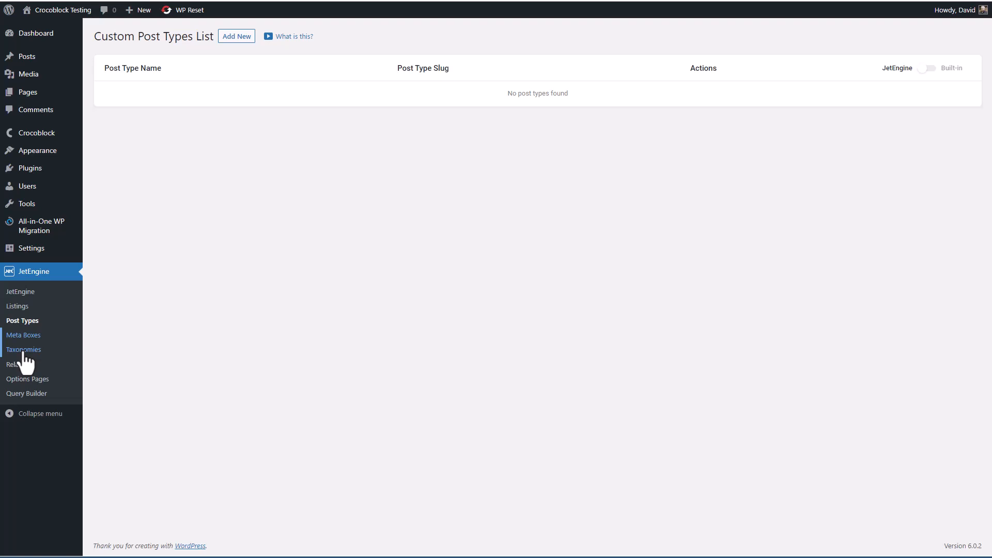
mouse_move(19, 364)
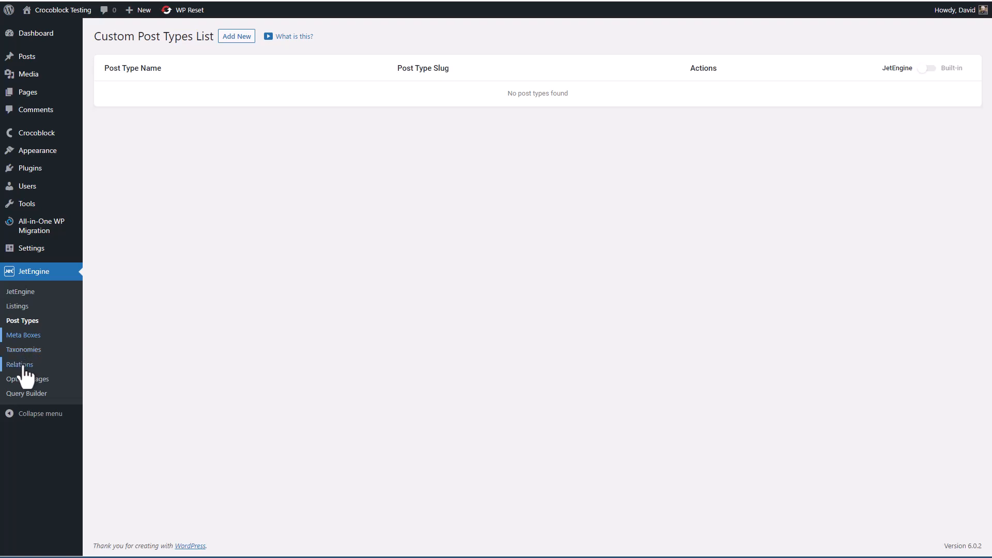
mouse_move(58, 373)
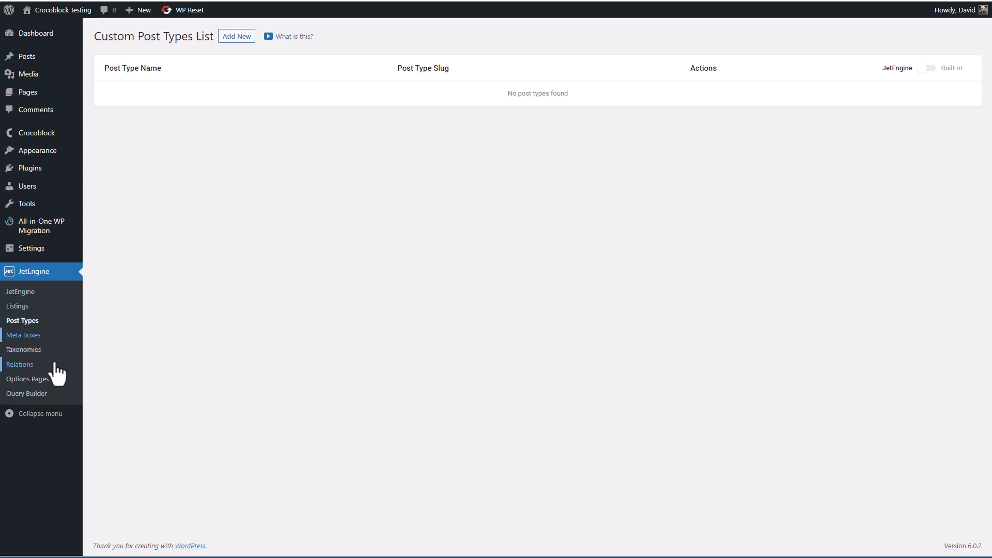
mouse_move(26, 378)
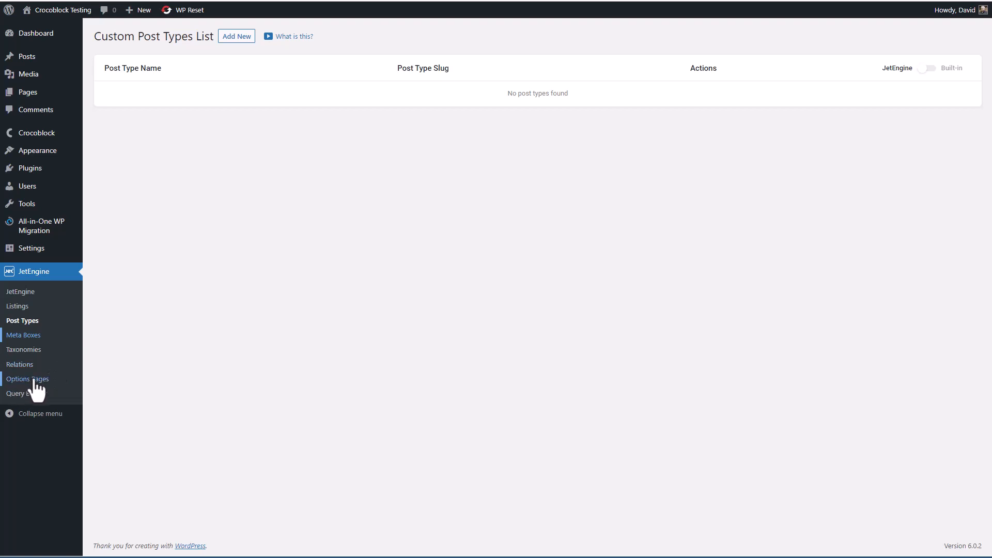
mouse_move(48, 352)
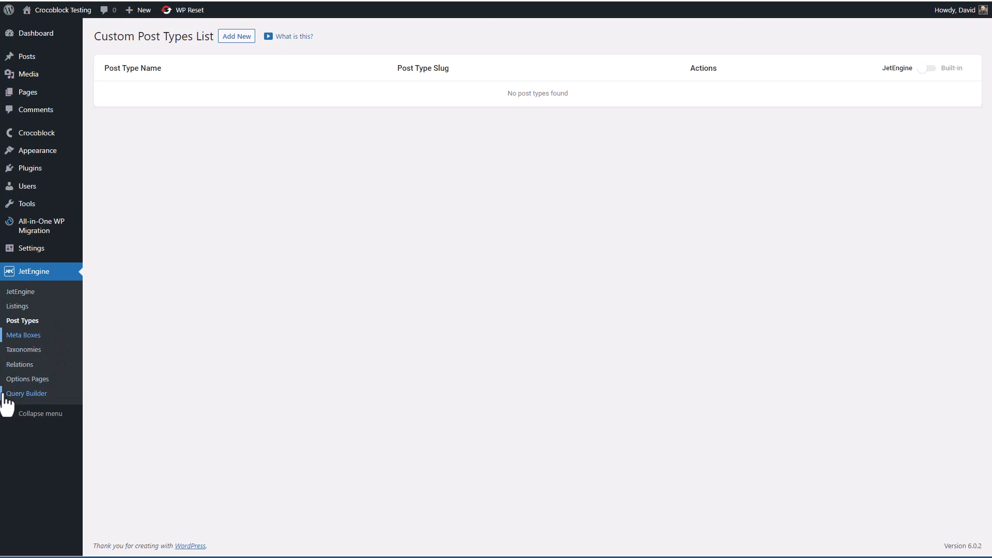
Start a new Posts Query with empty general settings in JetEngine's Query Builder.
left_click(27, 393)
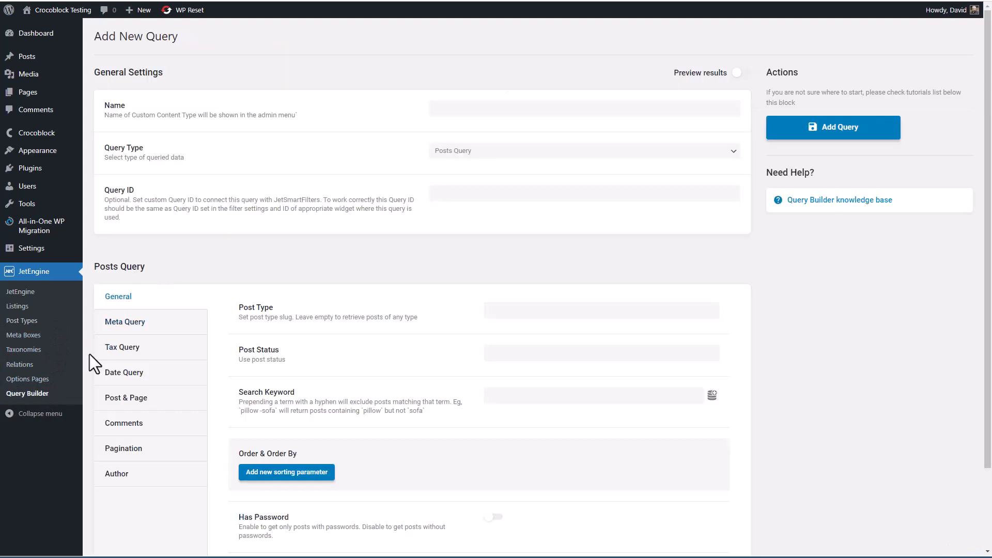
mouse_move(43, 410)
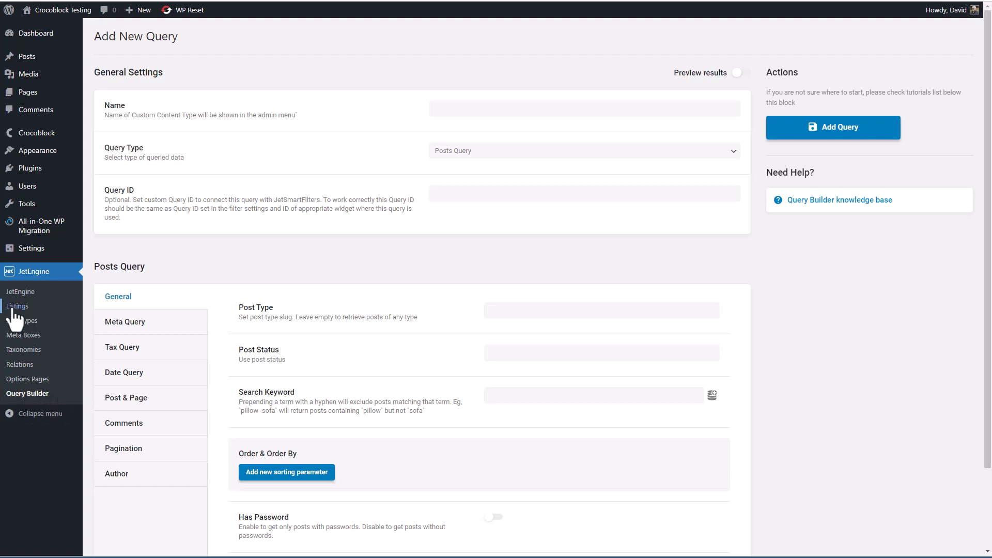
mouse_move(36, 316)
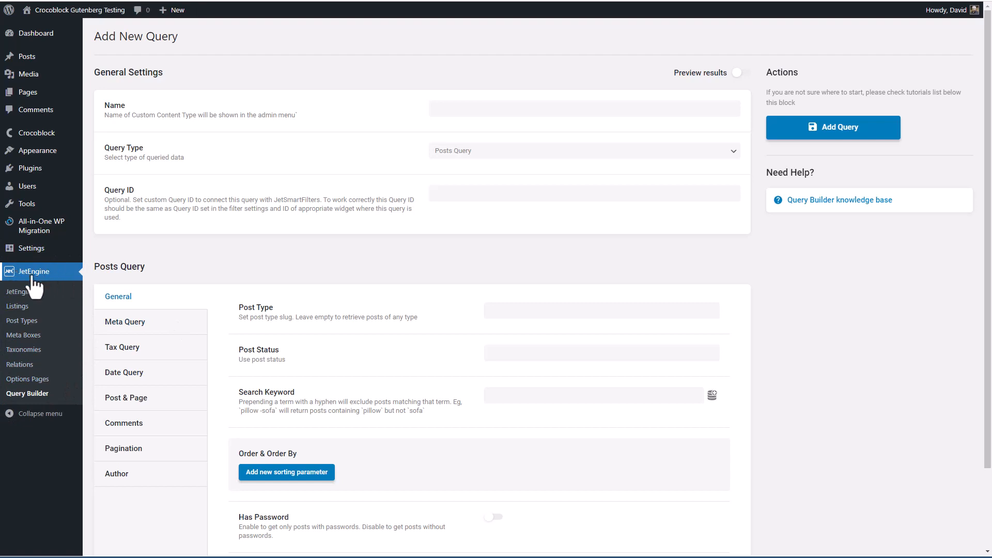
mouse_move(35, 288)
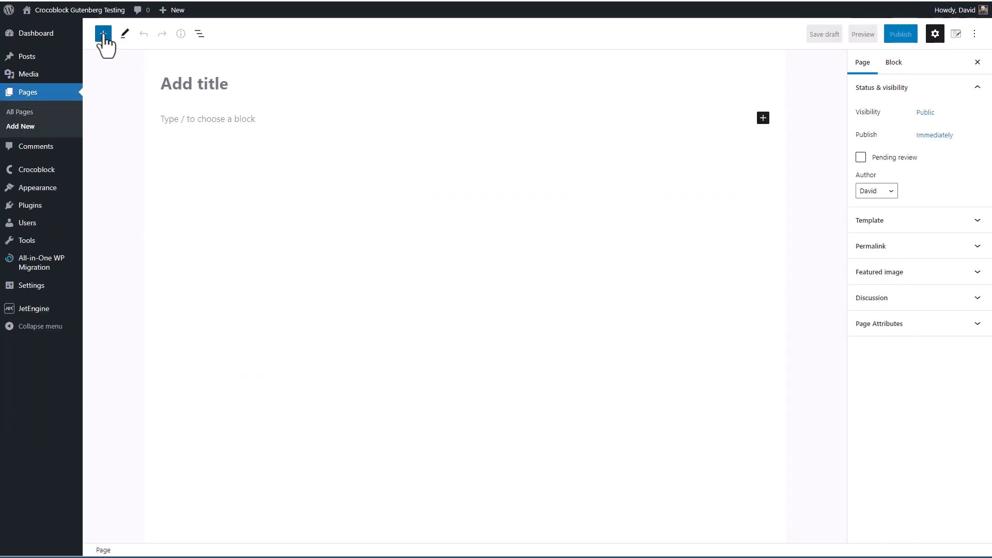
Show the block inserter on the new page, scrolled to Dynamic Field and Dynamic Meta blocks.
left_click(103, 34)
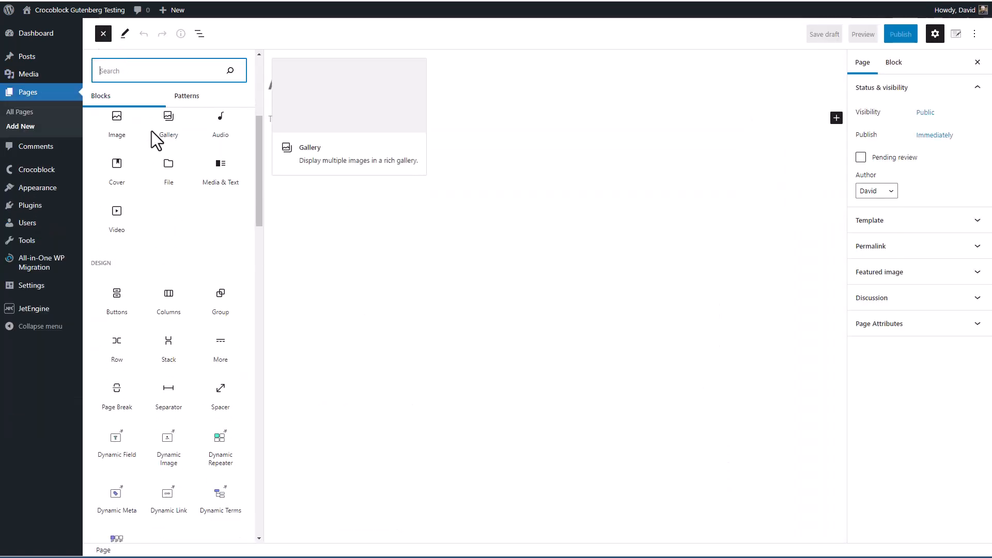
scroll("down", 3)
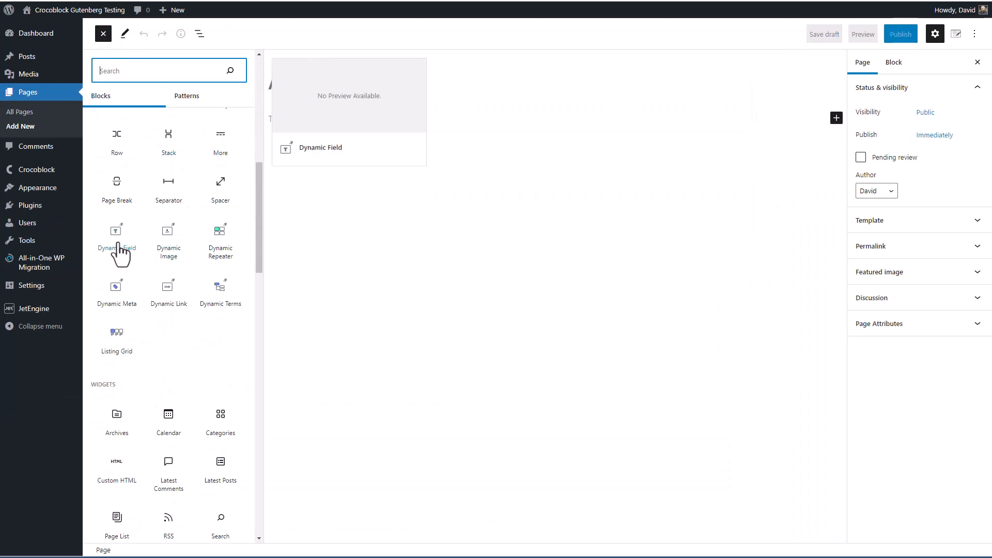
mouse_move(127, 259)
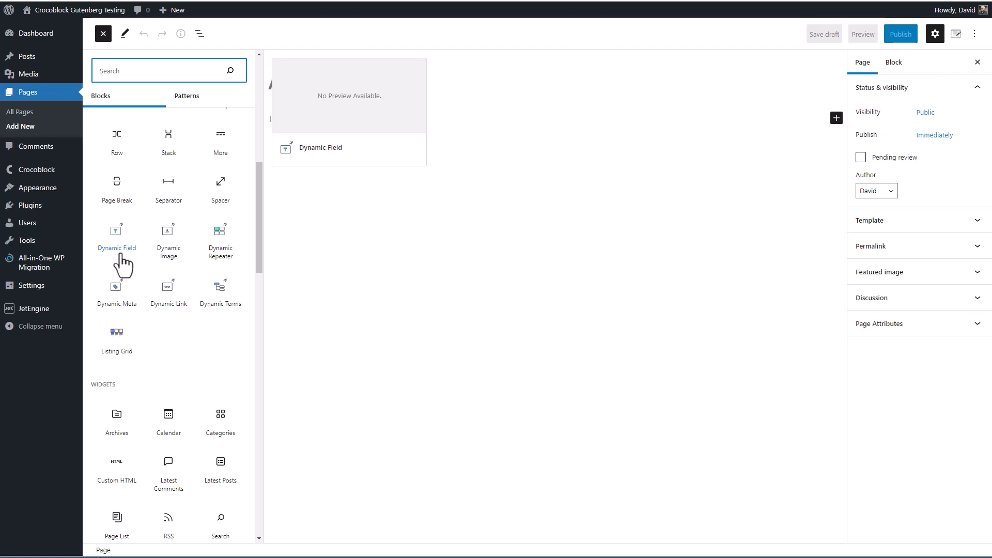
mouse_move(169, 241)
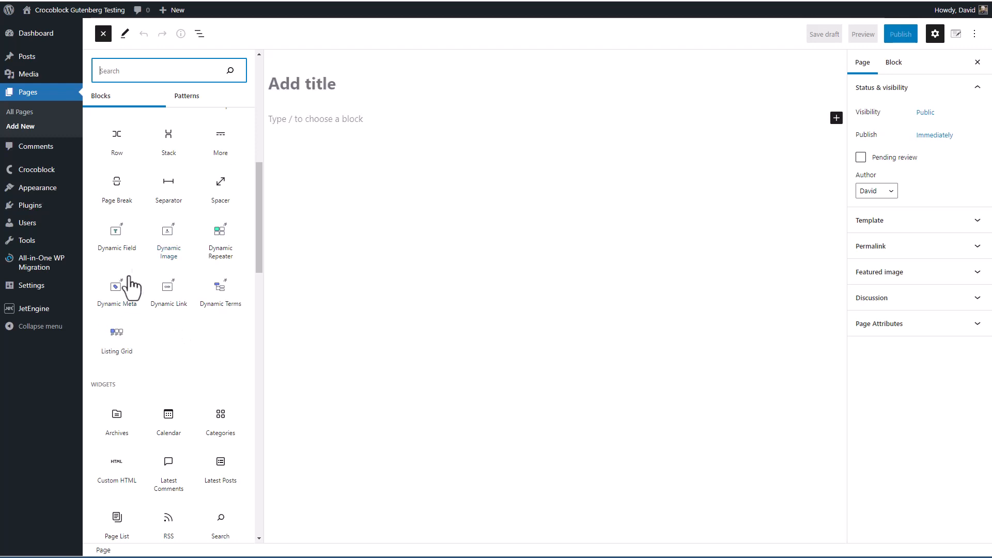
mouse_move(169, 287)
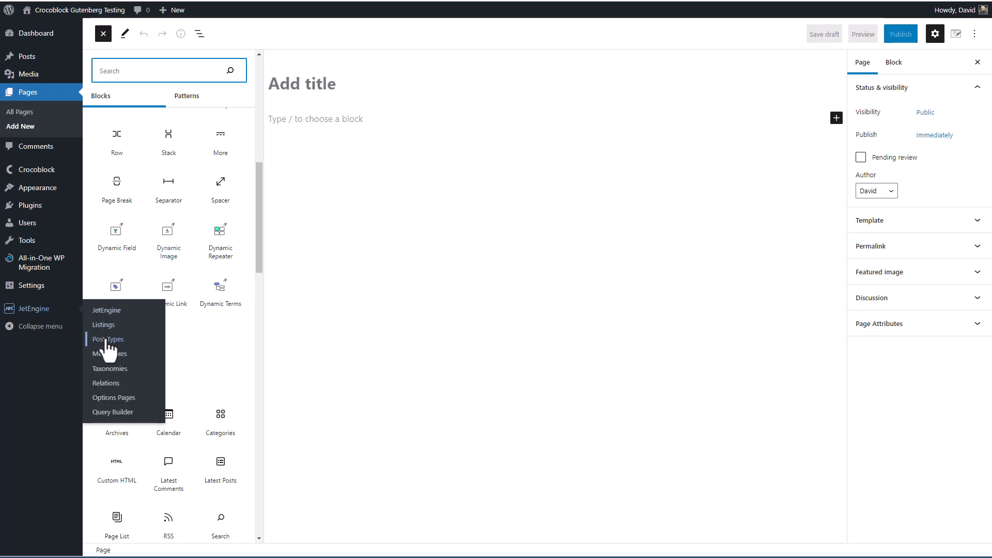
Create a JetEngine post type form with name 'Book' and slug 'book'.
left_click(108, 338)
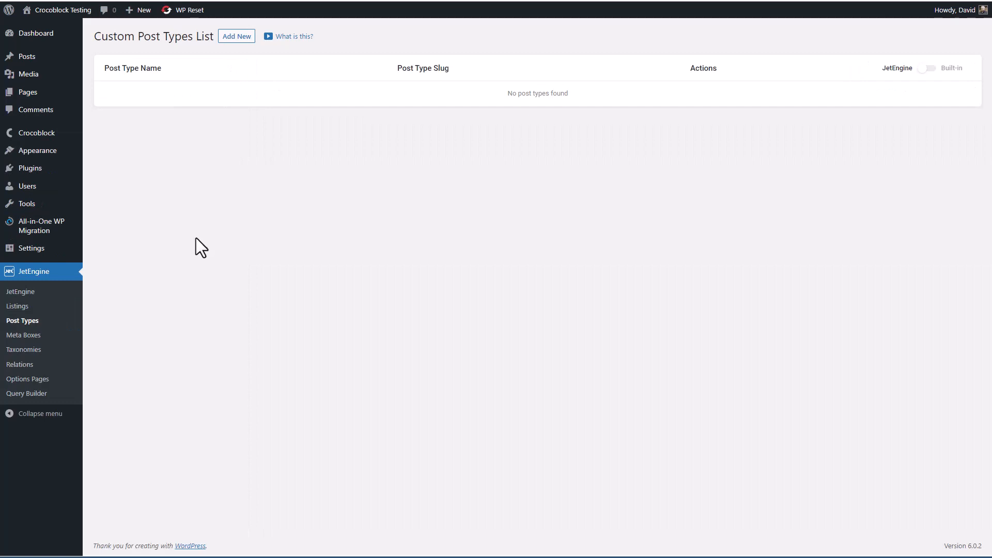
left_click(236, 35)
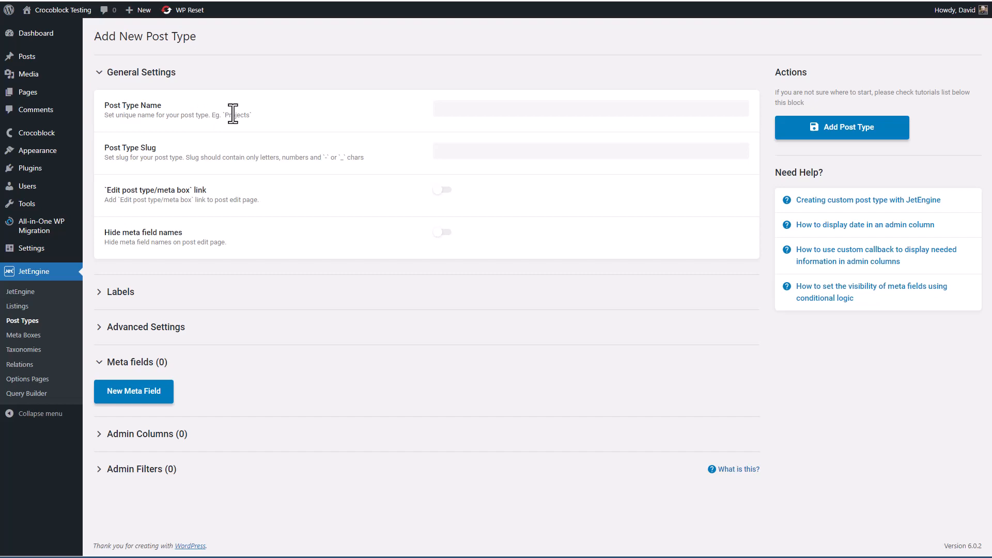
left_click(590, 108)
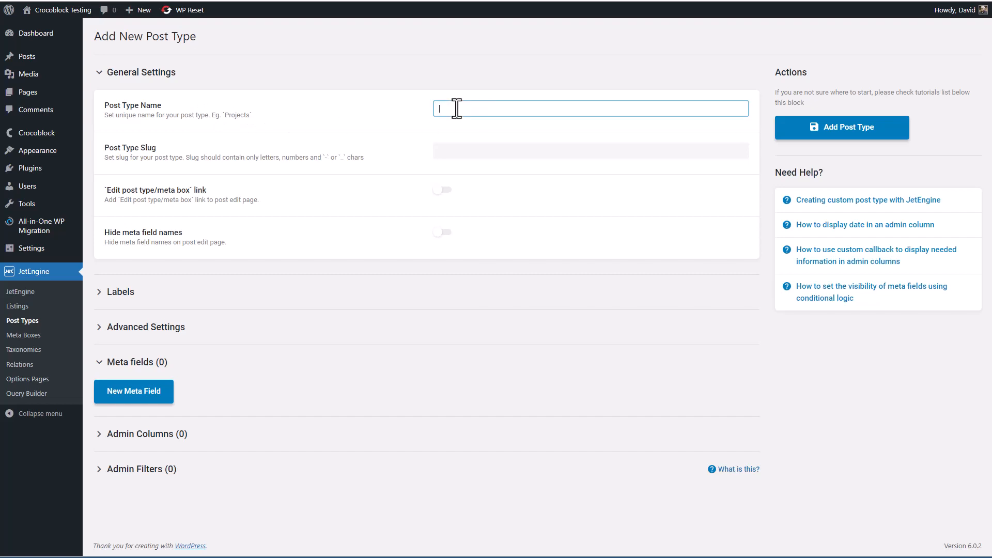
type("Book")
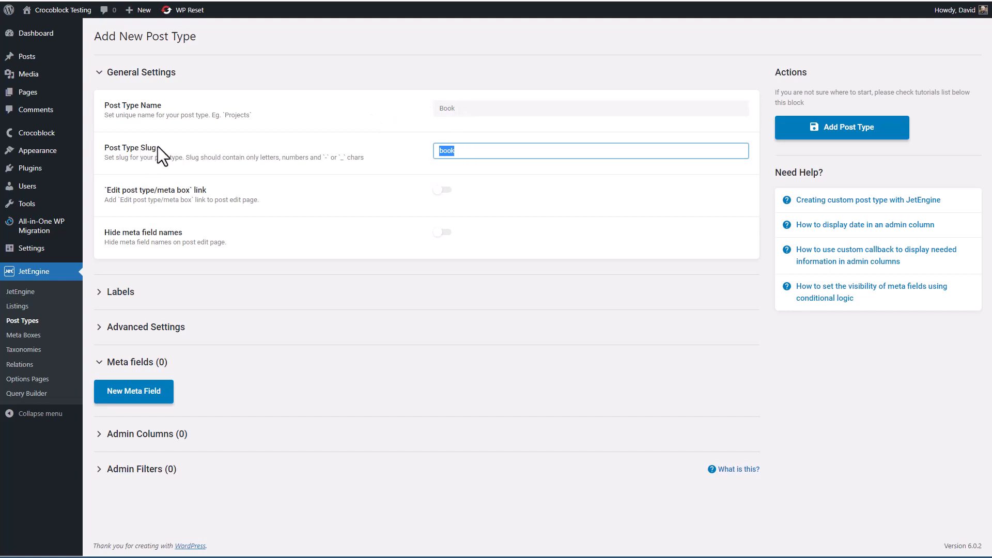
left_click(462, 150)
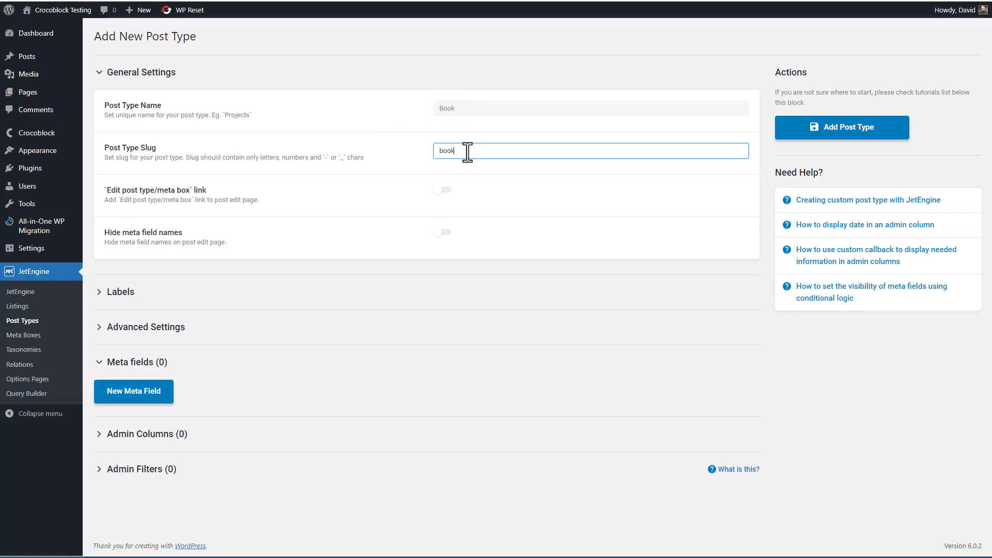
mouse_move(152, 115)
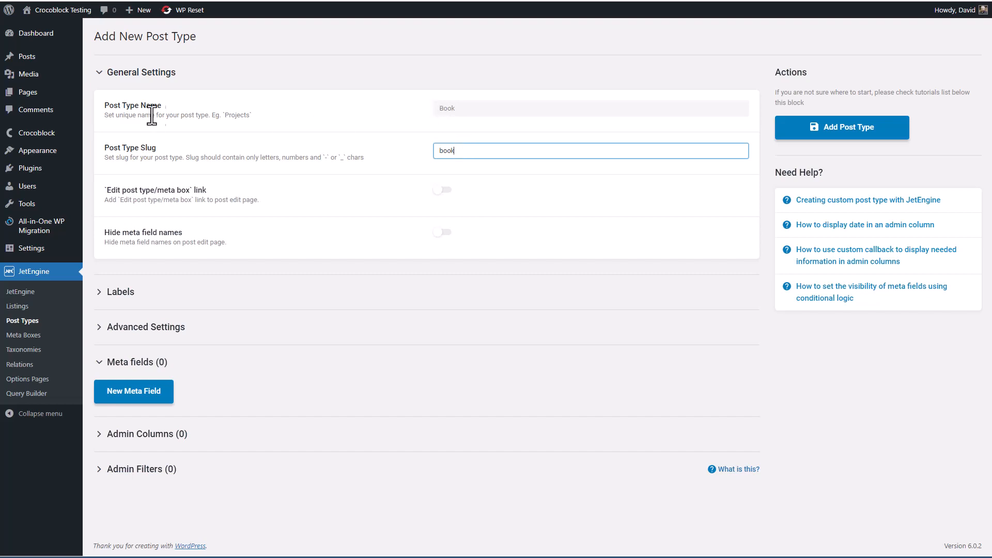
mouse_move(44, 127)
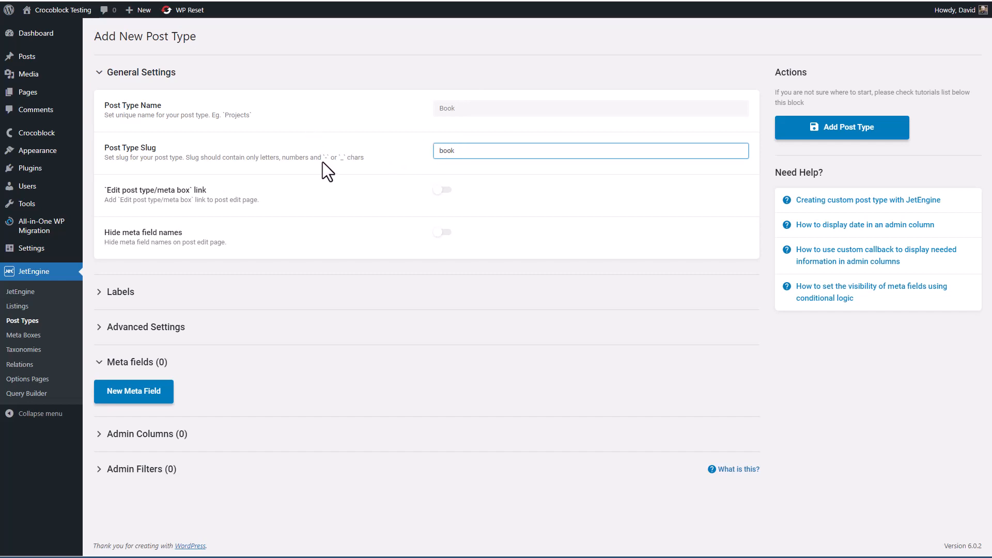
left_click(590, 150)
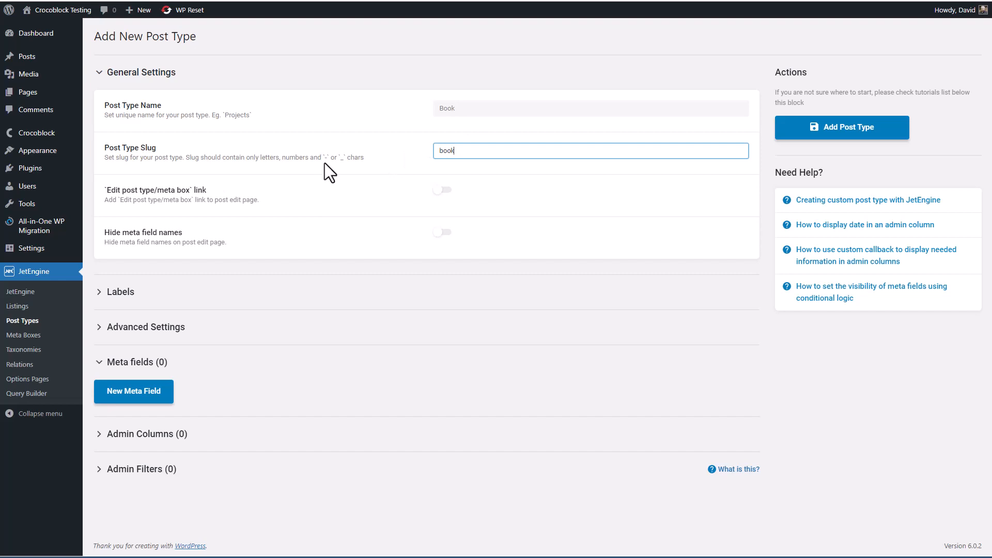
mouse_move(279, 159)
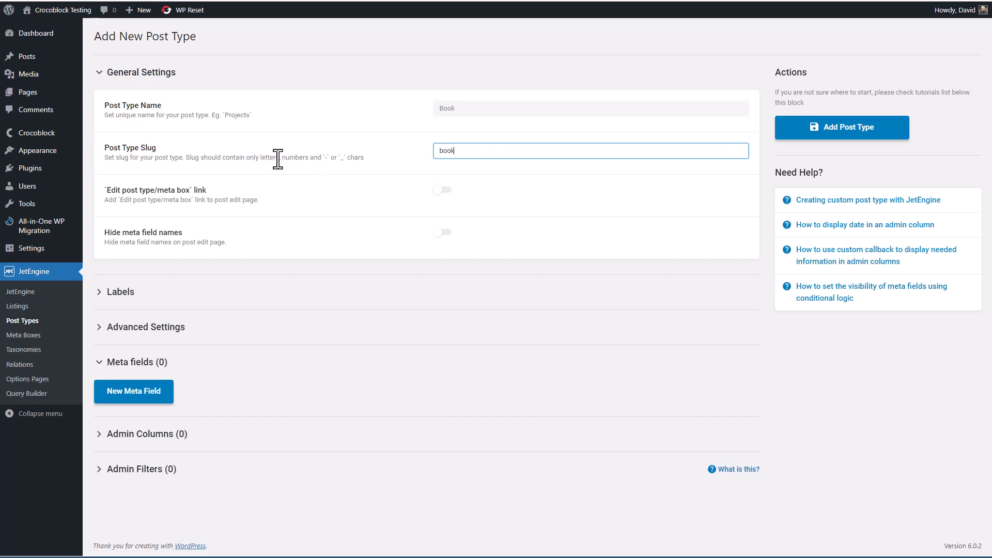
mouse_move(347, 161)
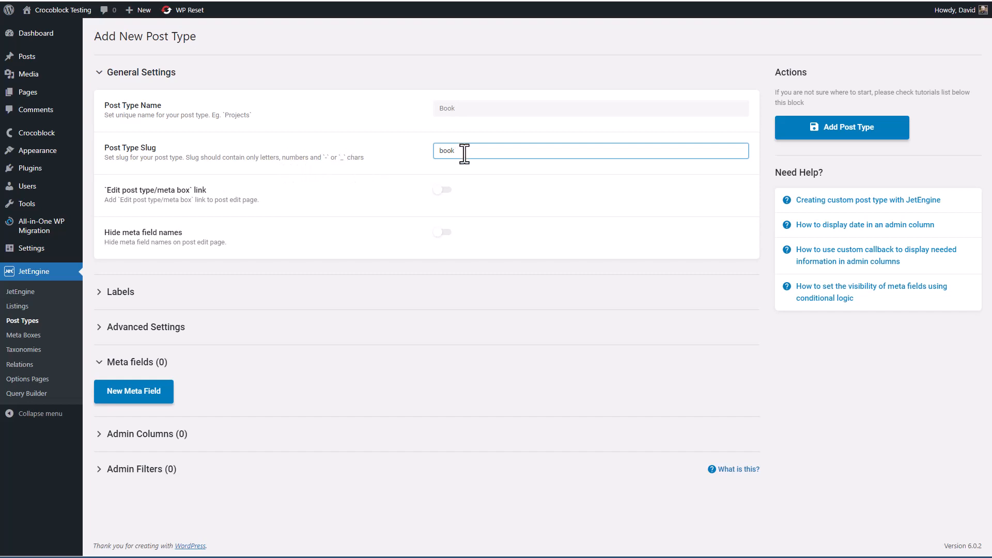
mouse_move(505, 153)
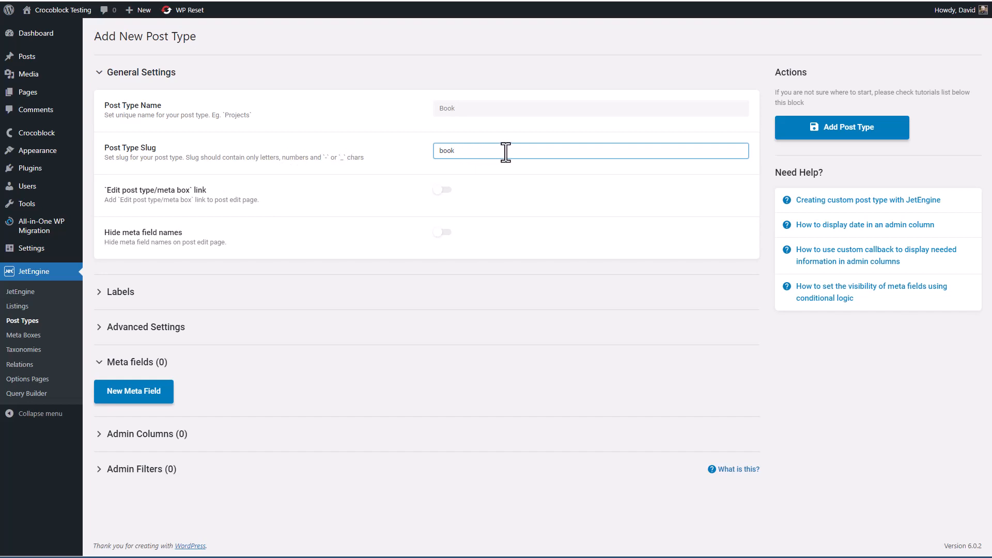
mouse_move(243, 197)
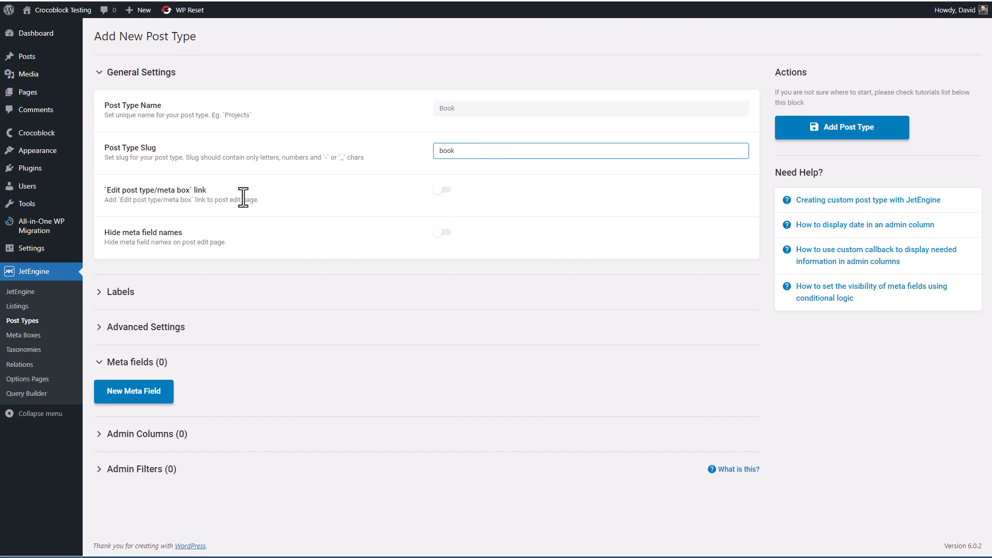
mouse_move(224, 200)
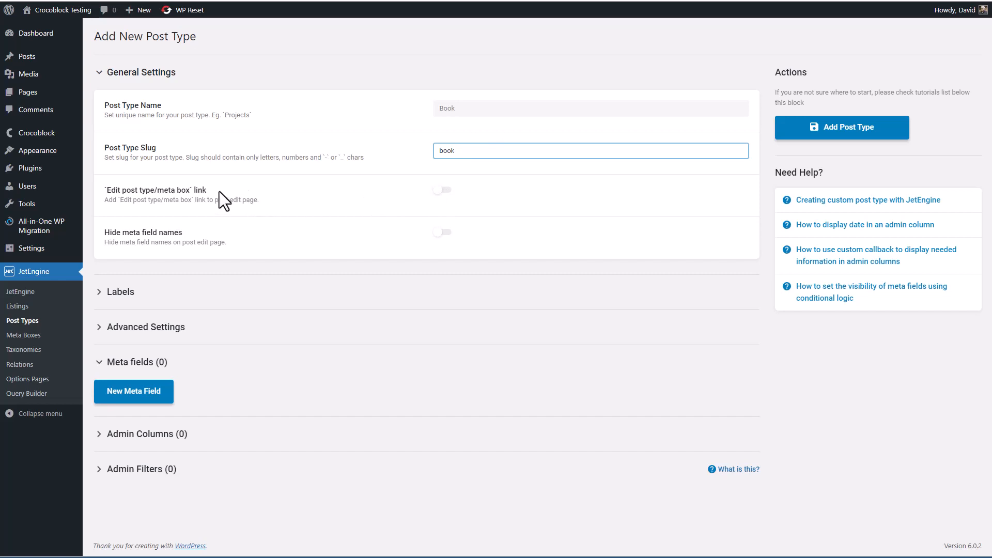
mouse_move(238, 202)
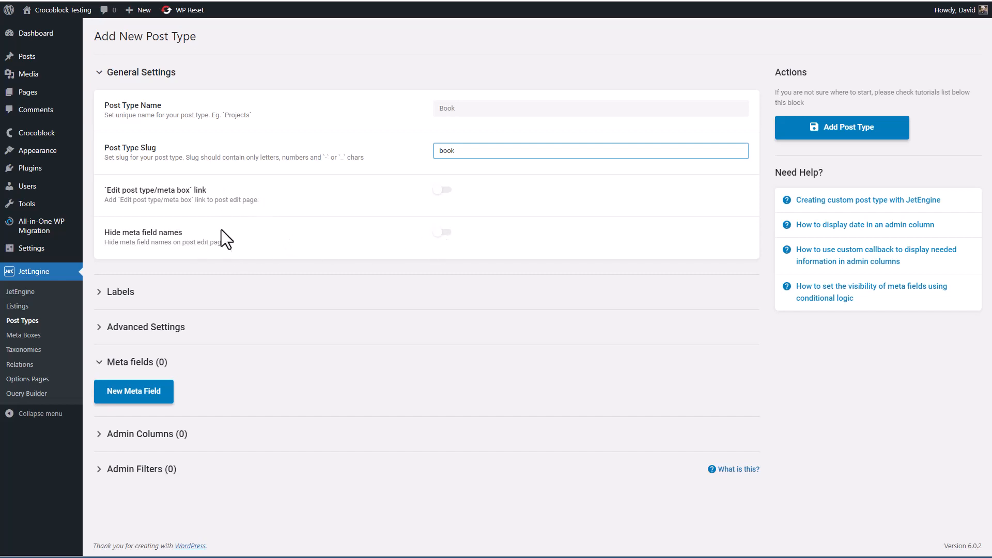
mouse_move(235, 242)
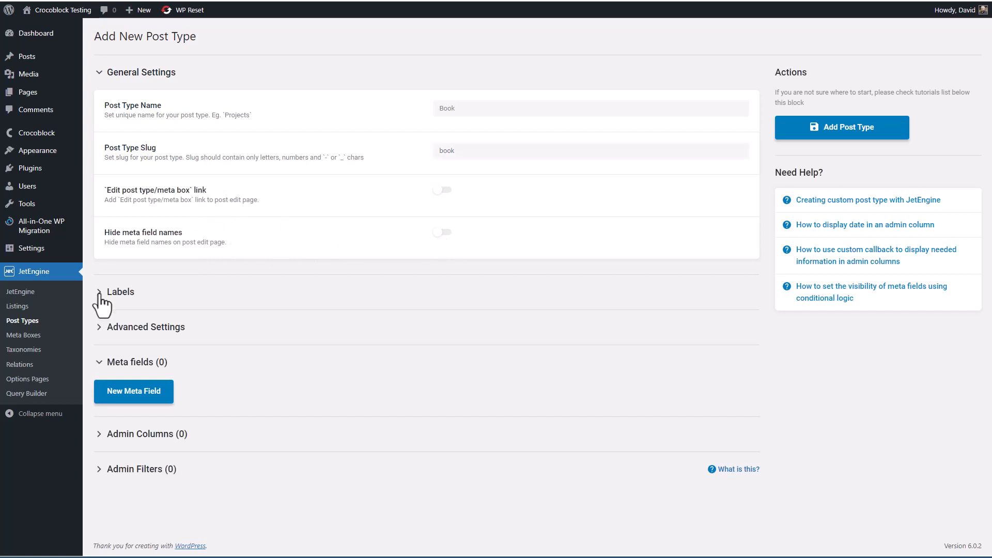
left_click(120, 292)
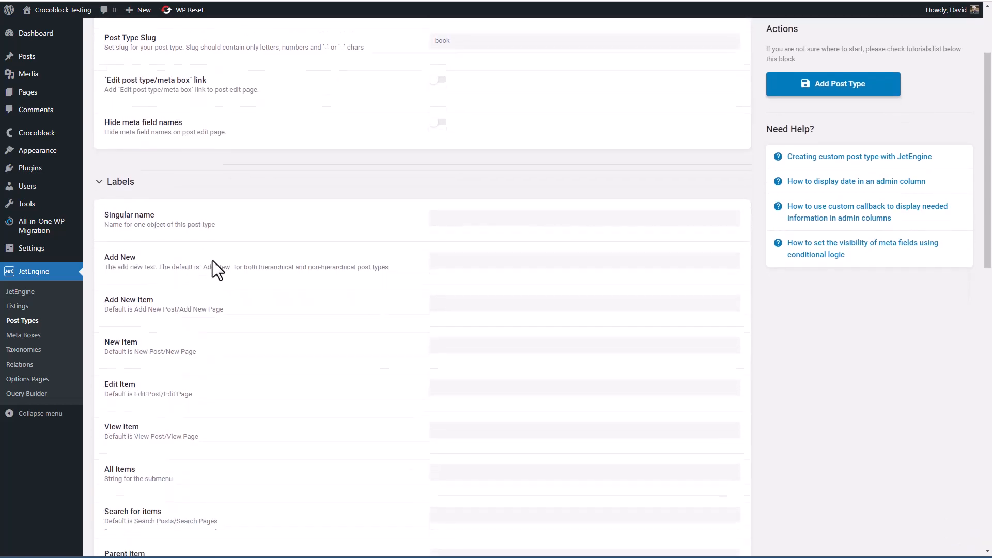
scroll("down", 3)
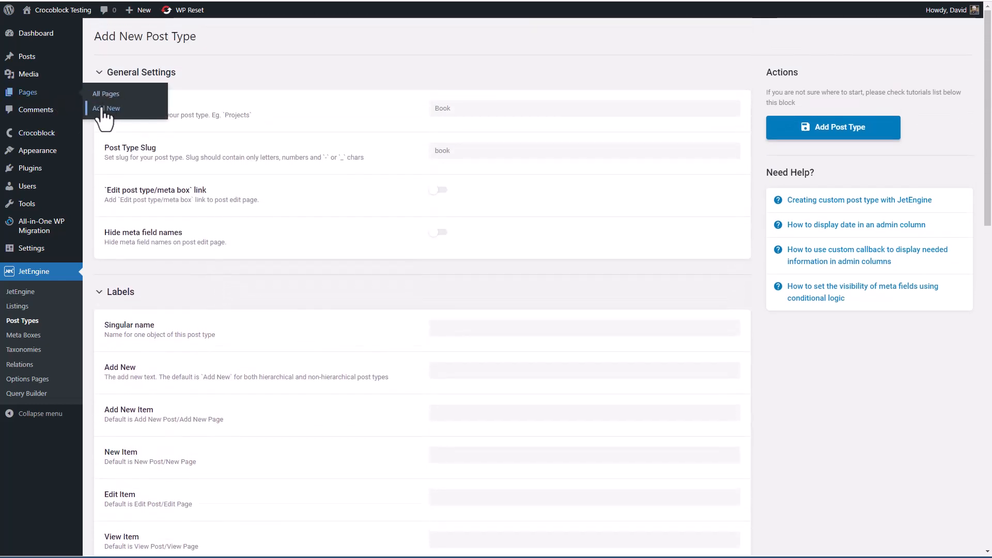
mouse_move(27, 56)
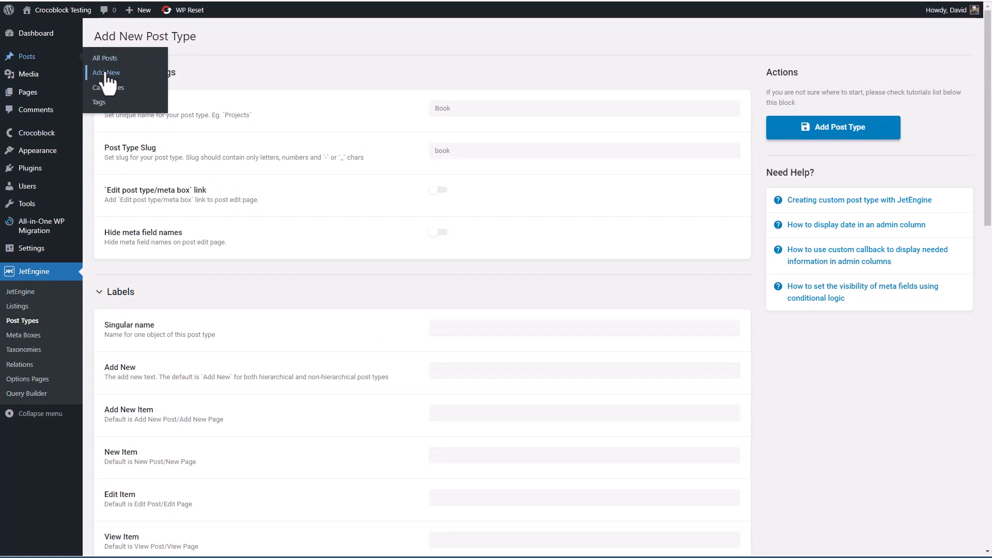
mouse_move(167, 334)
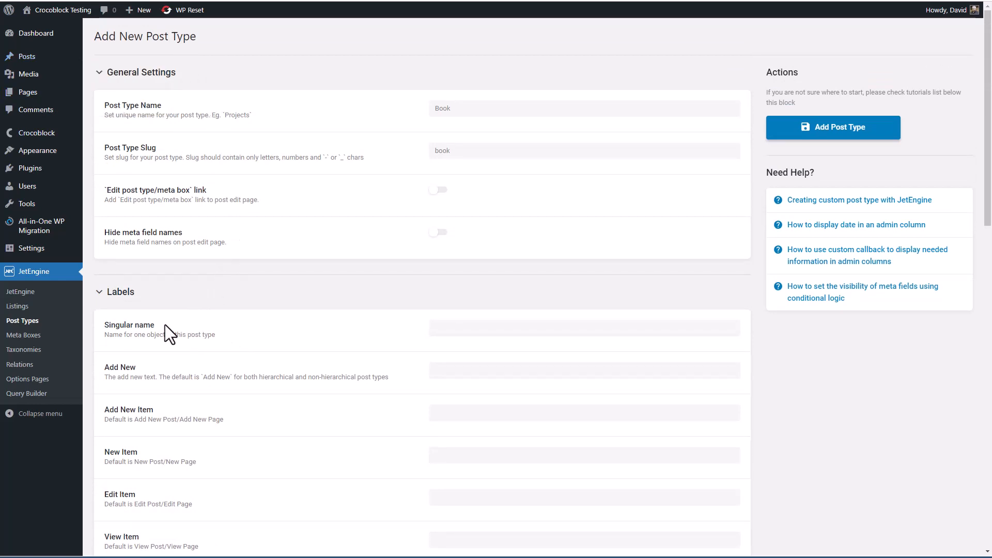
scroll("down", 3)
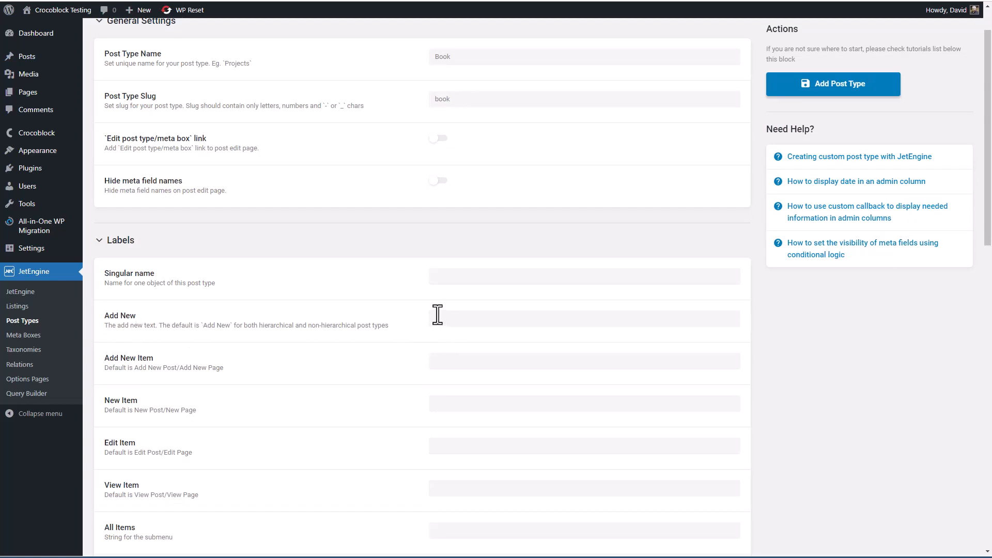
mouse_move(147, 364)
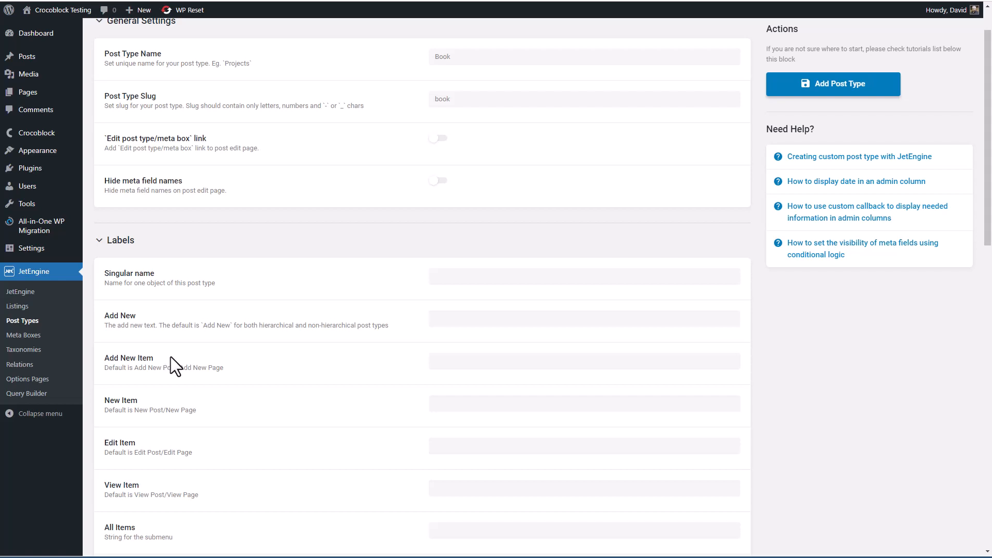
mouse_move(139, 370)
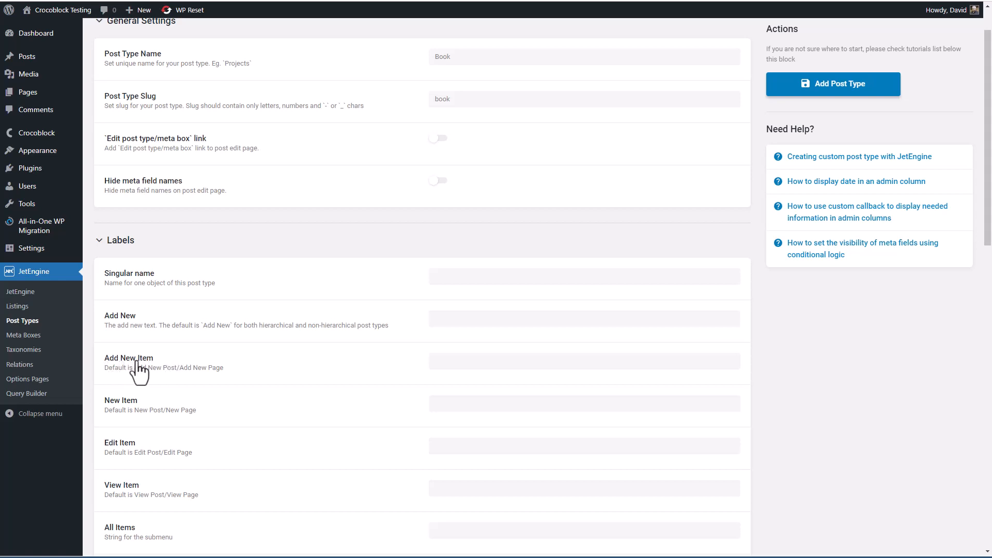
mouse_move(116, 371)
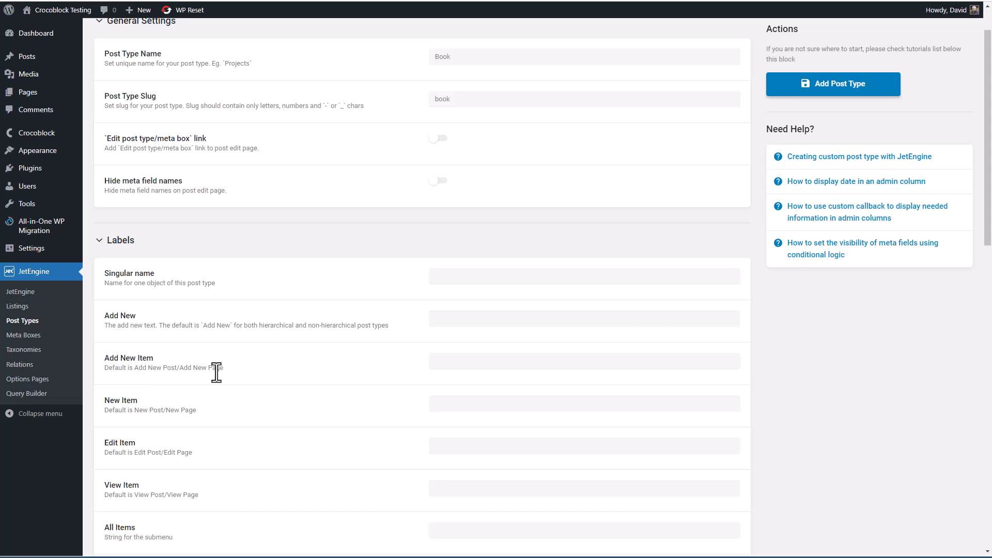
mouse_move(172, 353)
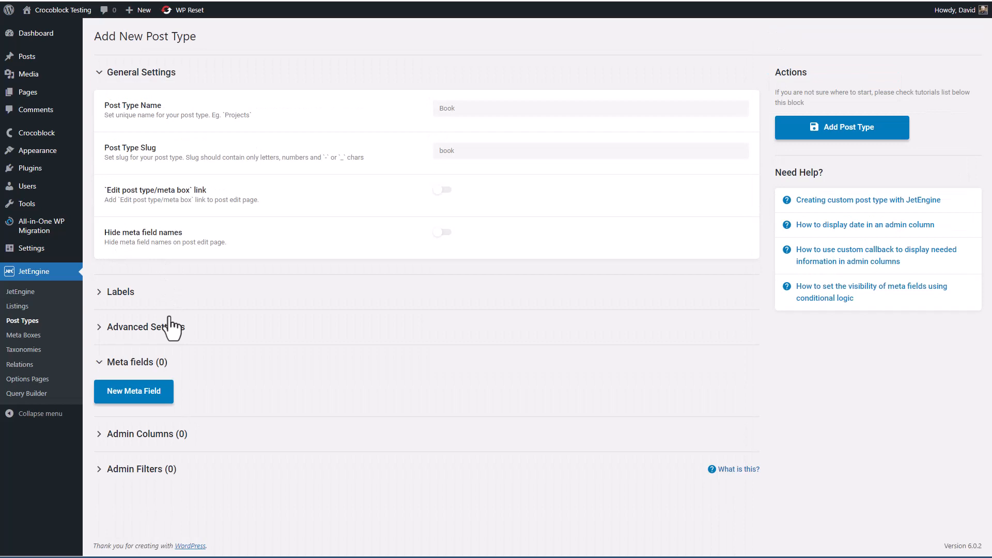
Review Advanced Settings, leaving visibility, REST API, rewrite and archive toggles at defaults.
left_click(149, 327)
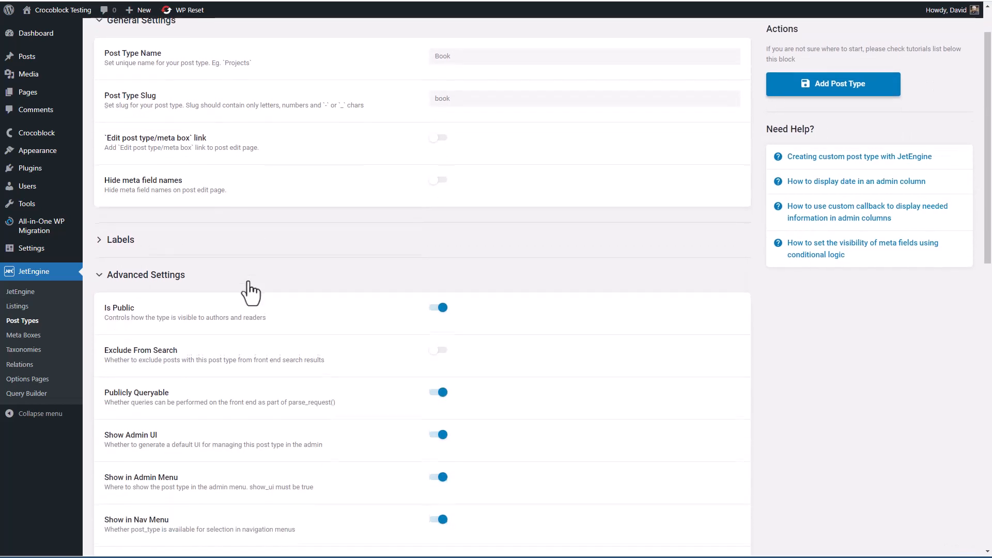
scroll("down", 3)
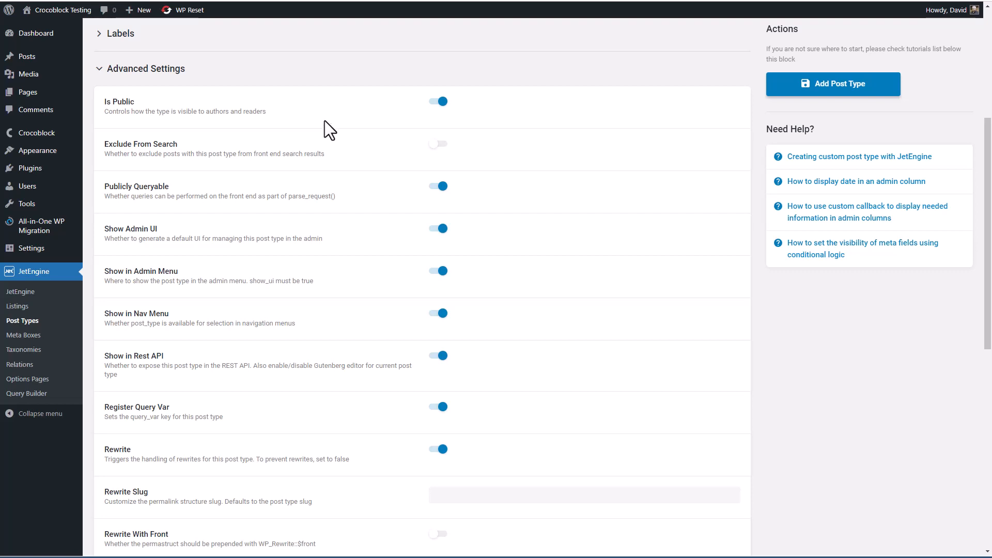
mouse_move(279, 93)
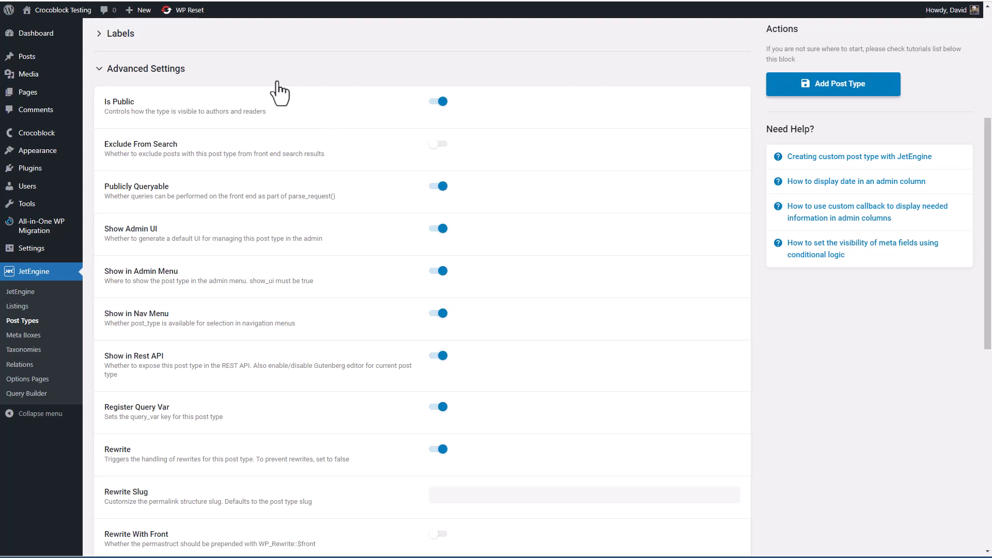
mouse_move(253, 148)
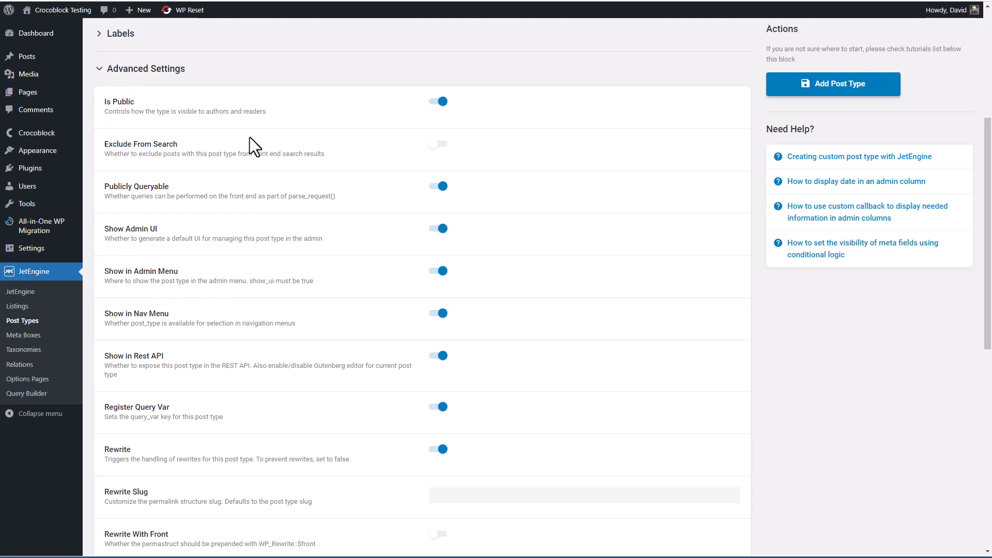
mouse_move(215, 108)
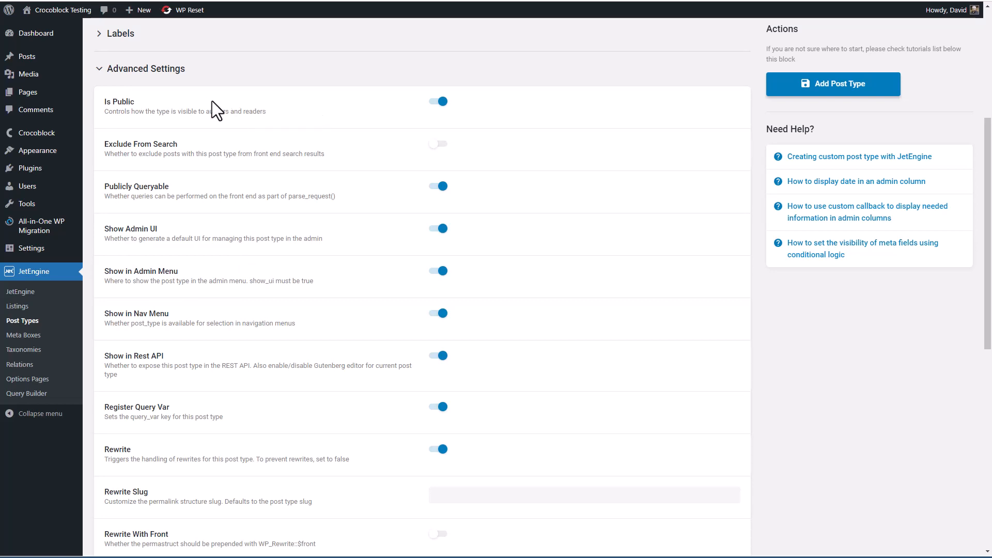
mouse_move(414, 150)
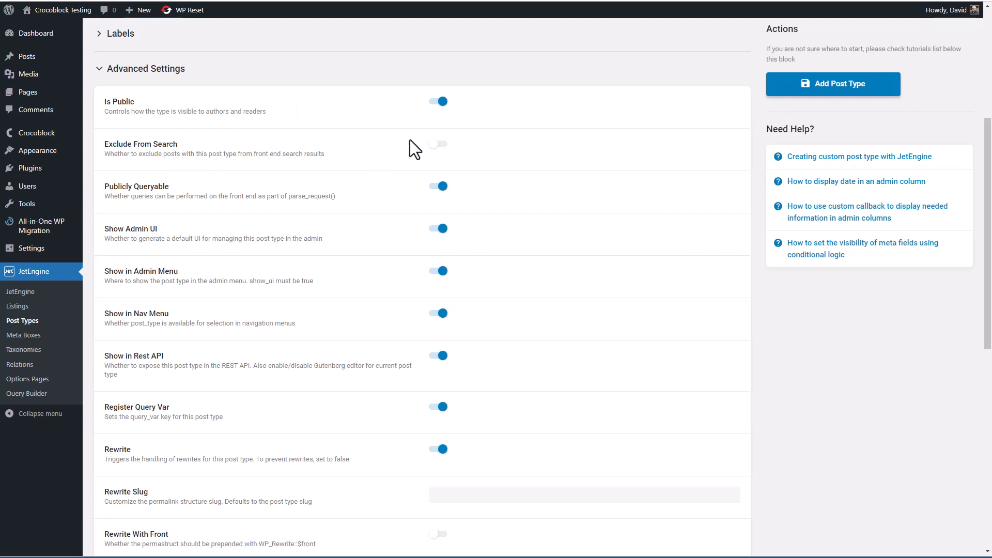
mouse_move(394, 168)
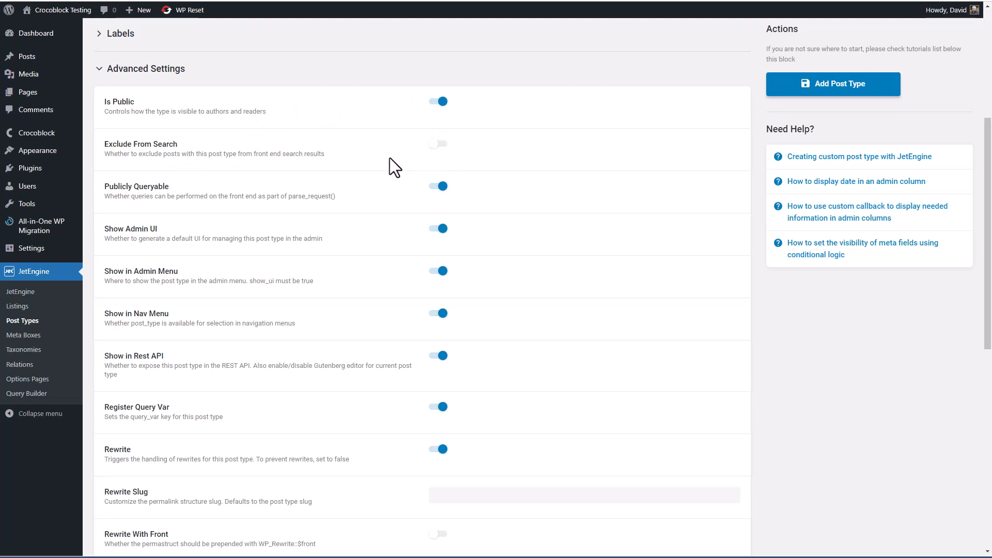
mouse_move(412, 181)
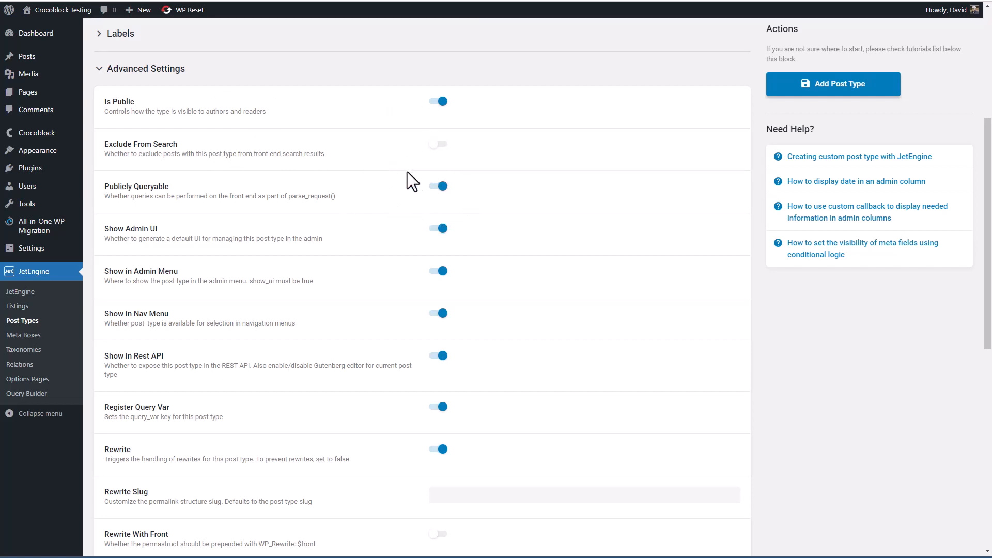
mouse_move(288, 228)
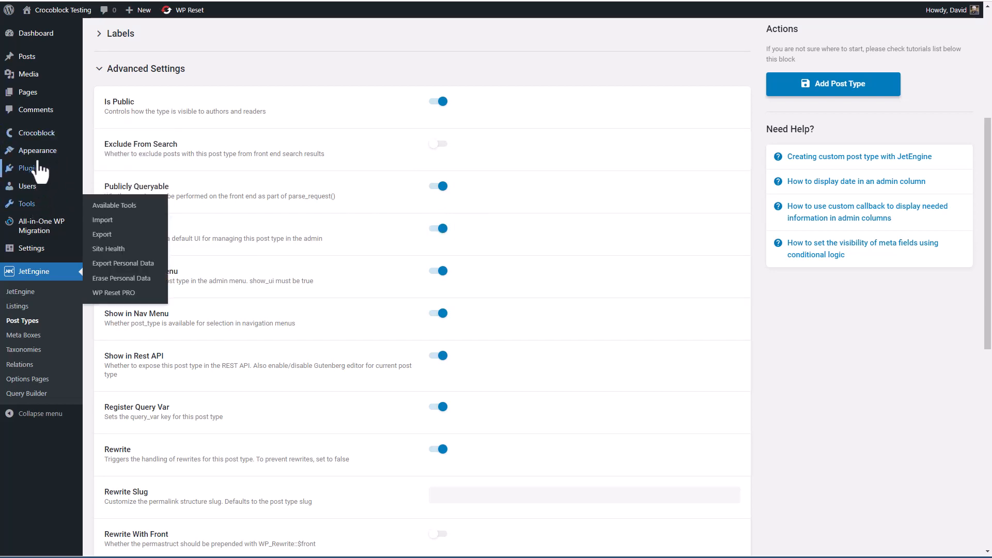
mouse_move(374, 238)
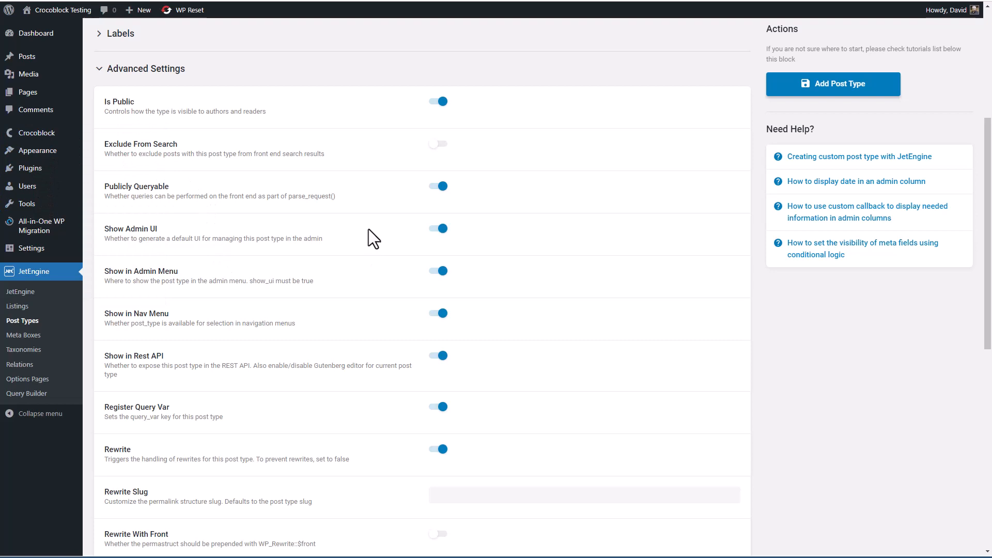
mouse_move(364, 237)
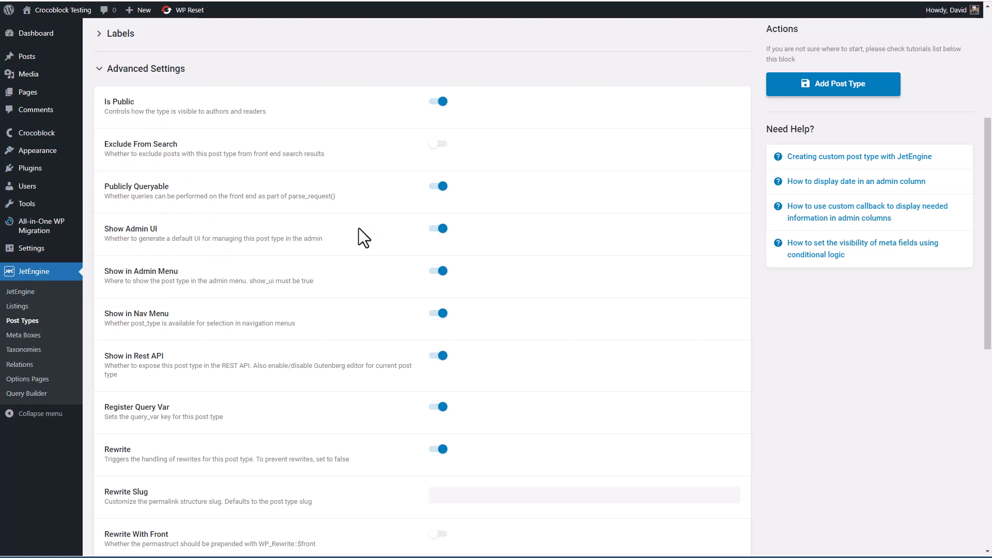
mouse_move(147, 282)
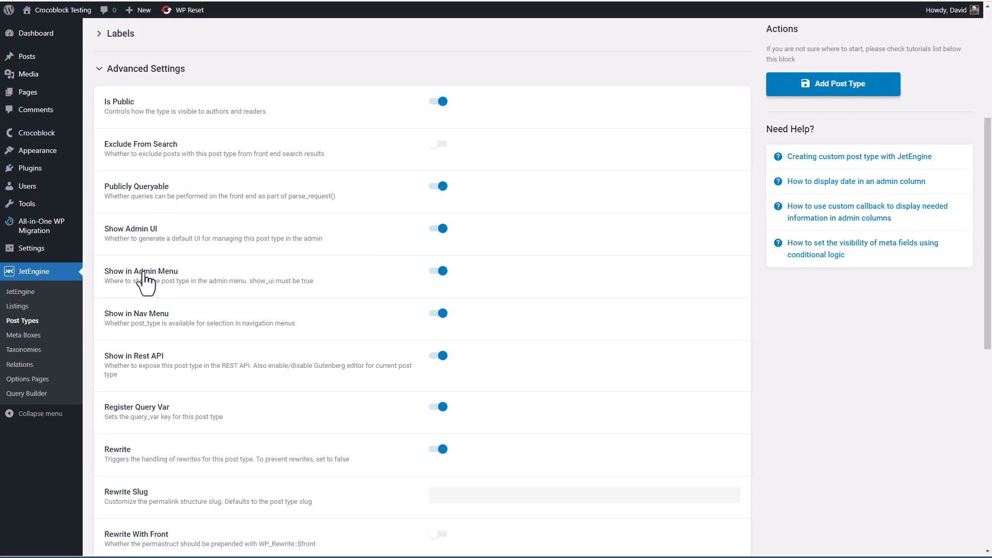
mouse_move(209, 274)
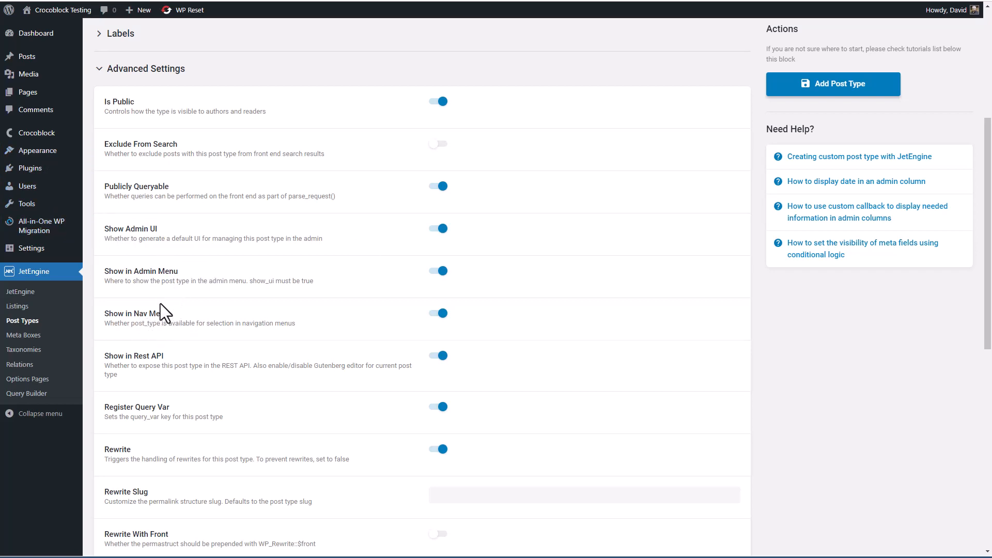
scroll("down", 3)
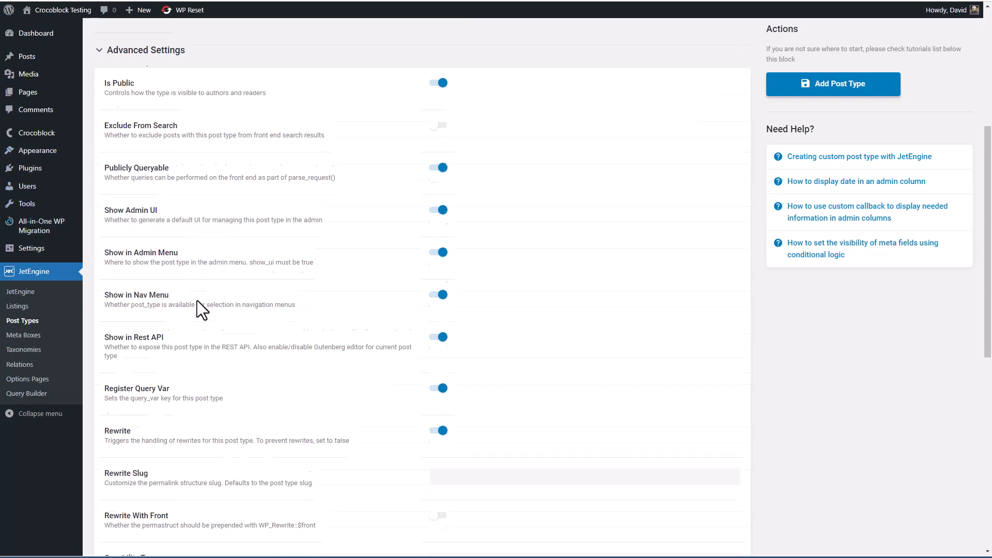
scroll("down", 3)
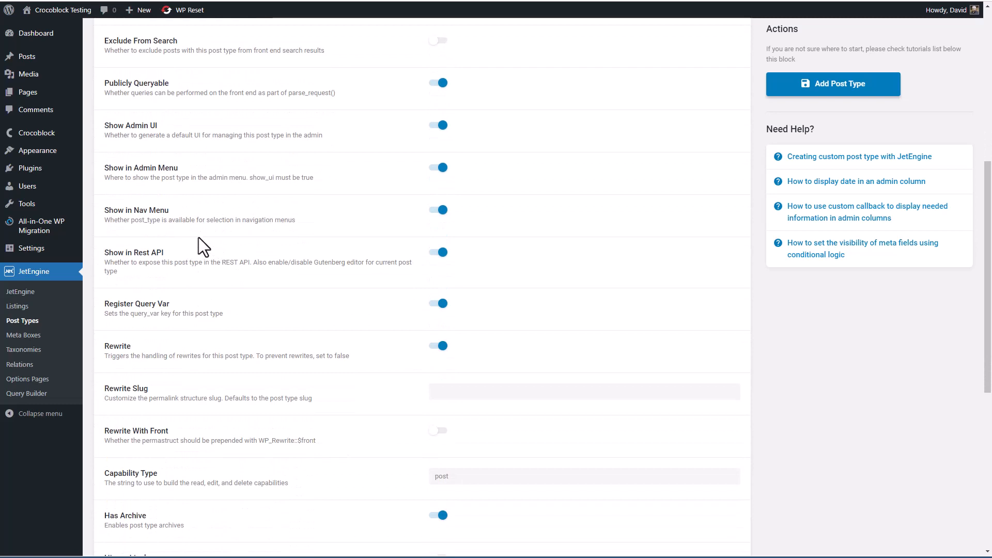
mouse_move(205, 263)
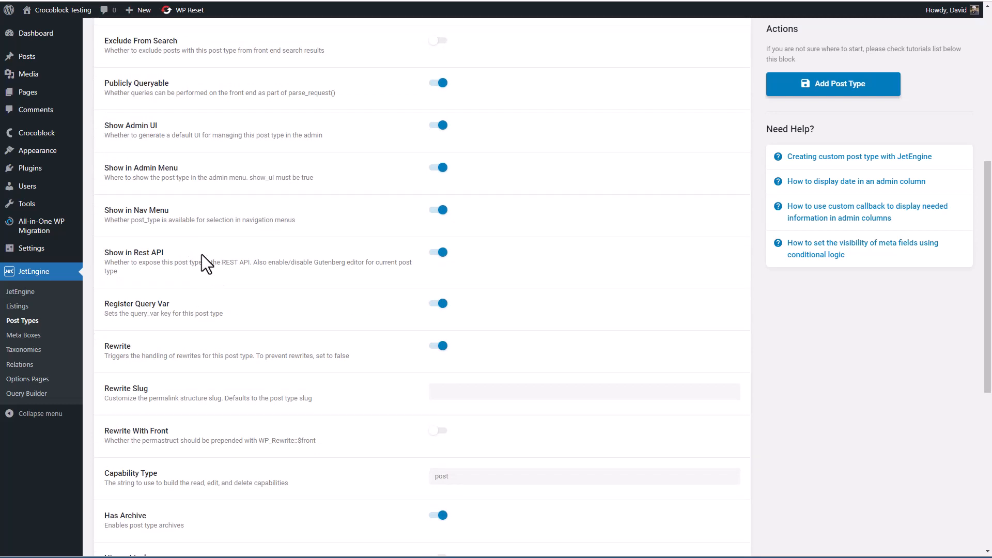
mouse_move(427, 272)
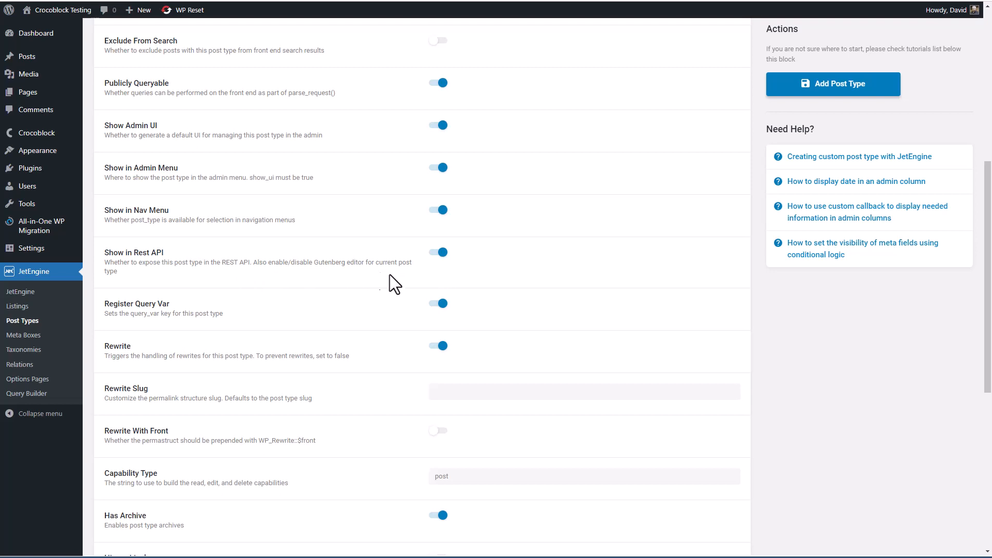
mouse_move(405, 254)
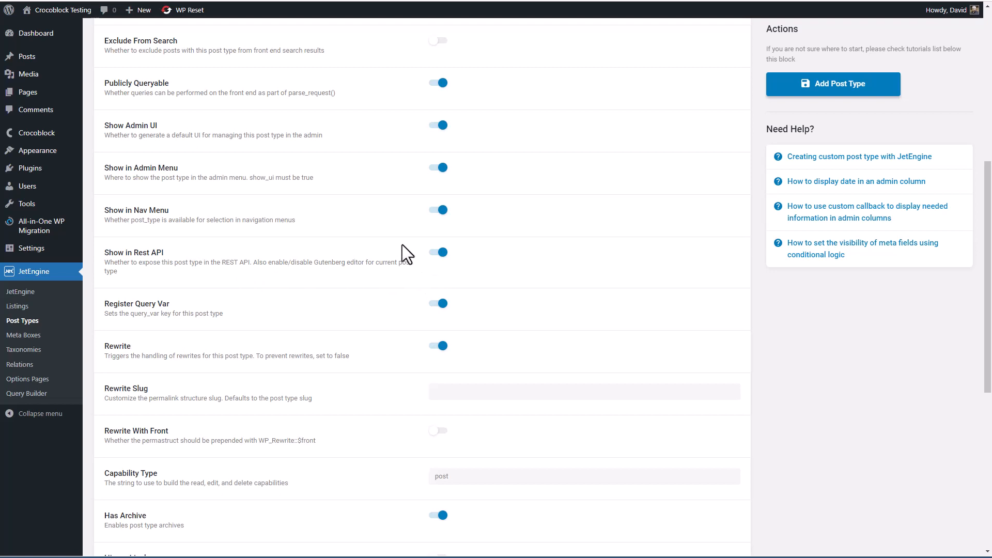
mouse_move(397, 276)
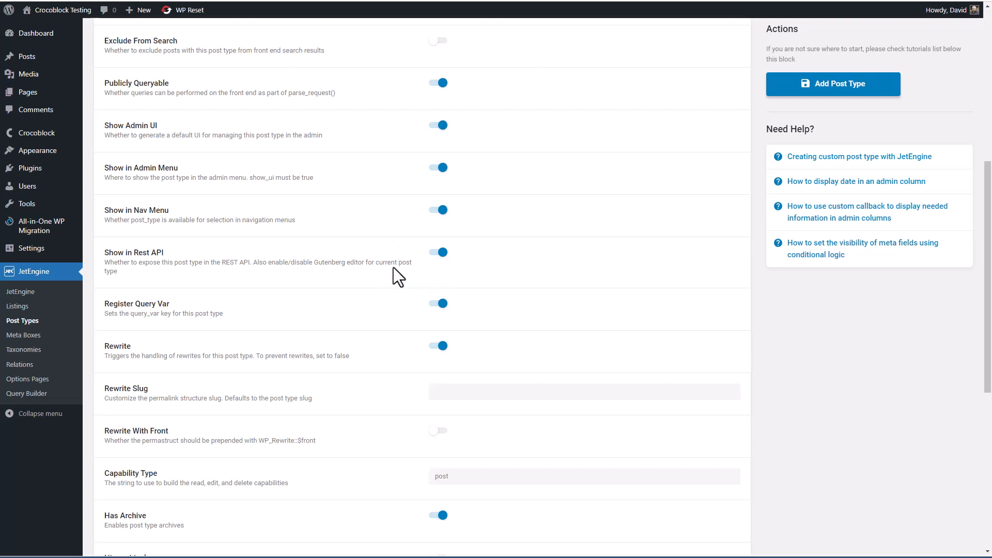
scroll("down", 3)
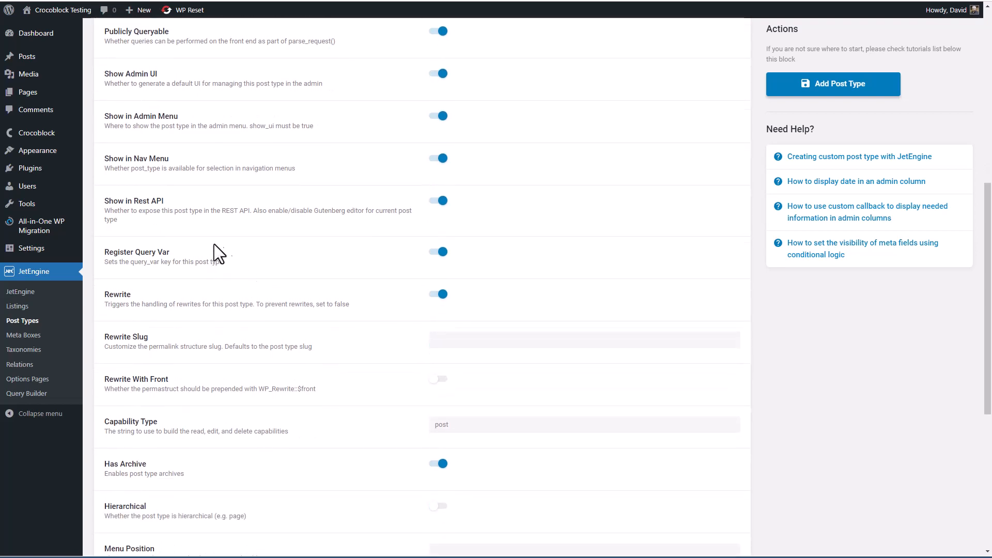
mouse_move(411, 257)
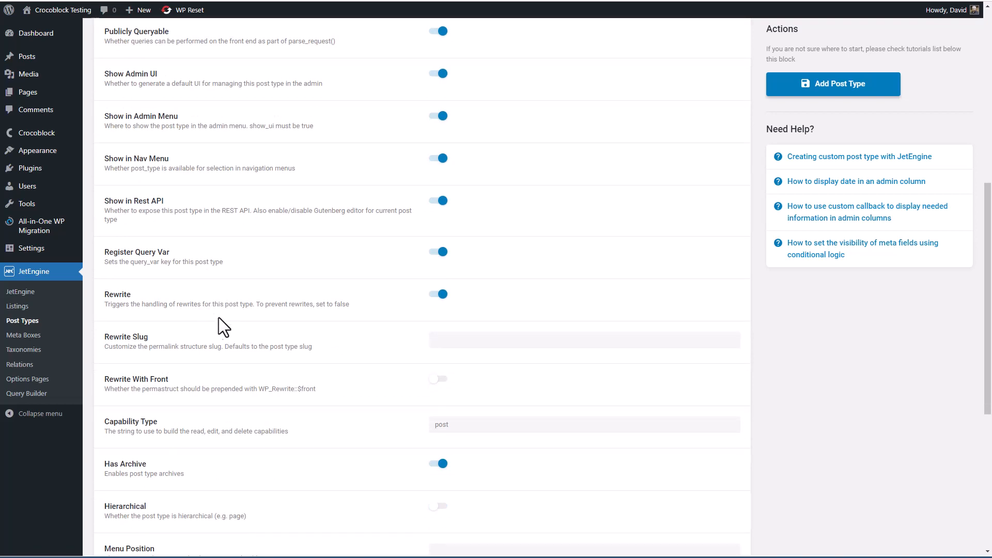
mouse_move(265, 334)
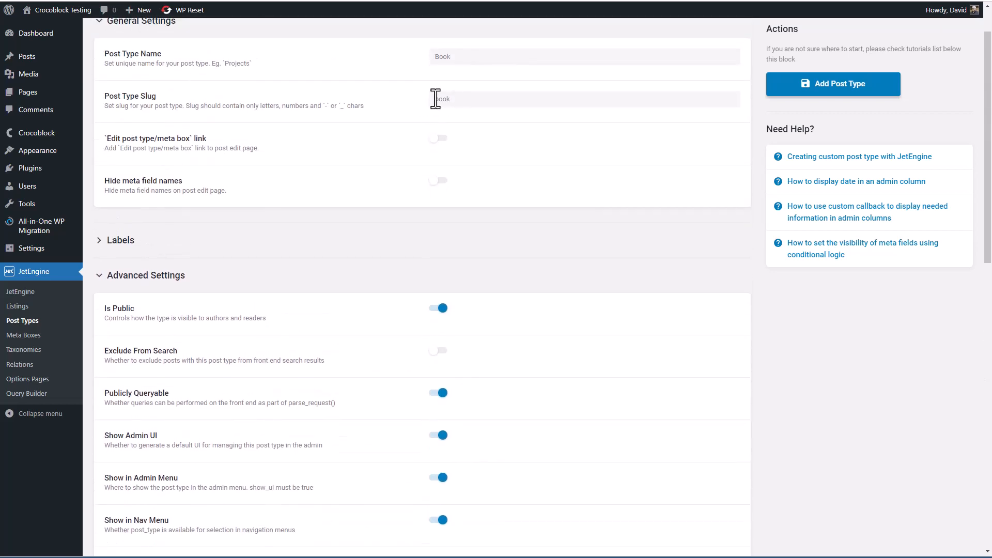
Enter slug 'book' and review capability type, hierarchy, menu icon and Supports settings.
type("book")
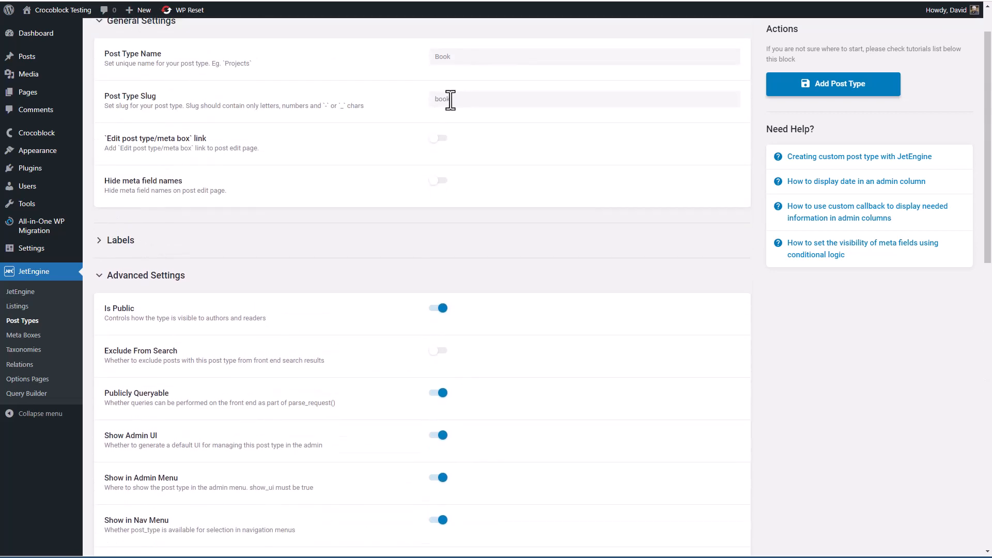
scroll("down", 3)
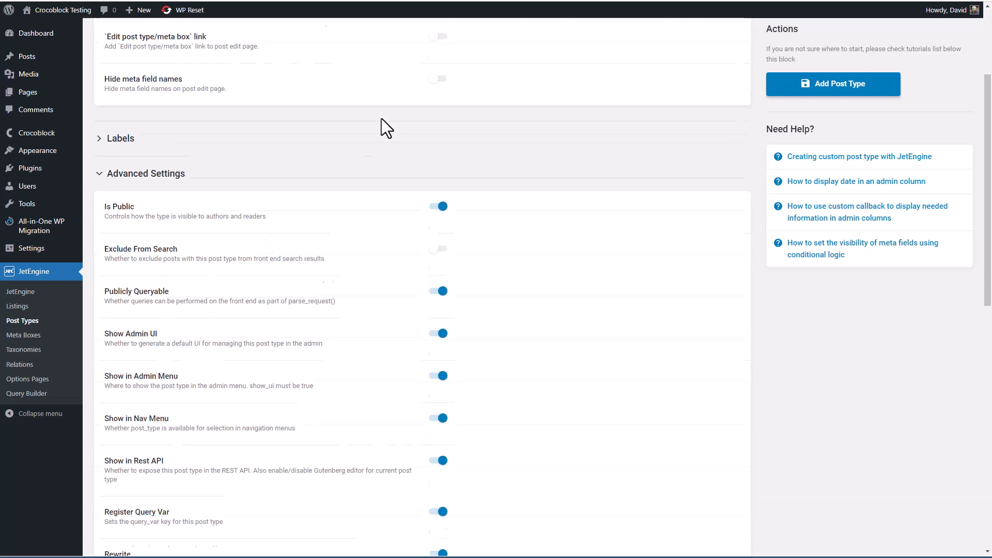
scroll("down", 3)
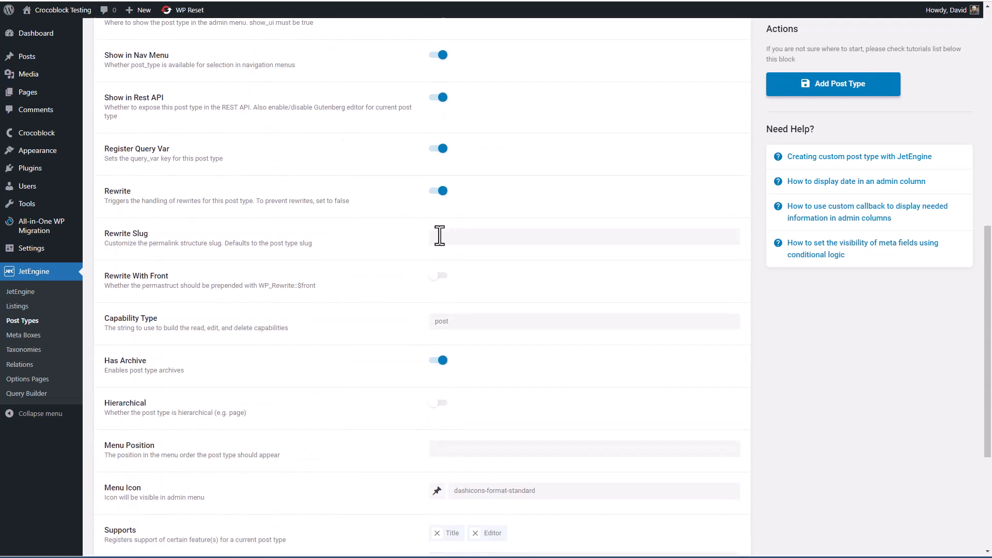
mouse_move(410, 281)
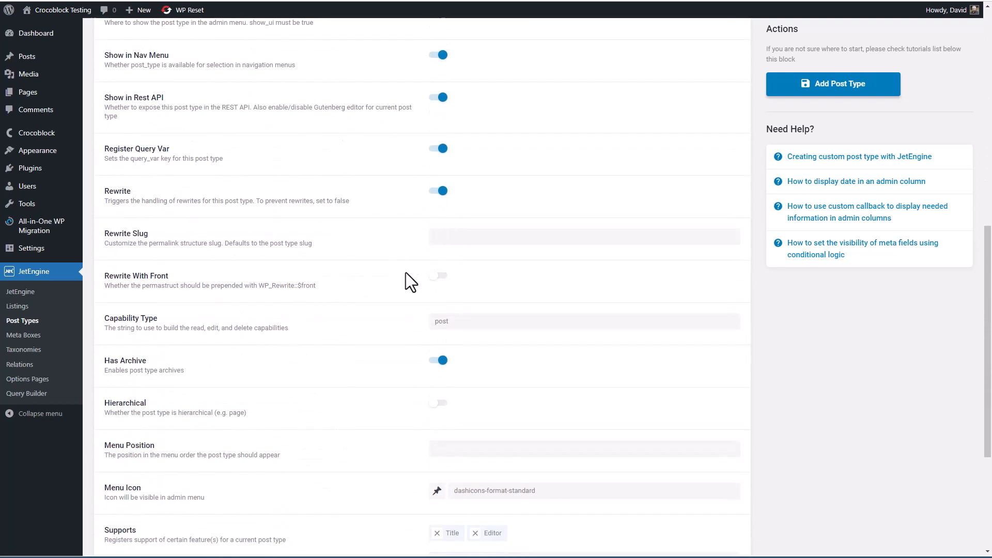
mouse_move(433, 341)
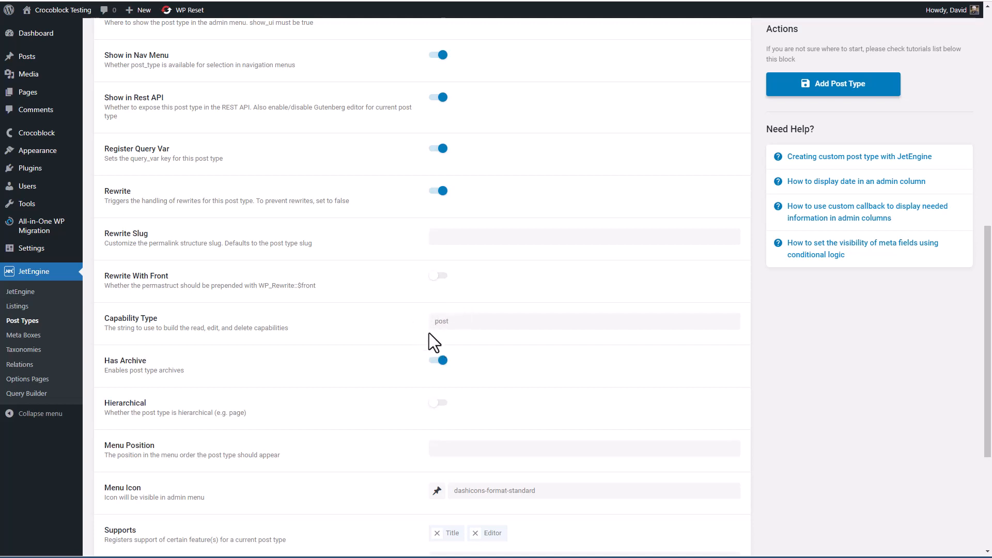
mouse_move(233, 246)
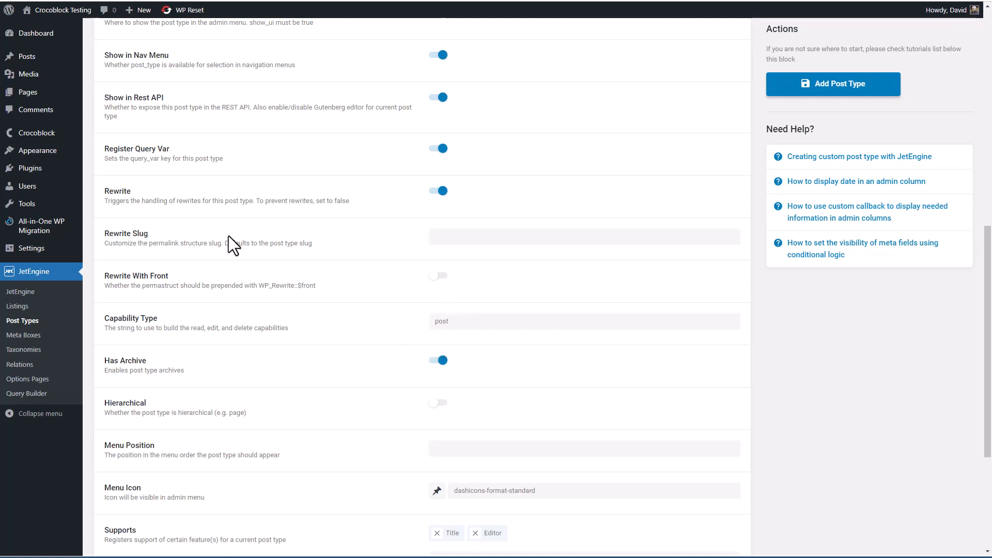
mouse_move(366, 326)
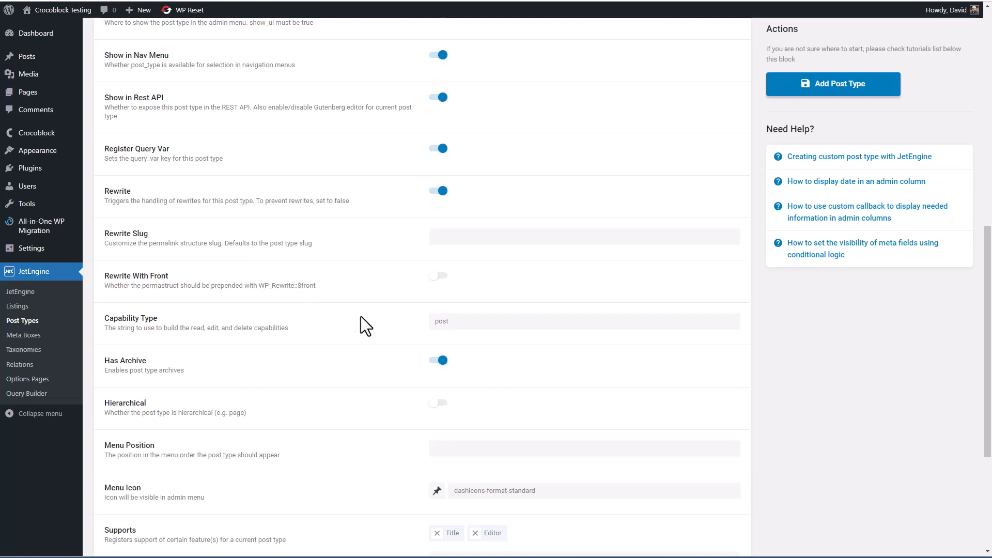
mouse_move(262, 273)
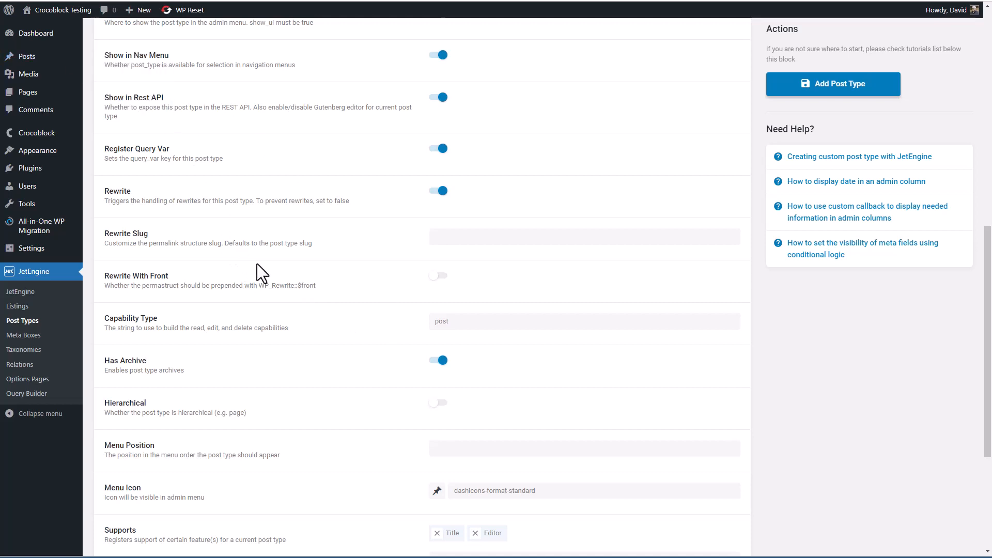
mouse_move(193, 372)
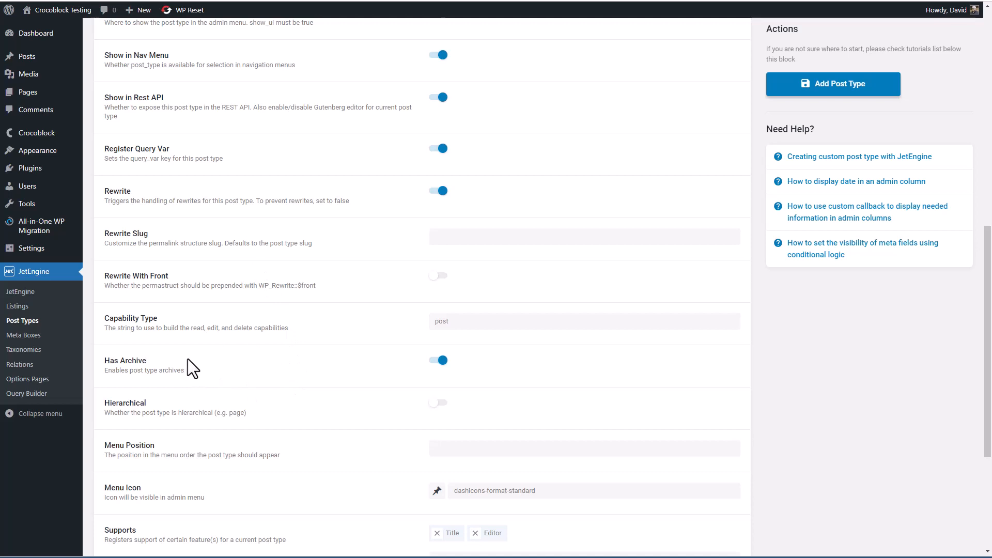
mouse_move(244, 377)
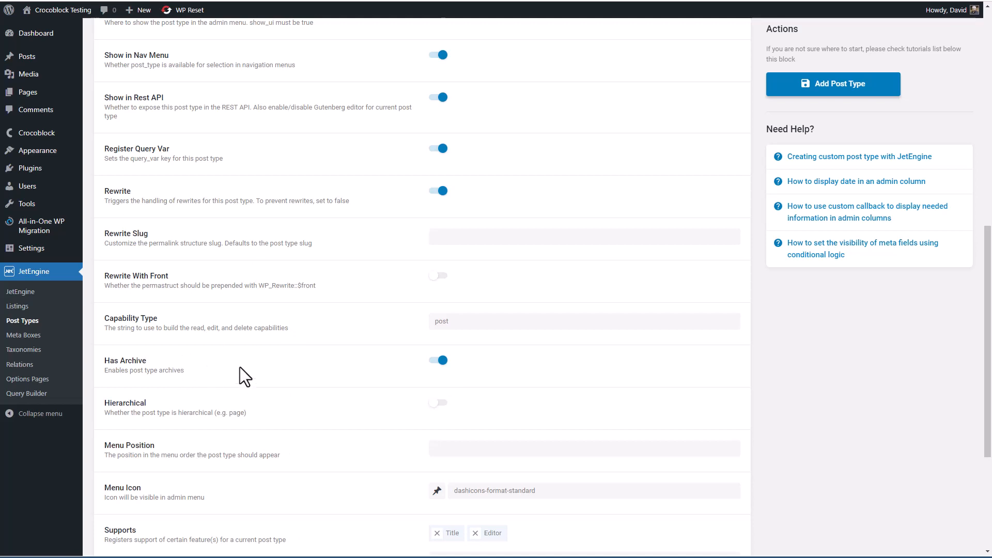
scroll("down", 3)
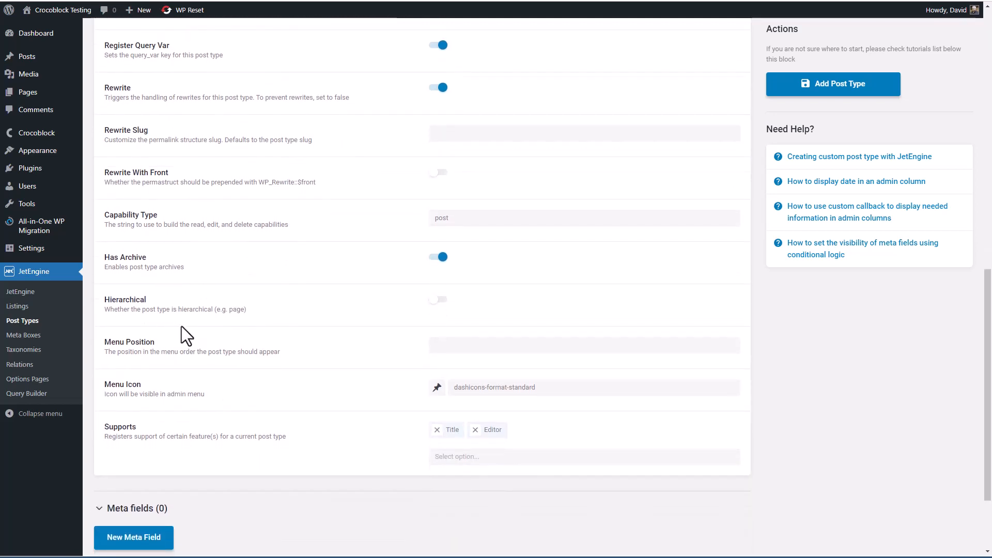
mouse_move(222, 300)
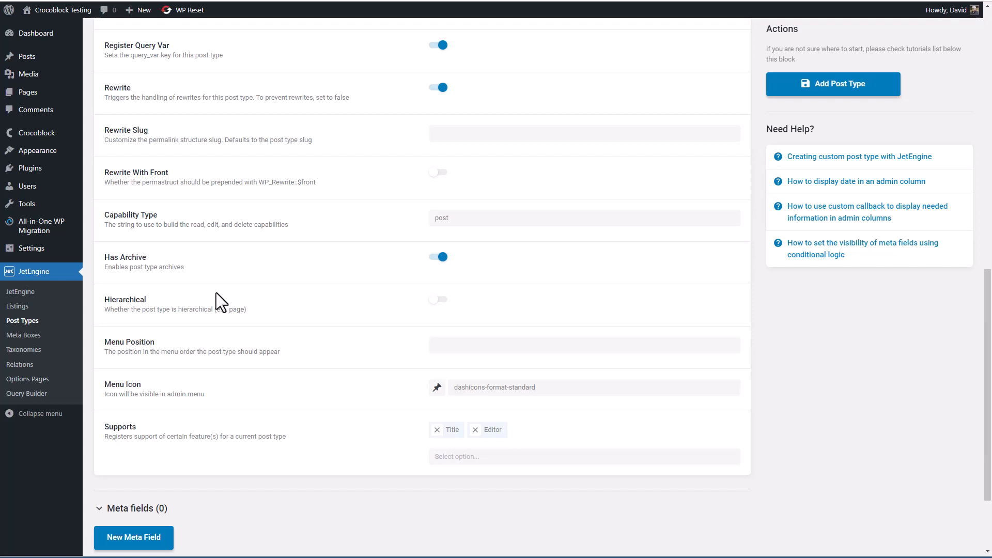
mouse_move(209, 341)
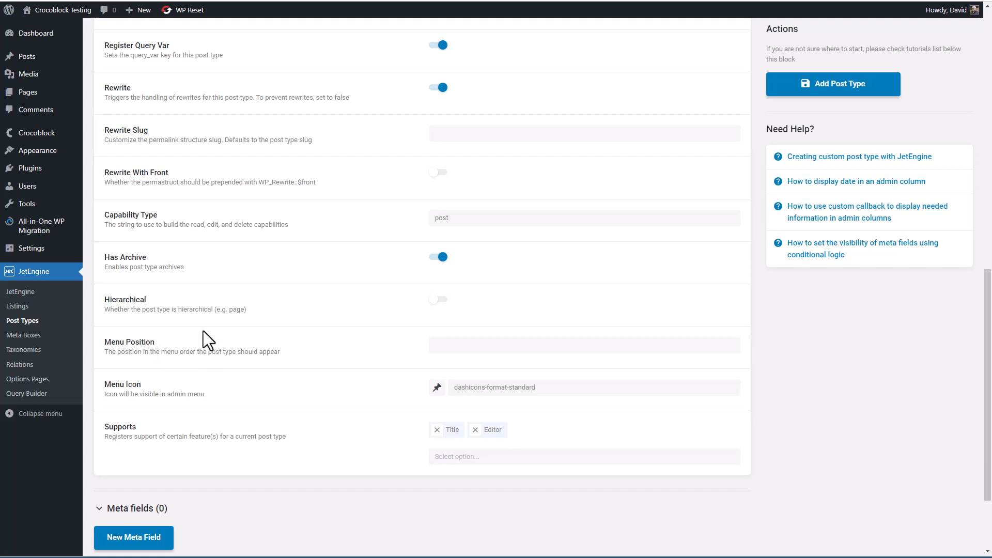
mouse_move(27, 204)
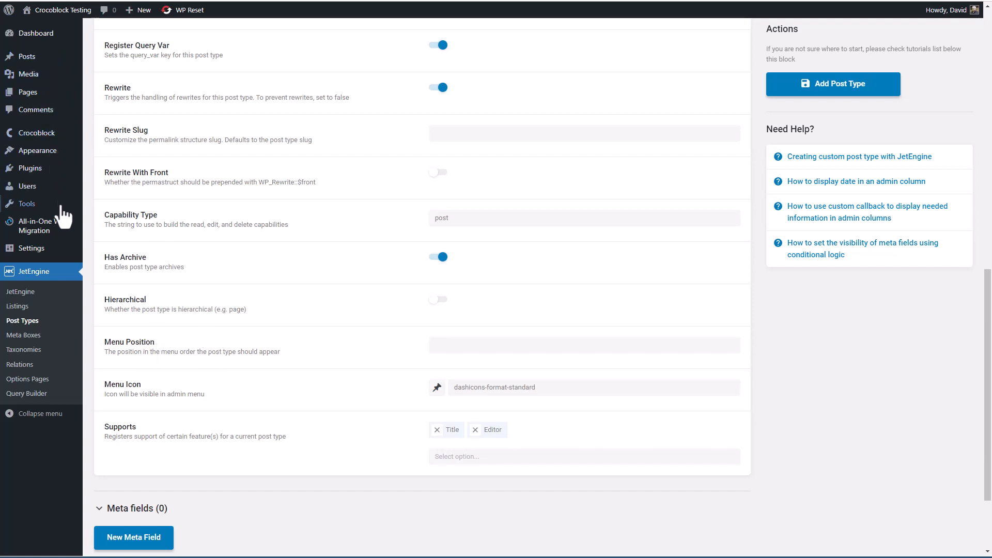
Set Book's menu position to 30 and its menu icon to dashicons-book.
left_click(583, 345)
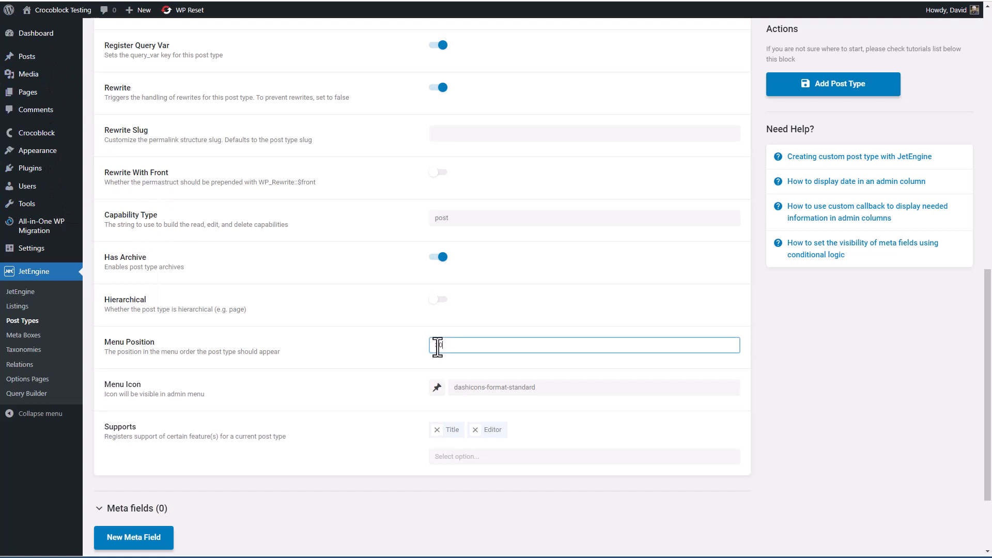
type("30")
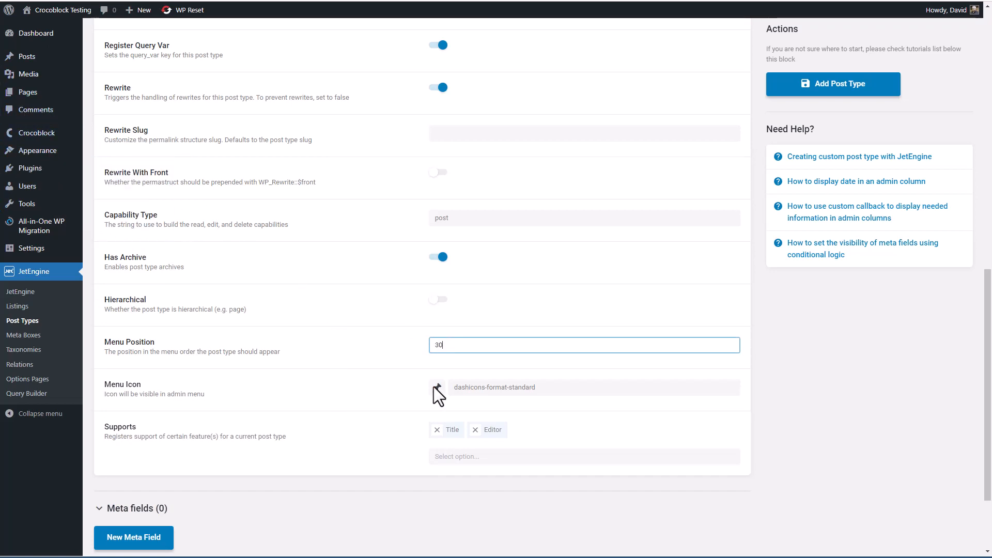
left_click(438, 387)
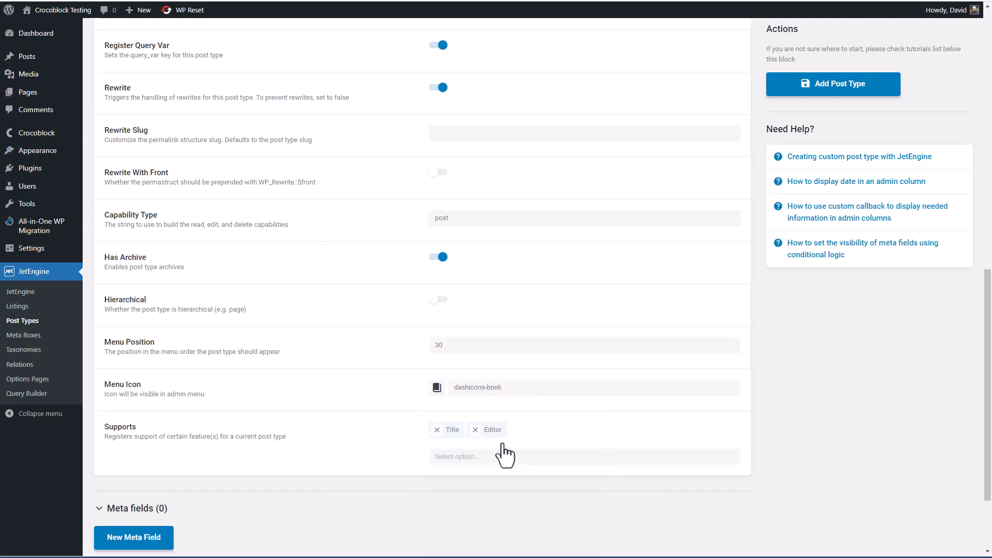
mouse_move(251, 451)
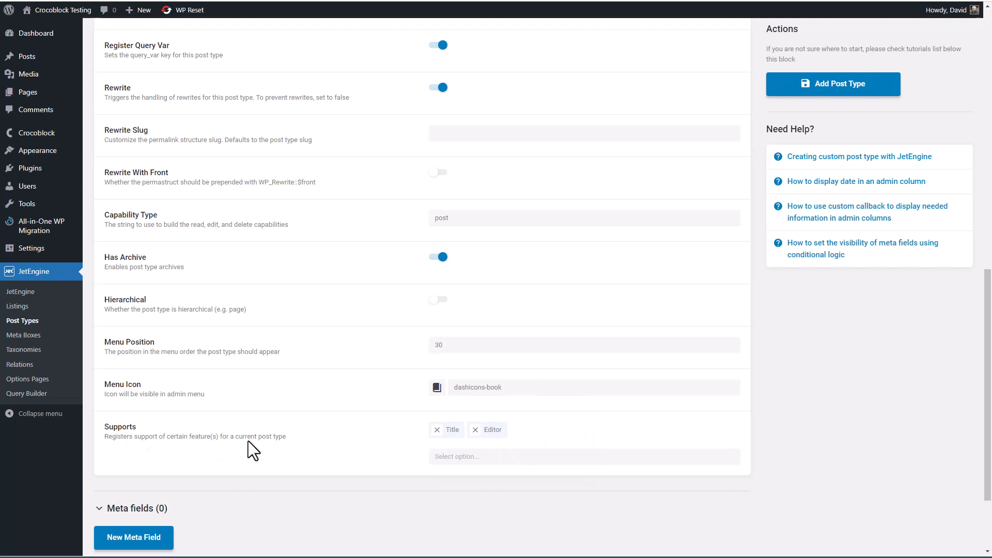
mouse_move(521, 457)
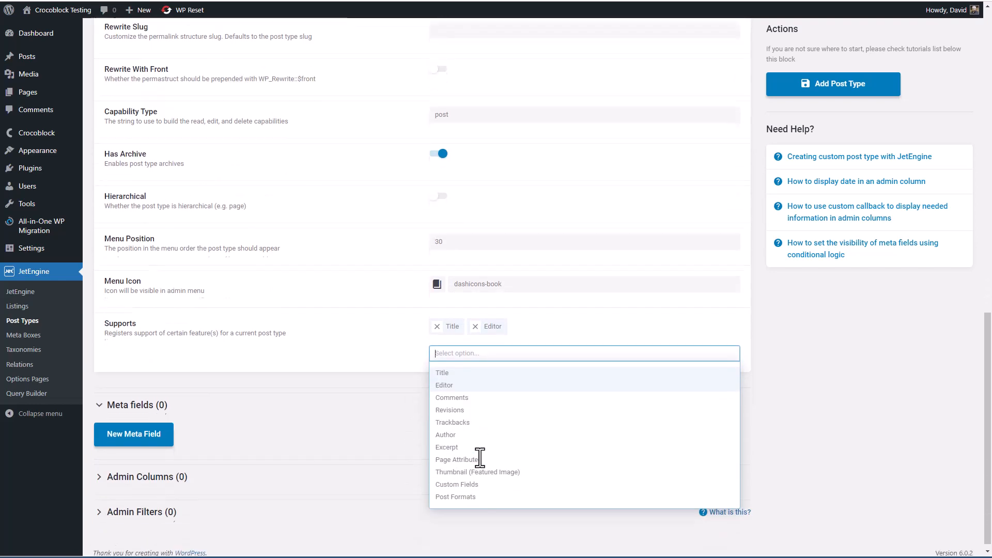
mouse_move(452, 398)
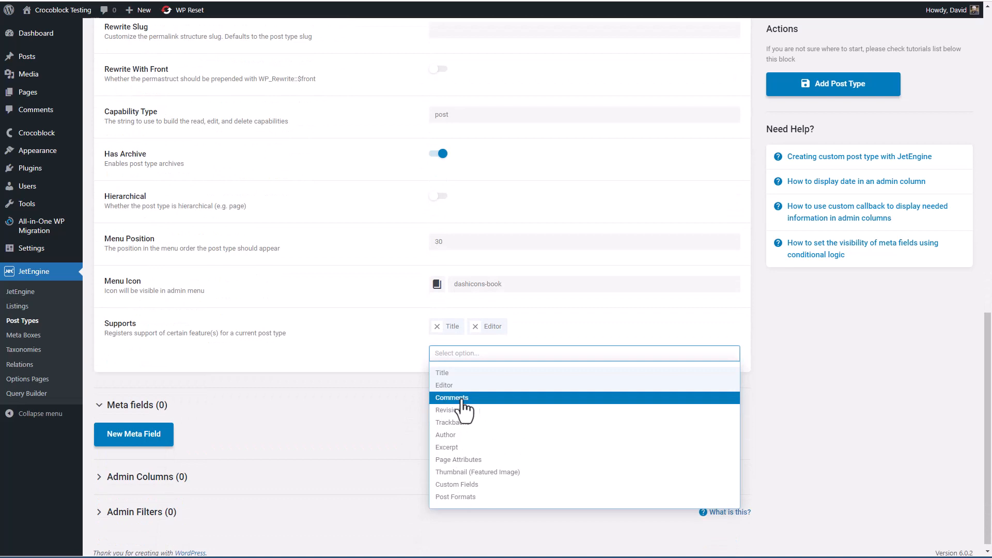
Add Revisions and Thumbnail (Featured Image) to Book's supported features.
left_click(446, 409)
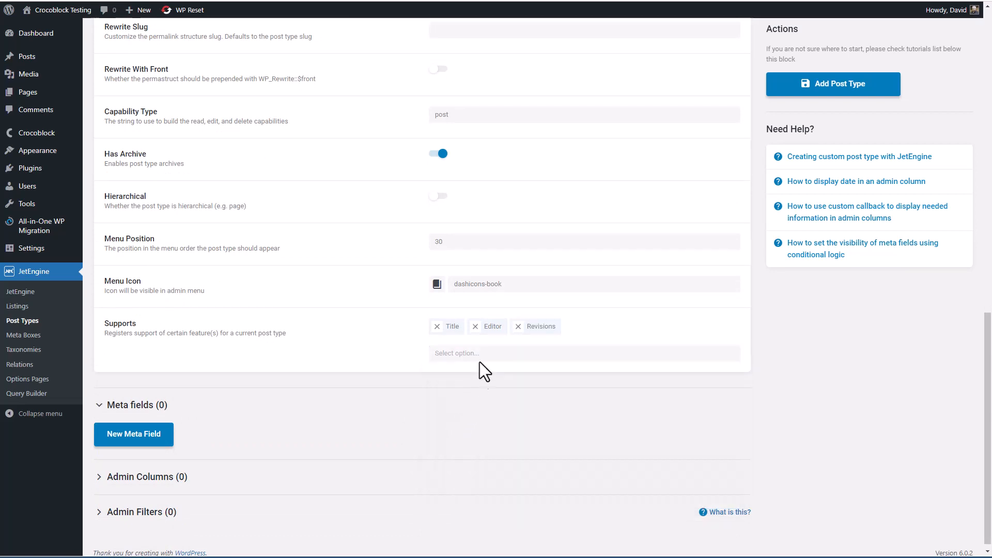
left_click(583, 353)
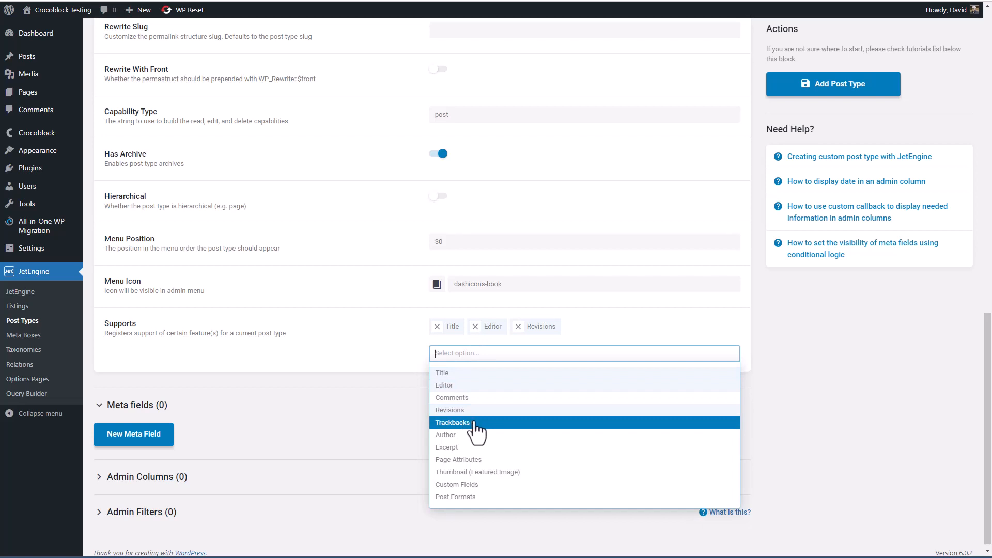
mouse_move(446, 435)
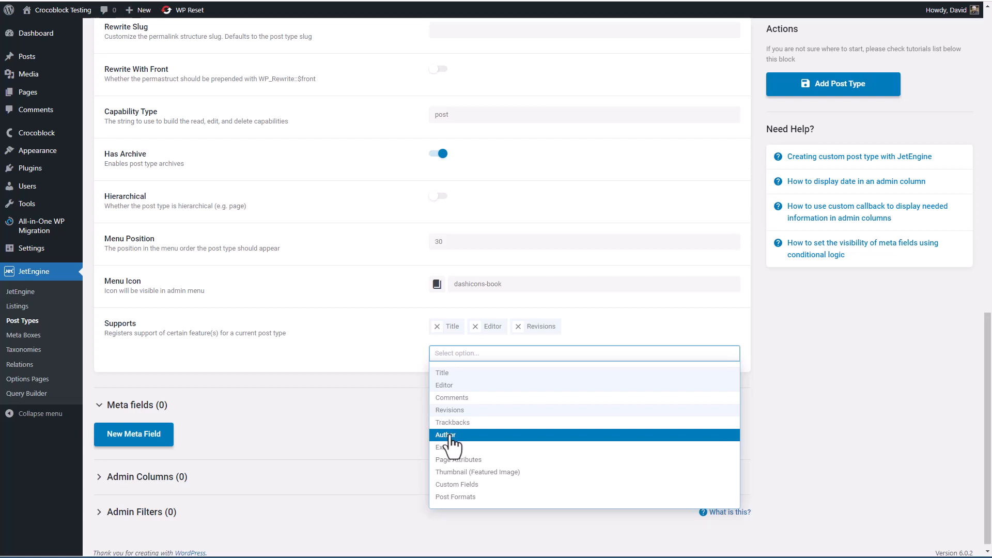
mouse_move(456, 448)
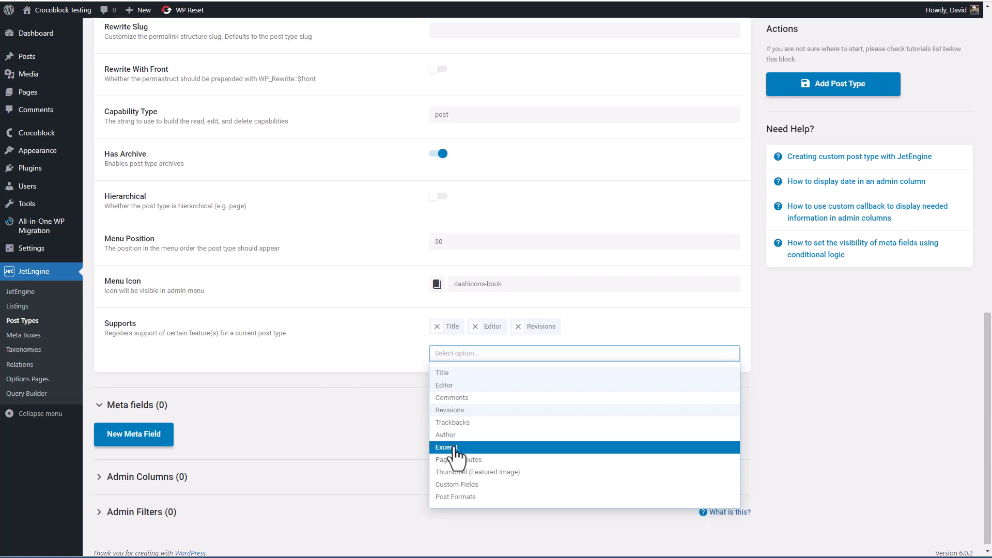
mouse_move(467, 452)
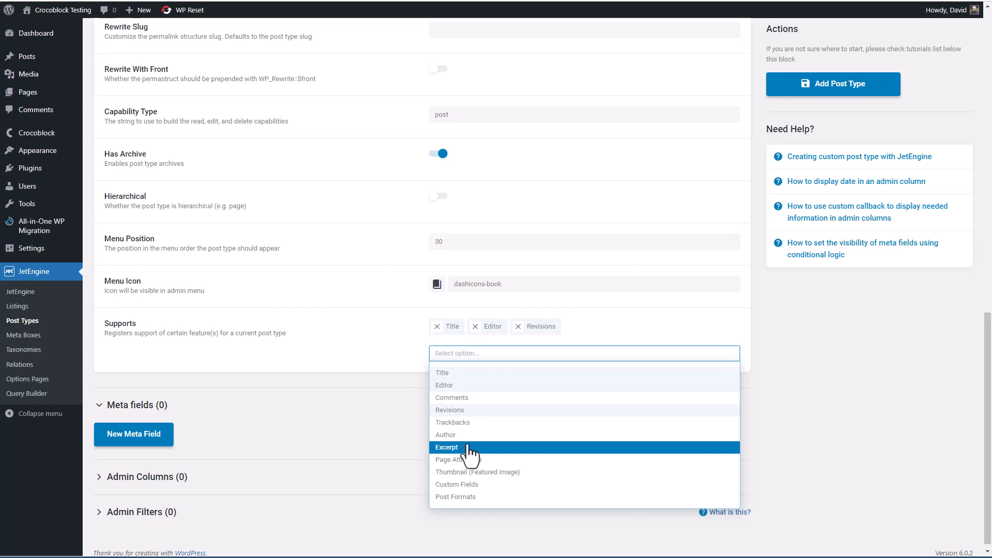
mouse_move(459, 460)
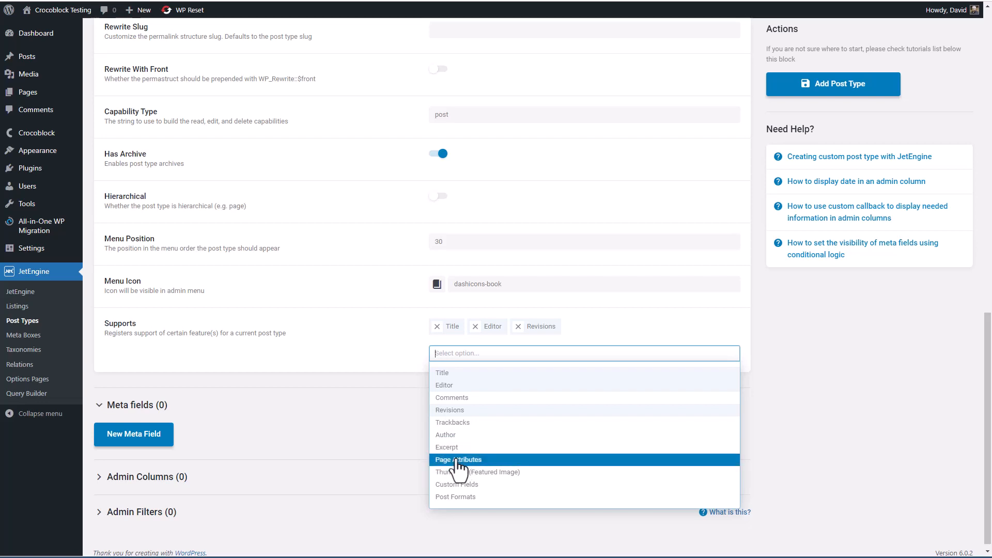
mouse_move(172, 209)
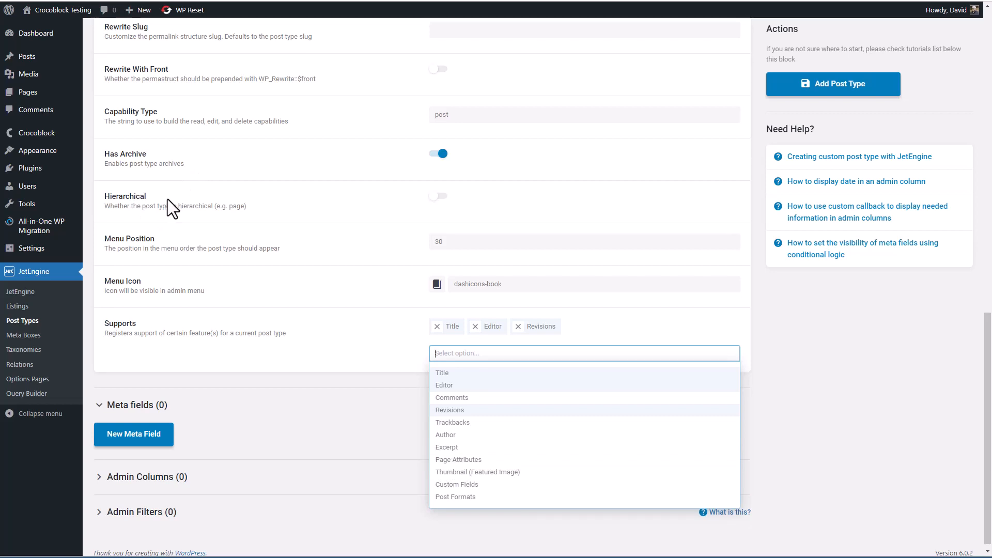
mouse_move(471, 448)
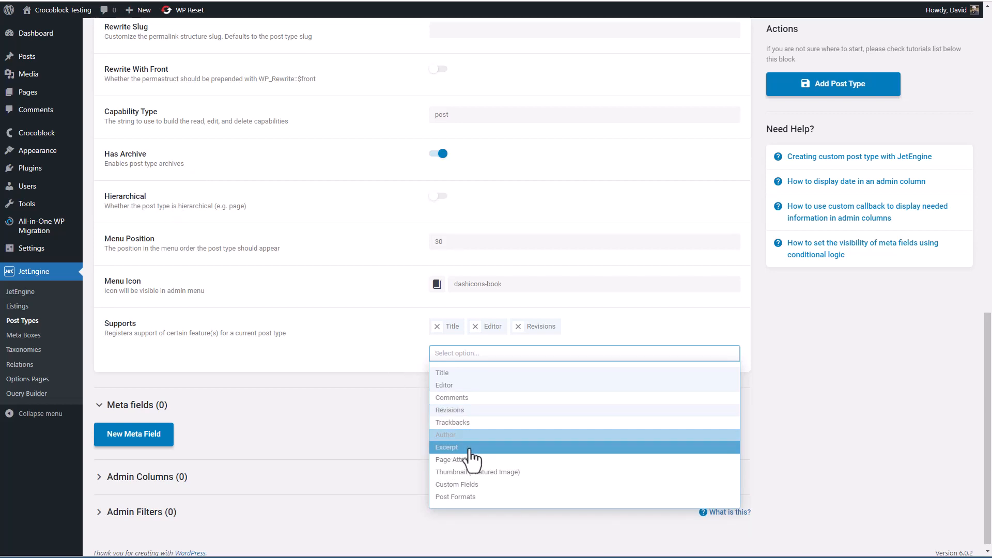
mouse_move(469, 459)
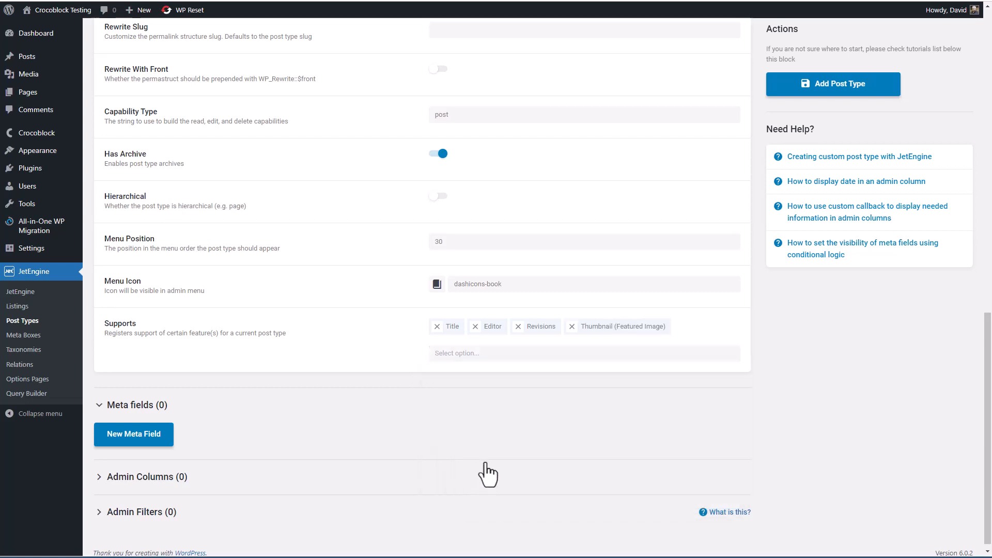
left_click(582, 353)
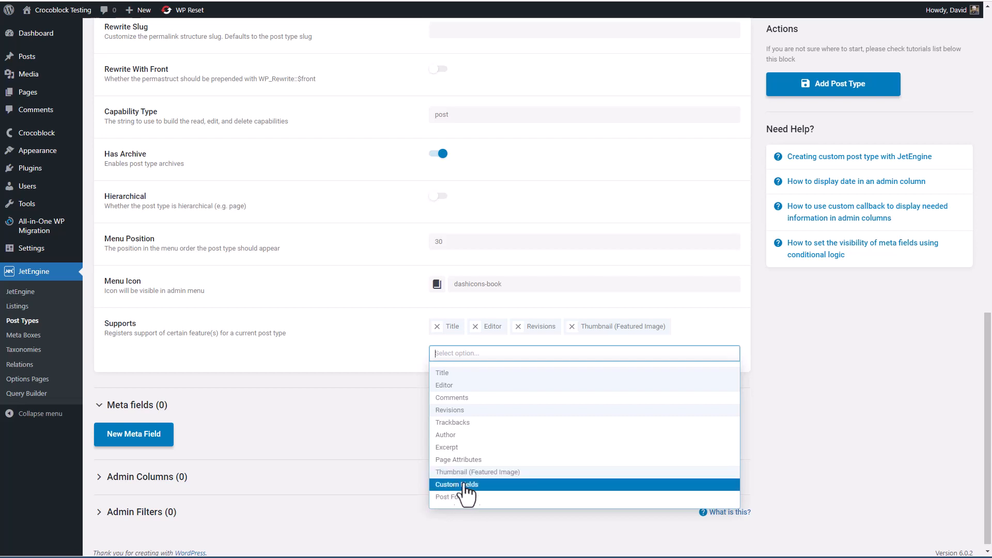
mouse_move(485, 501)
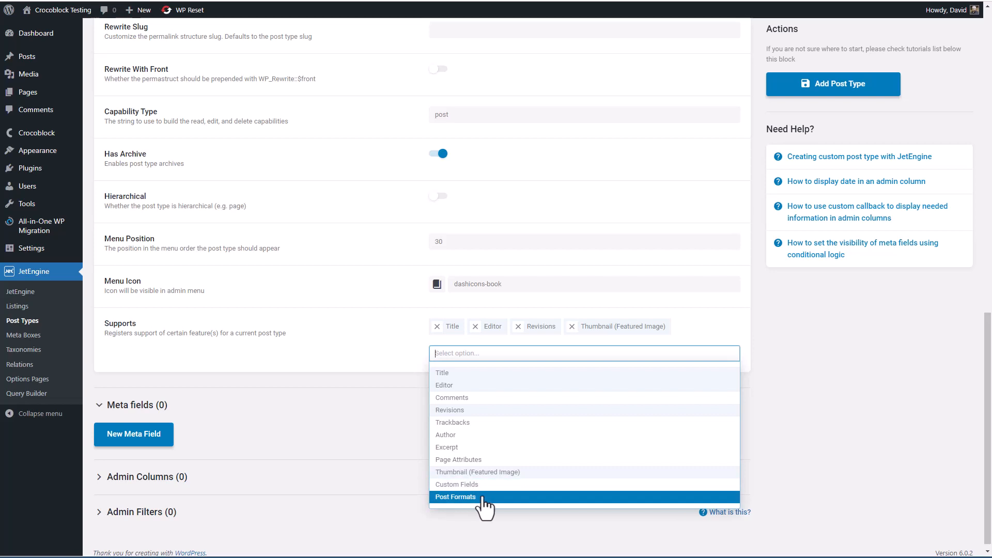
mouse_move(491, 510)
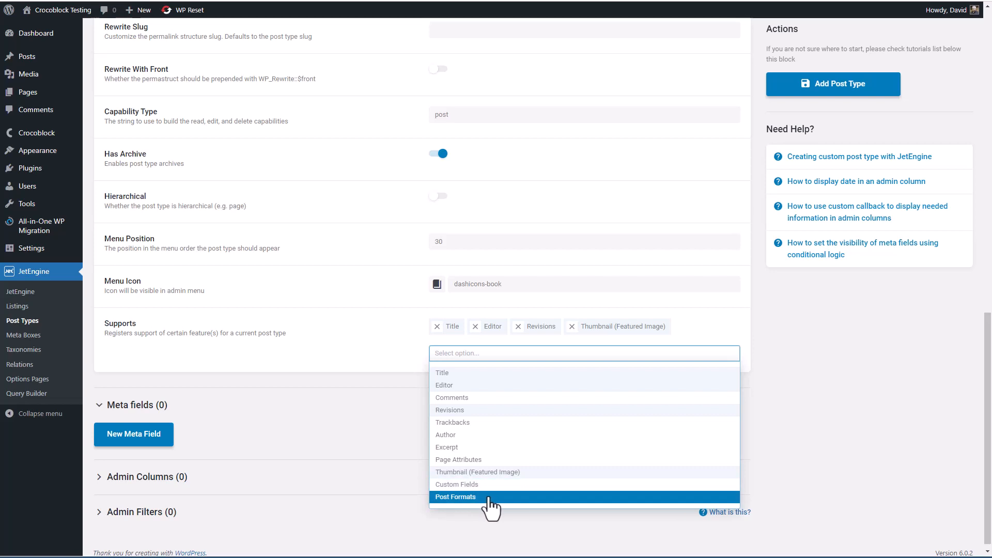
mouse_move(482, 503)
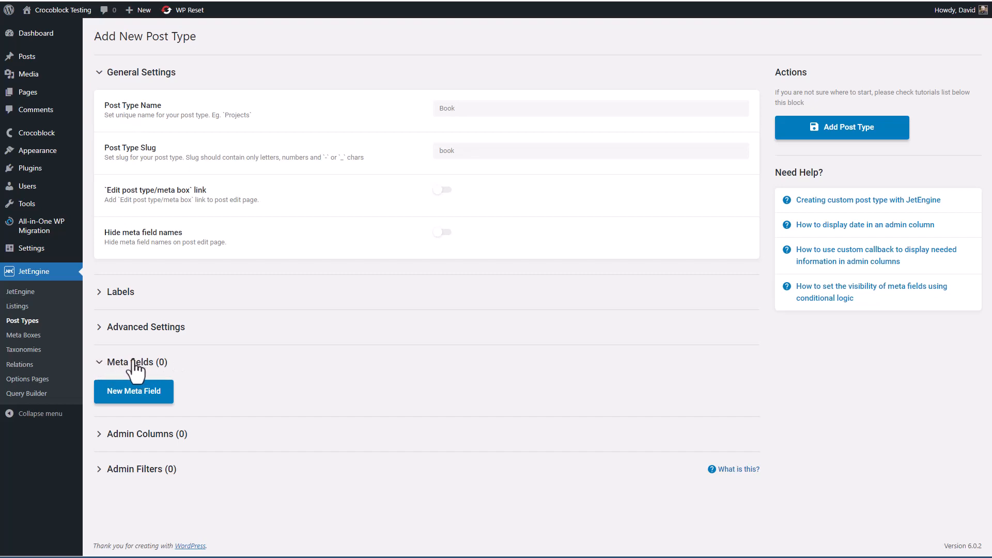
mouse_move(132, 361)
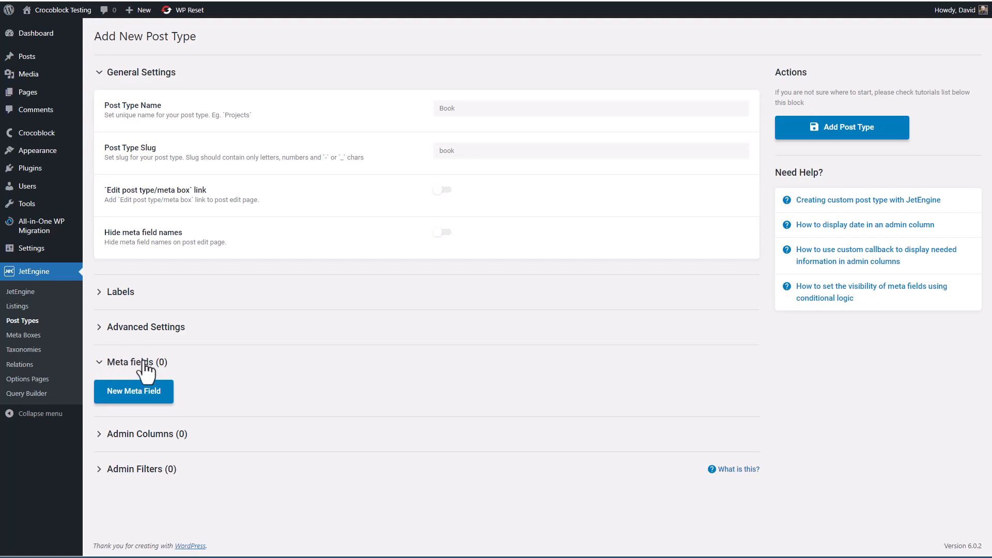
mouse_move(146, 373)
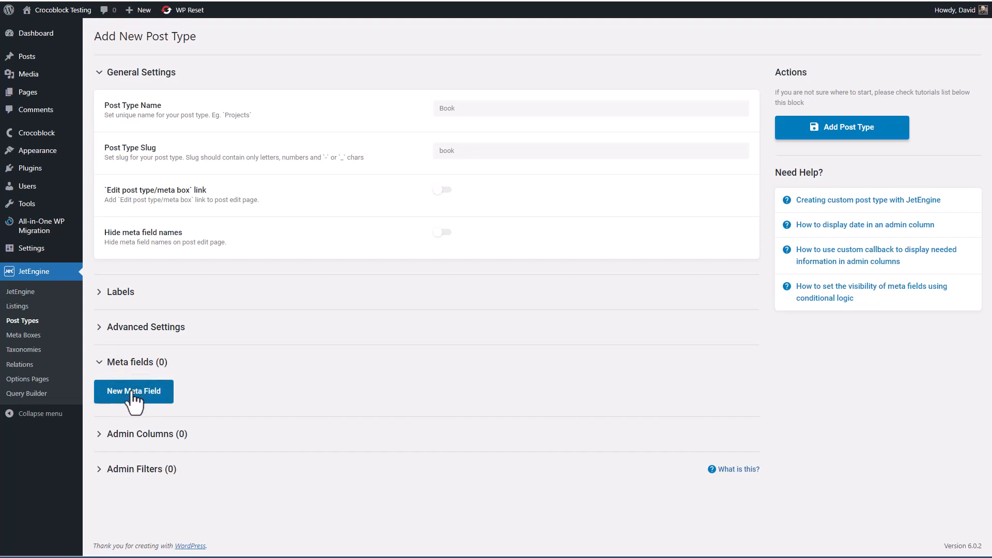
mouse_move(134, 391)
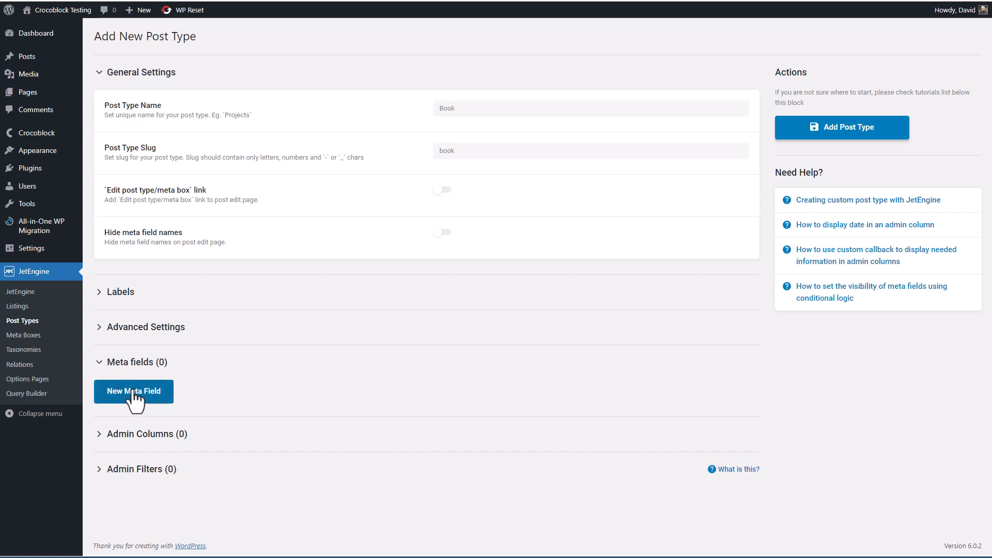
Add meta field 'Author's Photo' with ID authors-photo, keeping object type Field.
left_click(134, 392)
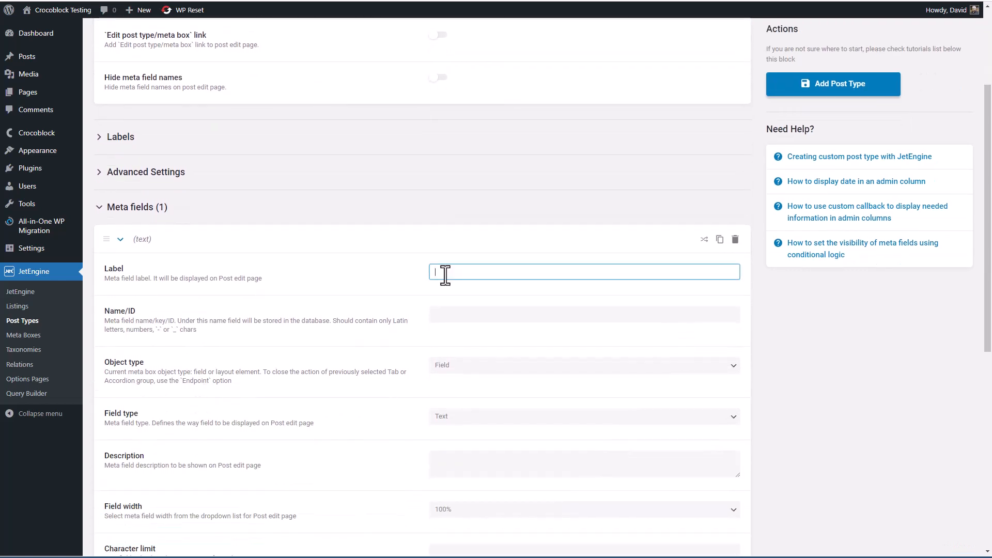
type("Author's Photo")
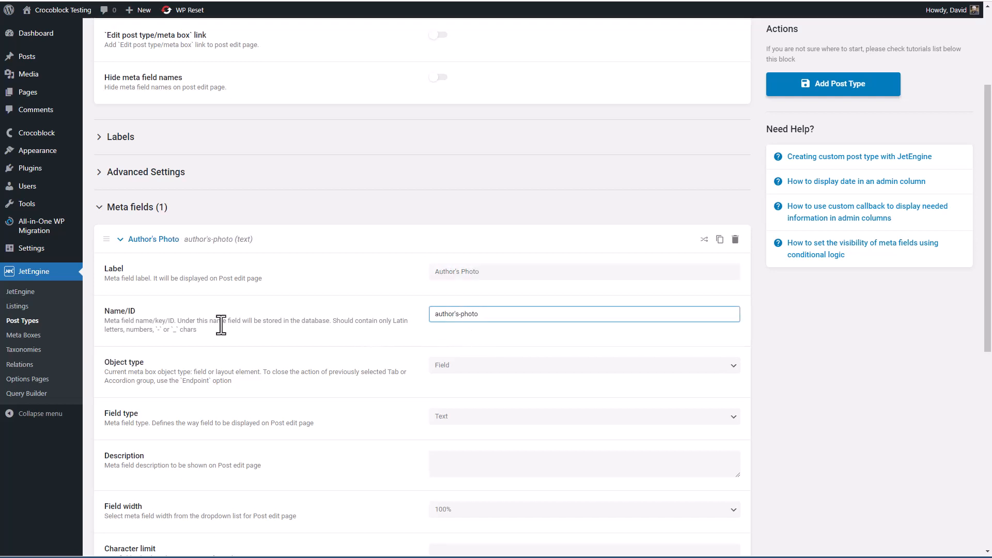
mouse_move(457, 314)
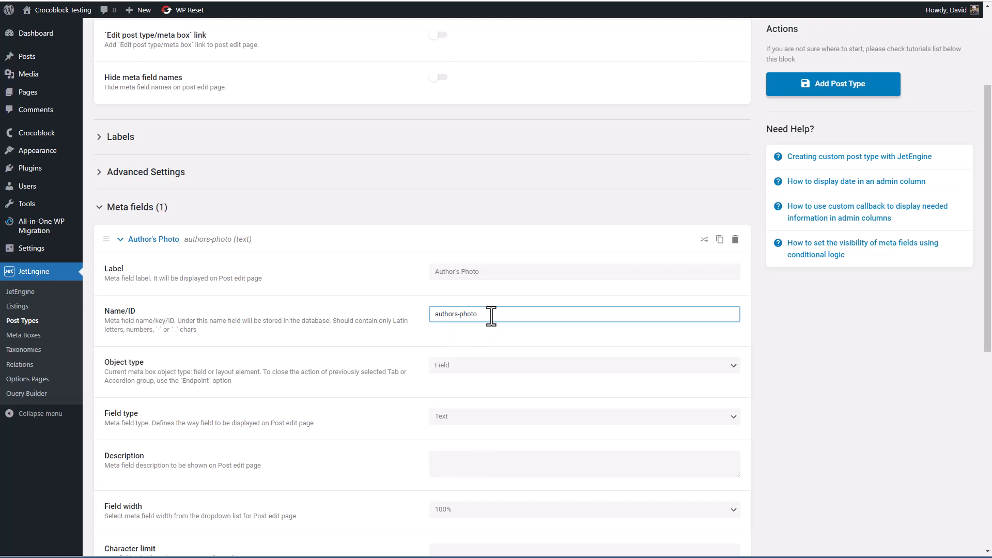
left_click(582, 365)
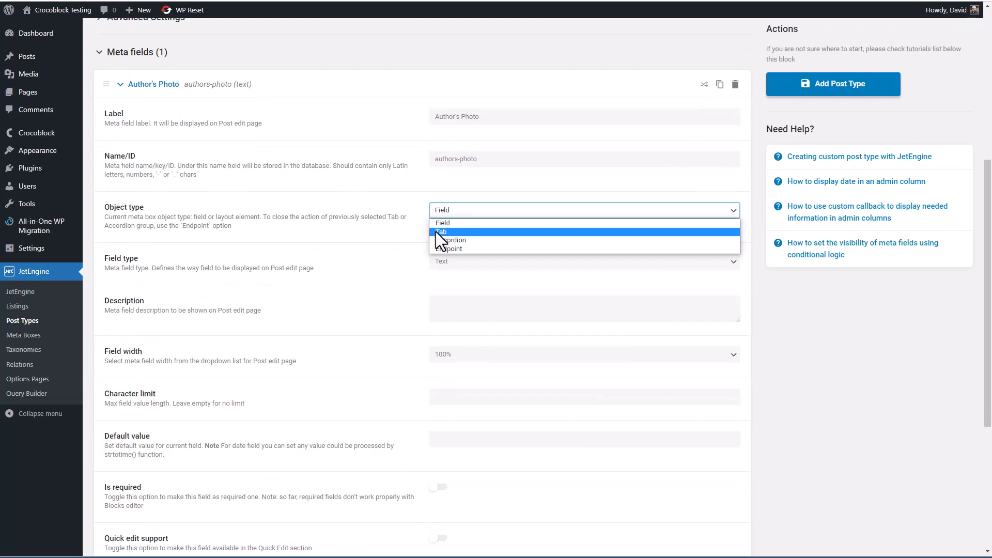
mouse_move(449, 240)
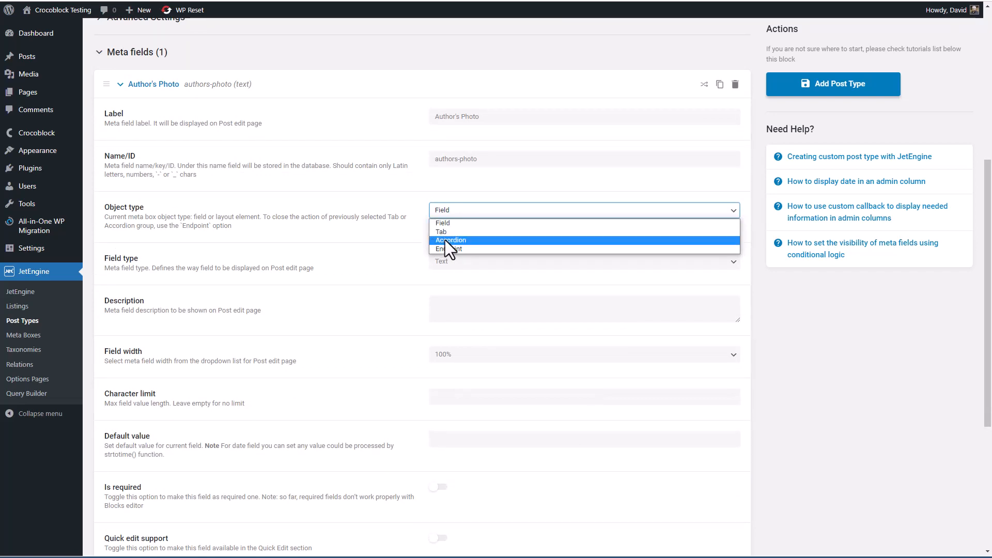
mouse_move(451, 248)
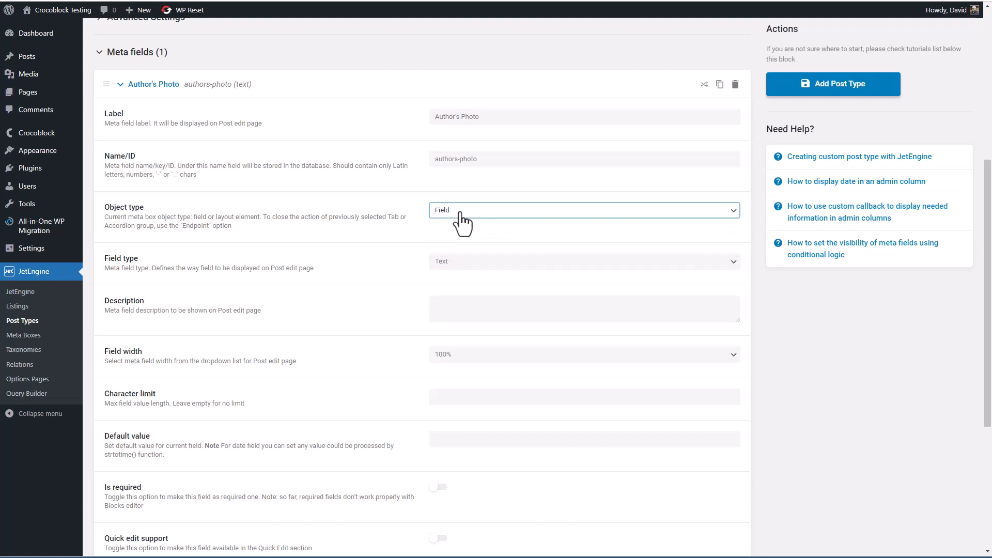
Browse Author's Photo field type options down to Media, leaving Text selected.
left_click(582, 261)
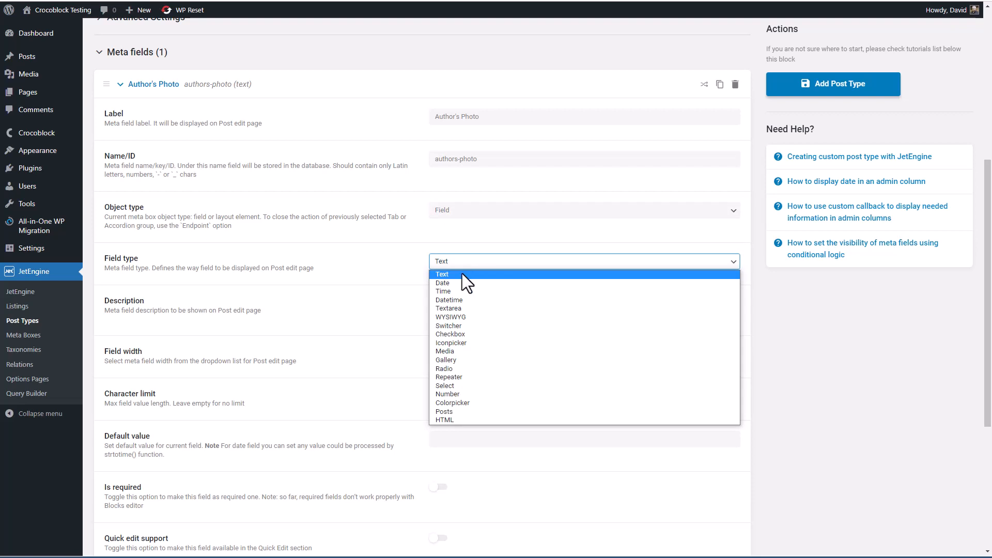
mouse_move(459, 301)
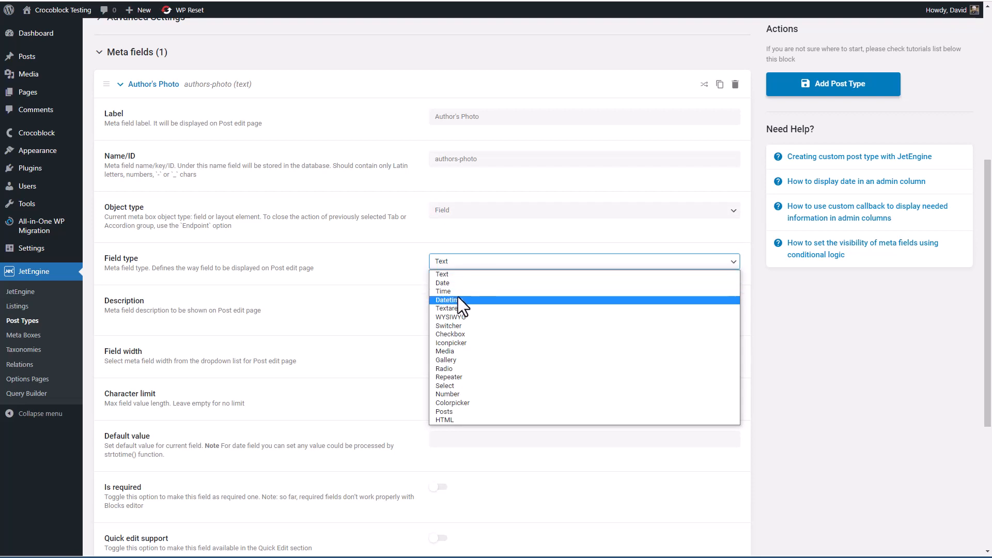
mouse_move(449, 309)
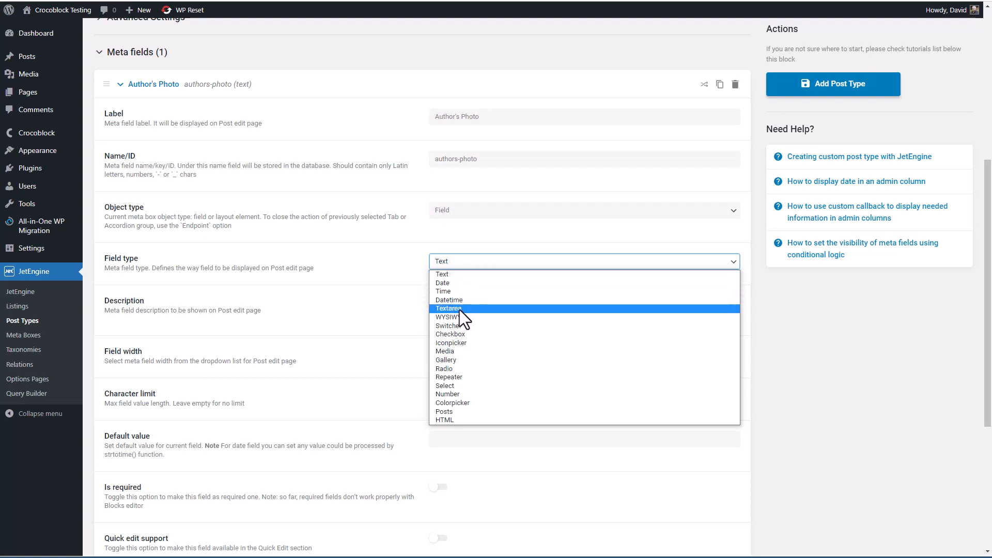
mouse_move(456, 317)
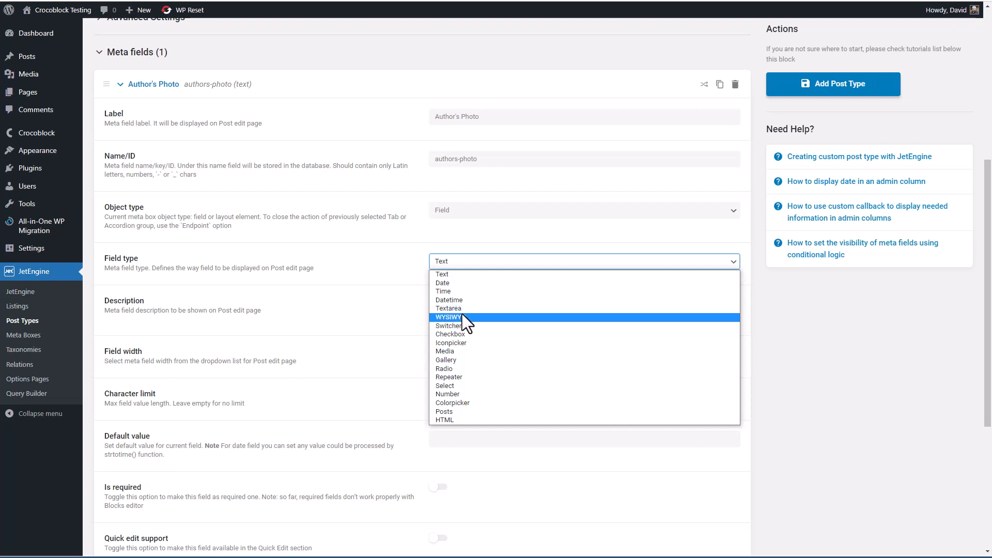
mouse_move(467, 326)
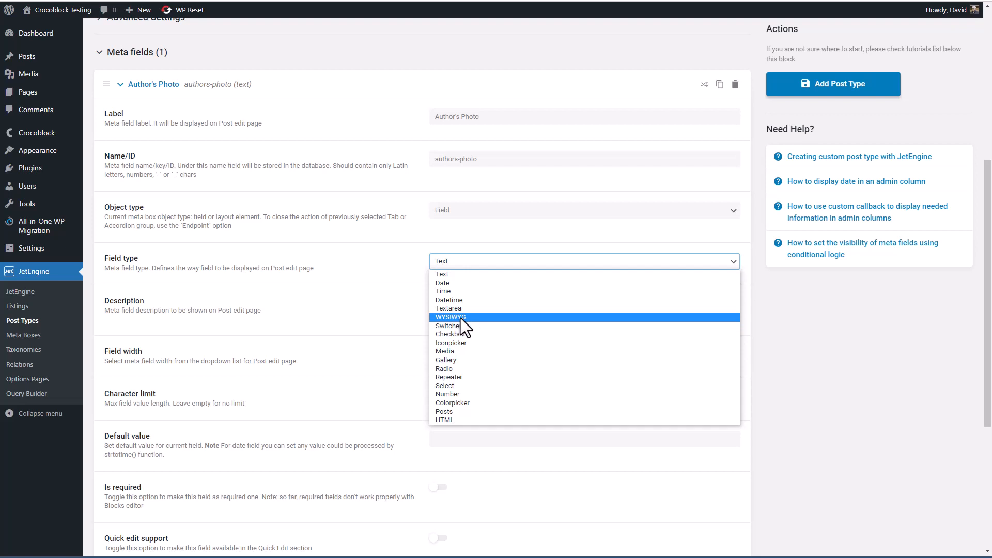
mouse_move(453, 335)
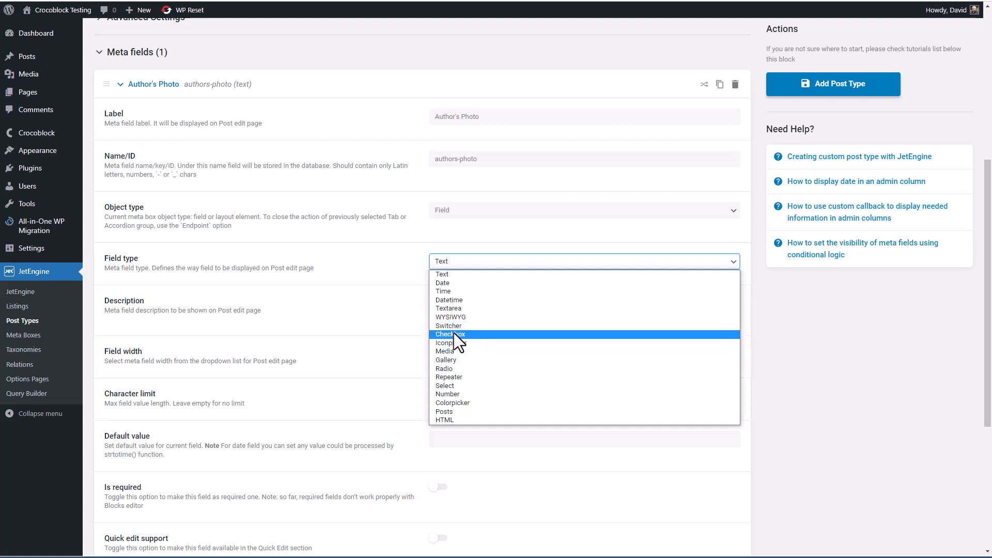
mouse_move(451, 342)
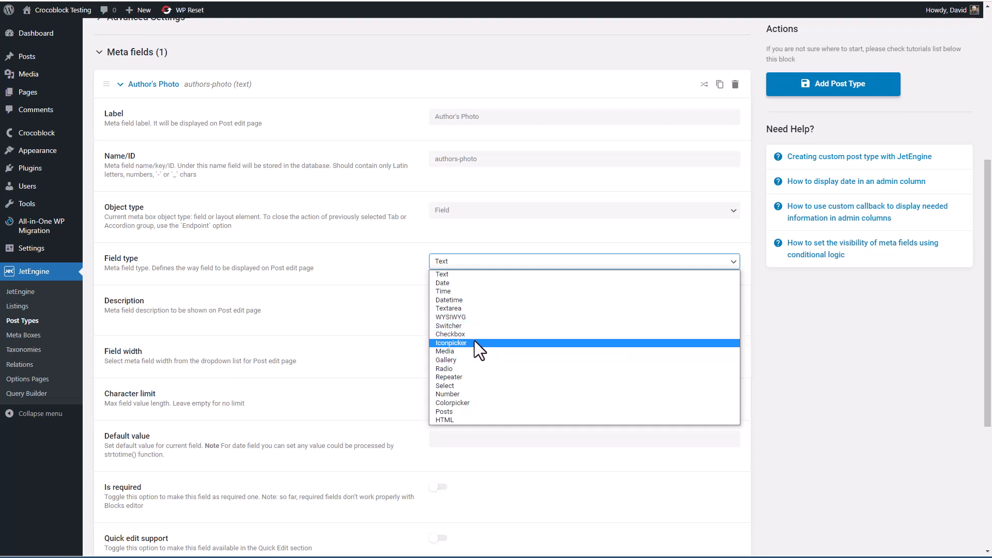
mouse_move(460, 360)
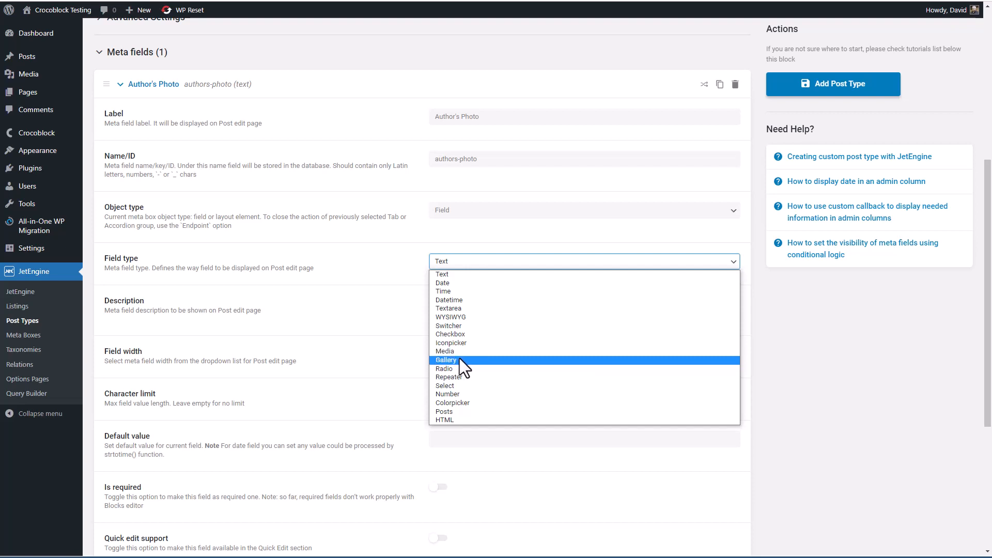
mouse_move(475, 377)
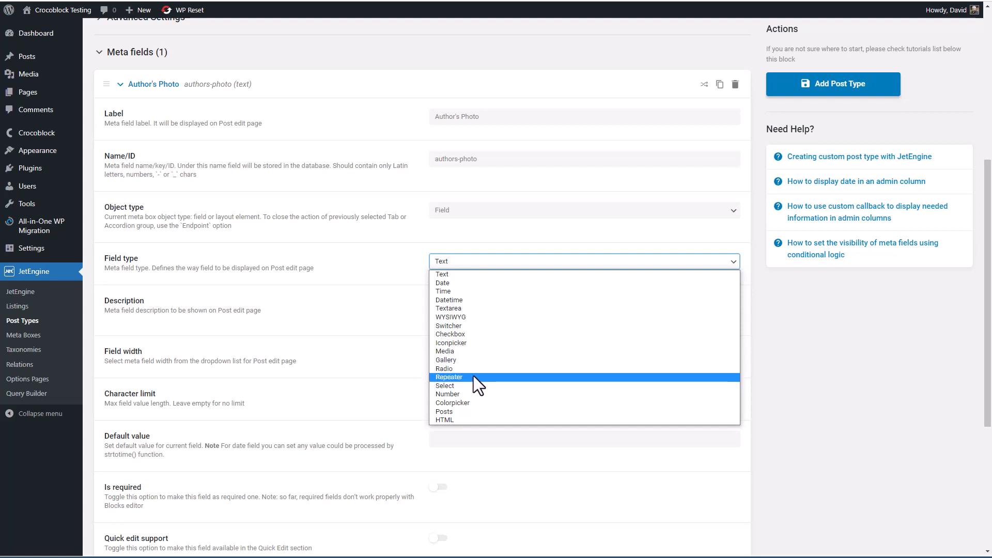
mouse_move(474, 394)
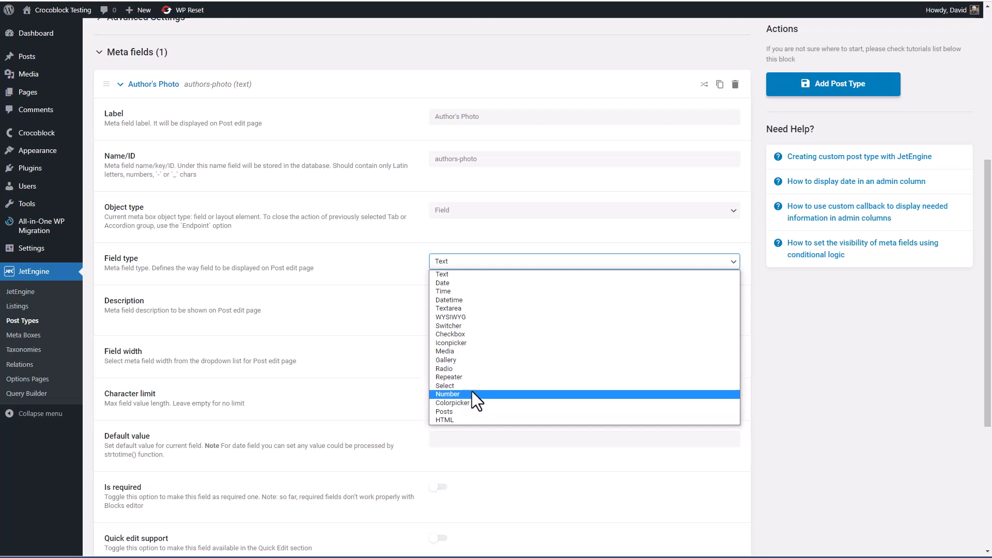
mouse_move(453, 412)
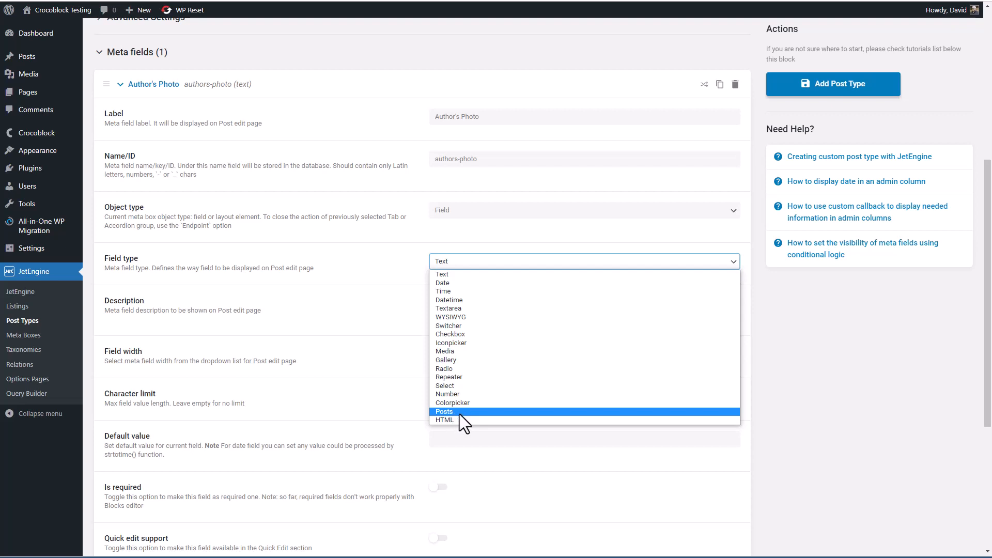
mouse_move(449, 274)
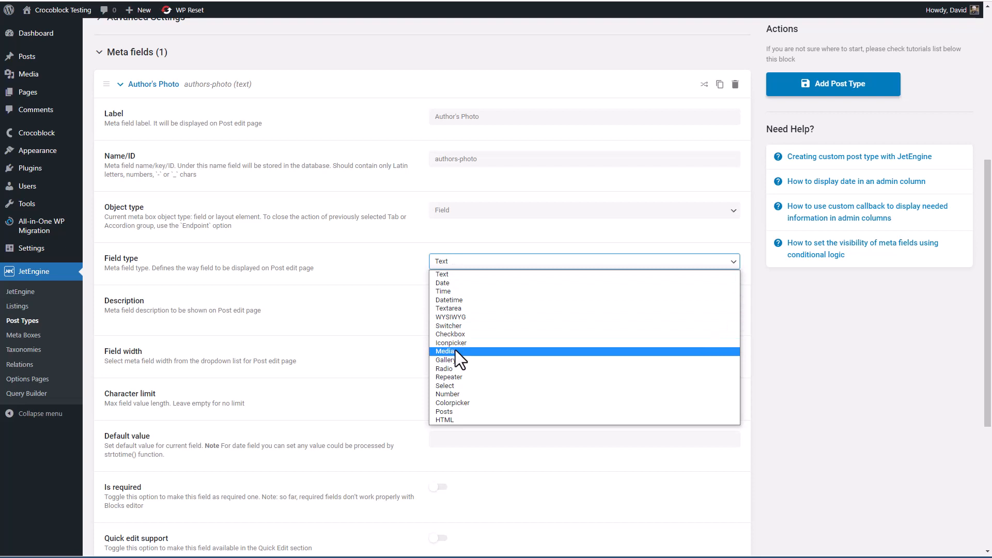
Make Author's Photo a Media field storing Media URL, described 'The book author's photo', width 50%.
left_click(445, 351)
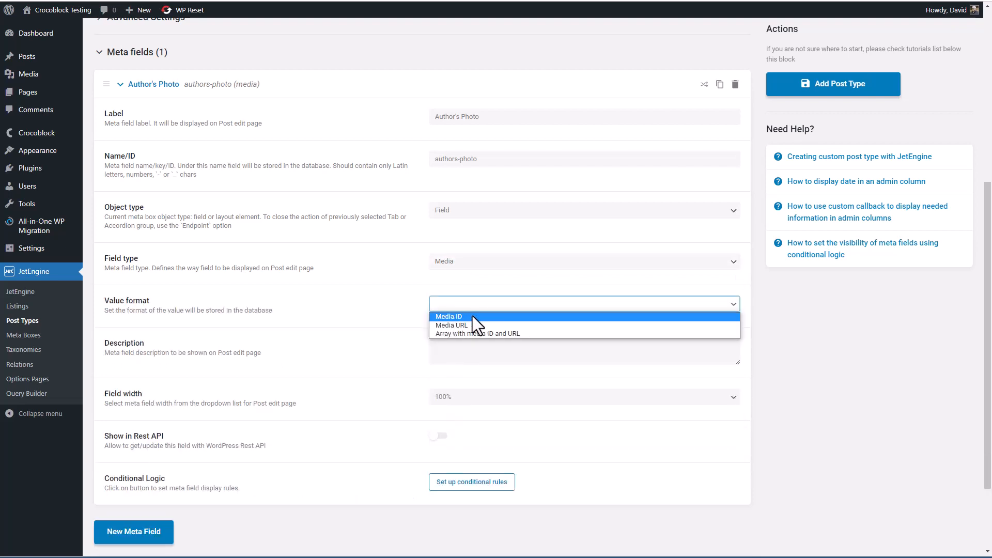
mouse_move(471, 325)
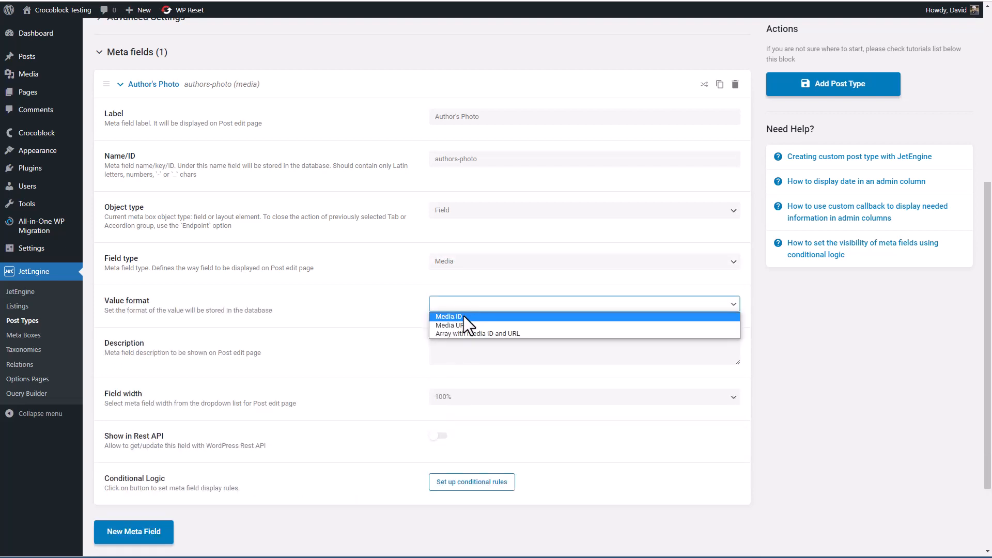
mouse_move(472, 325)
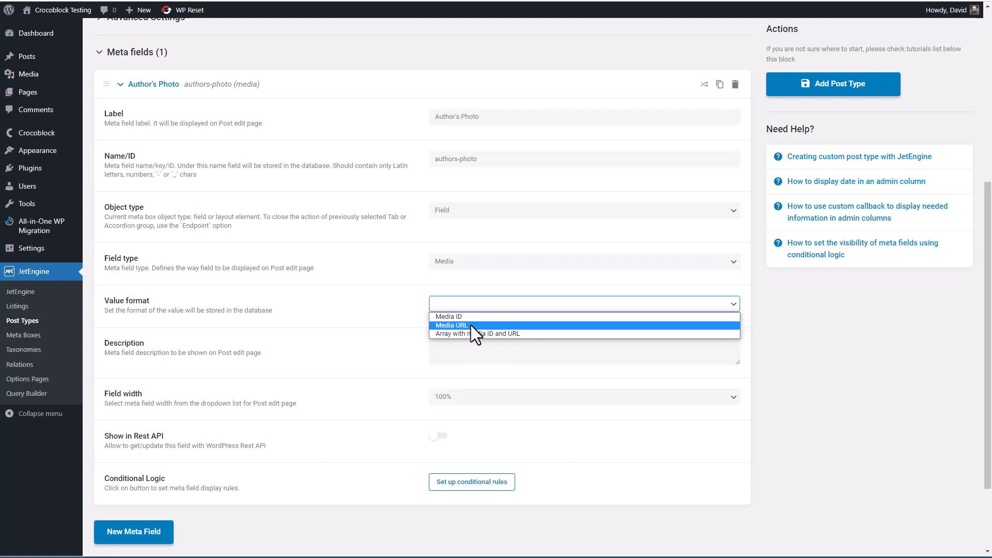
mouse_move(518, 342)
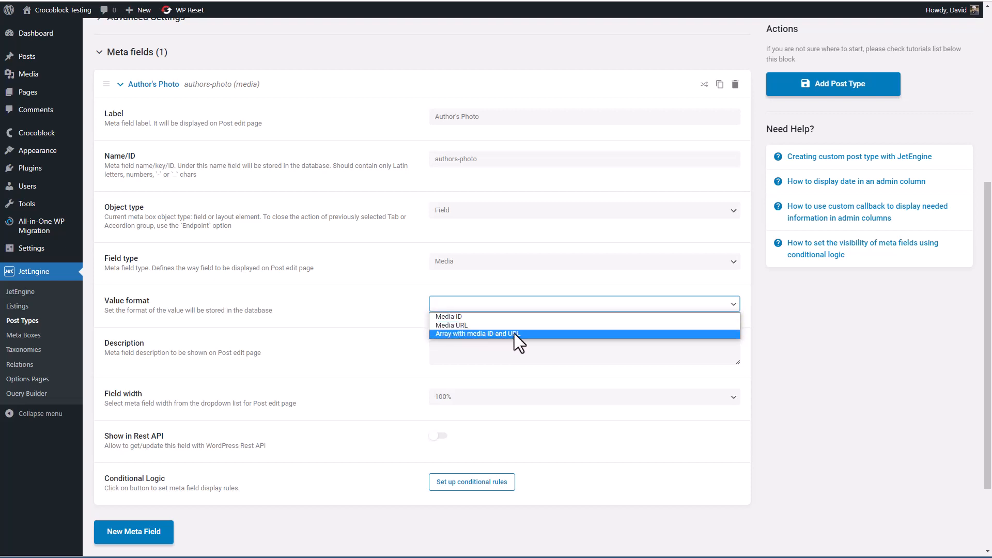
left_click(451, 325)
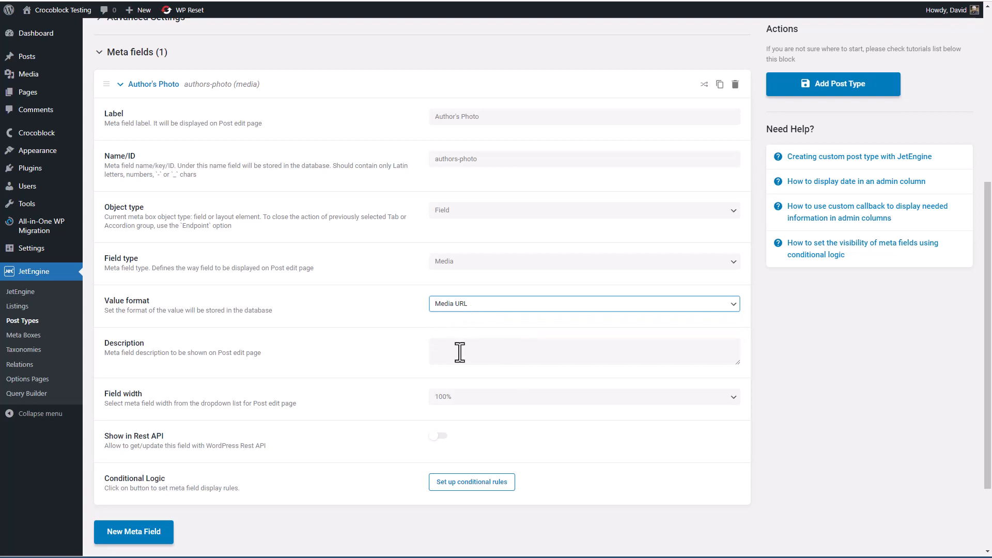
type("The book author's photo")
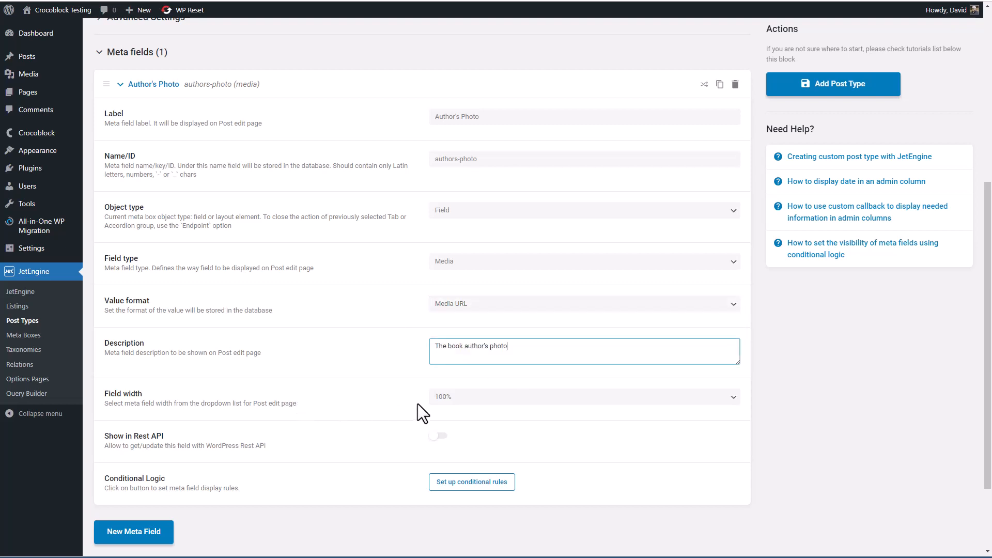
mouse_move(448, 421)
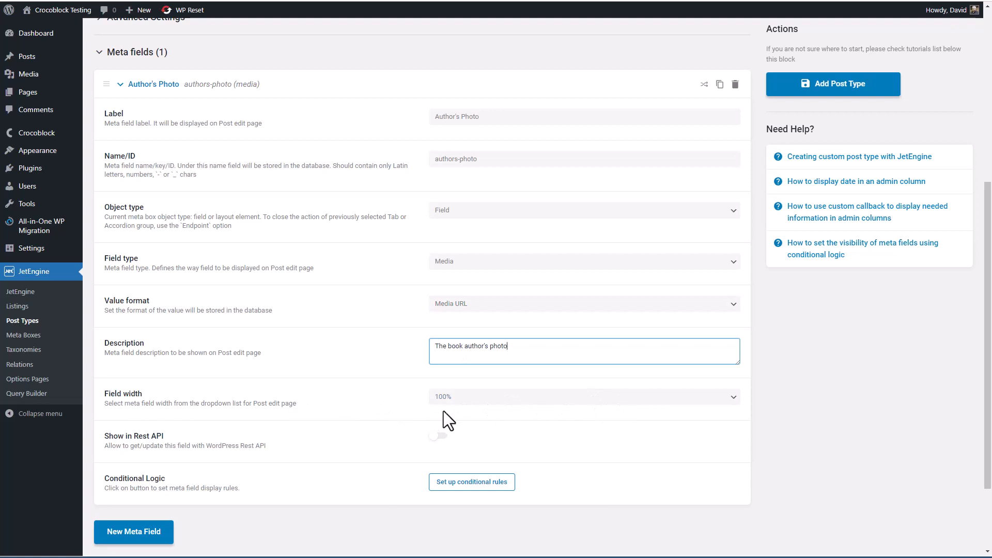
left_click(583, 397)
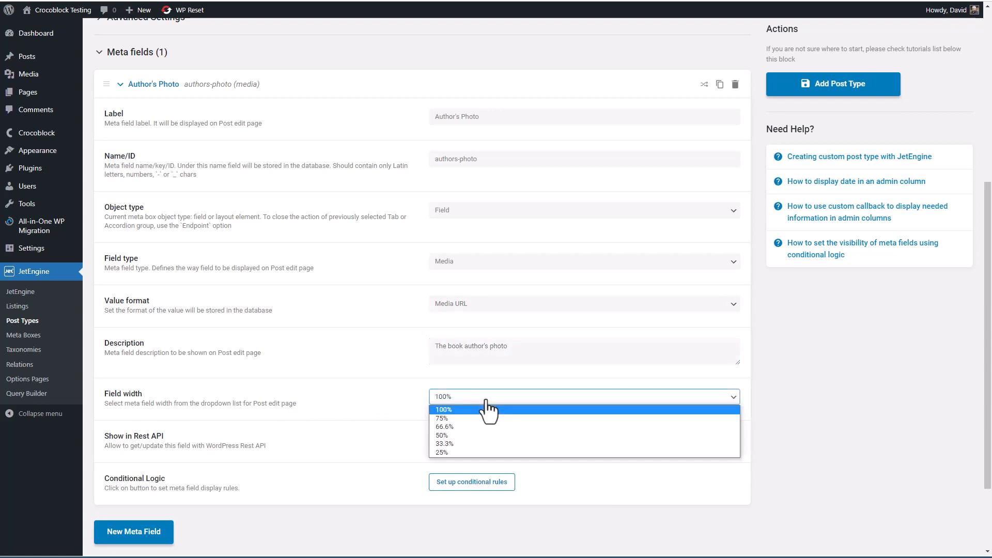
left_click(441, 437)
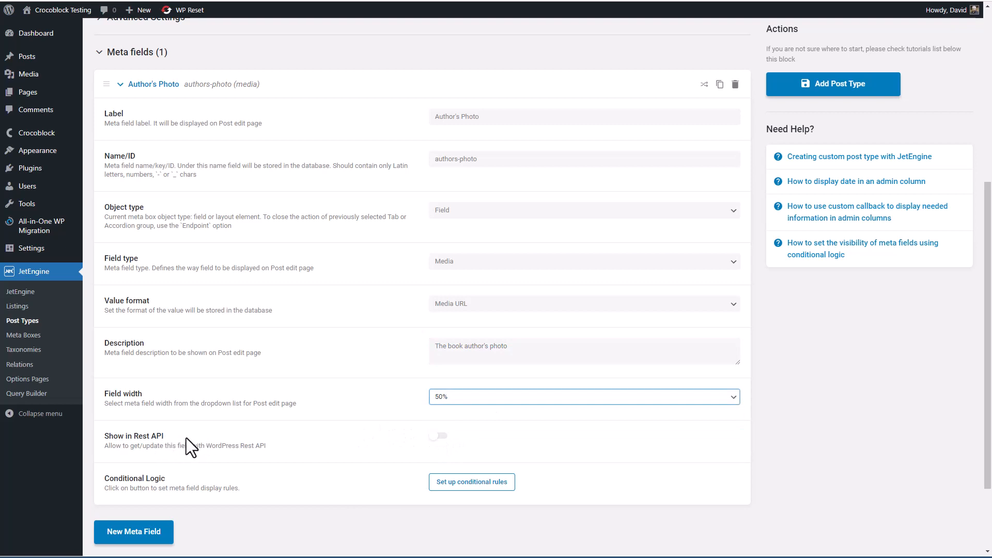
mouse_move(203, 441)
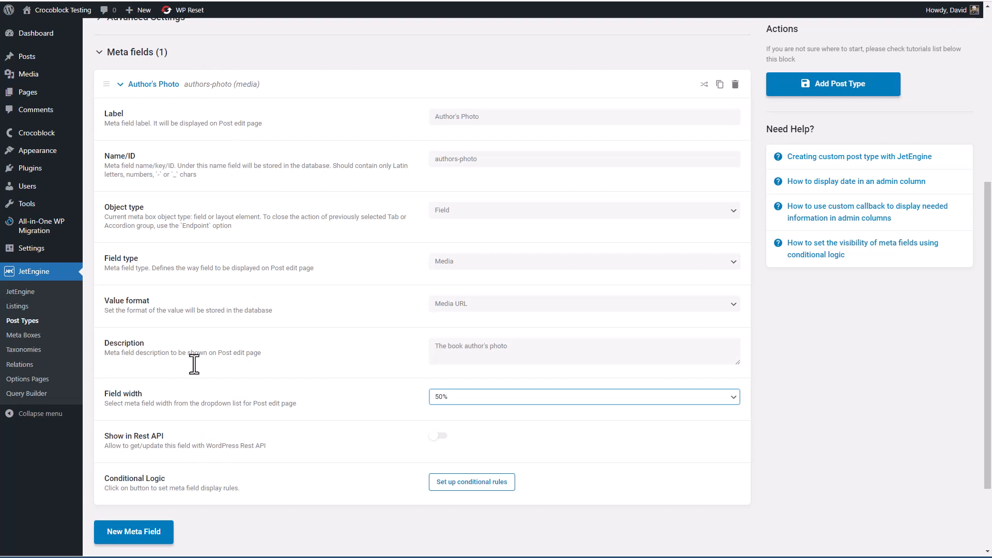
mouse_move(436, 438)
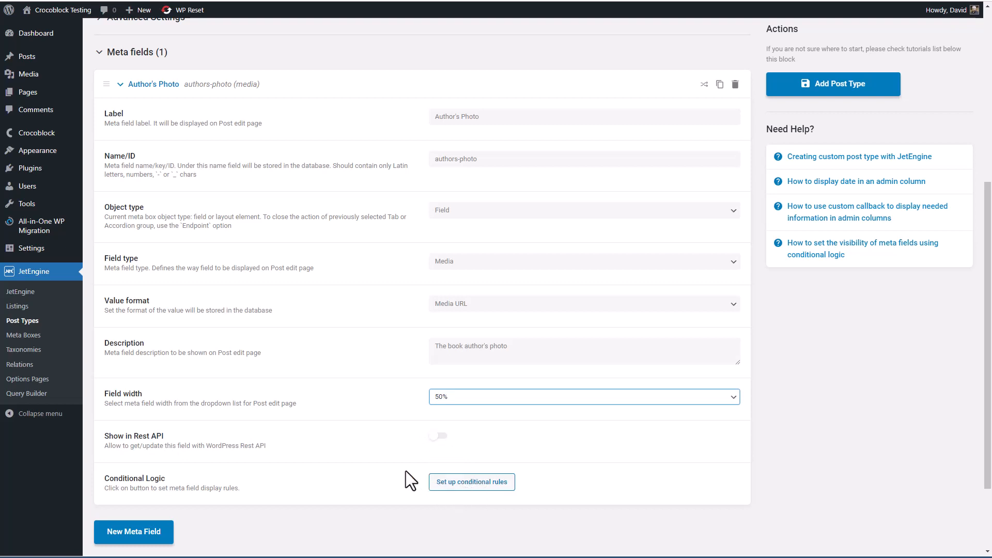
mouse_move(378, 474)
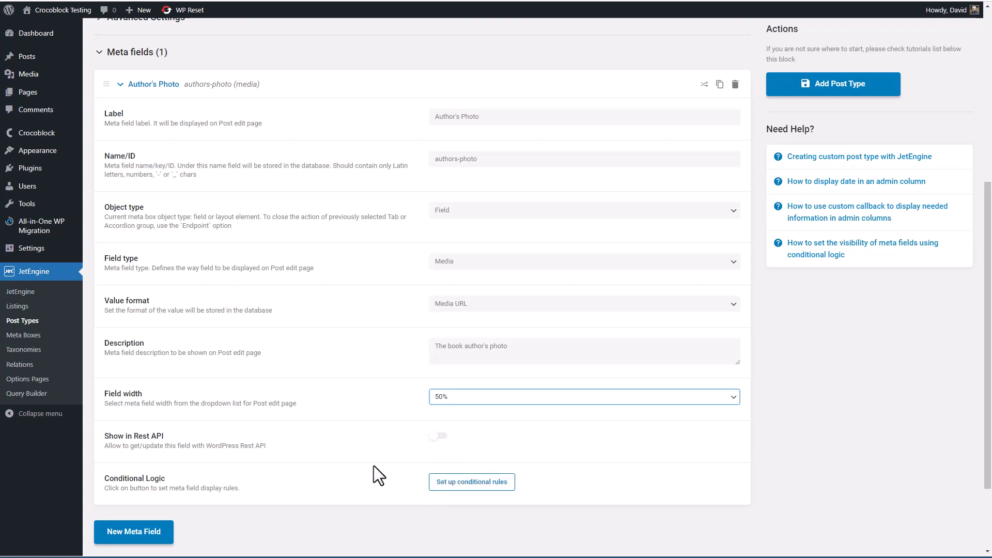
Add an Author's Website Text field described 'Link to the author's website', at 50% width.
scroll("down", 3)
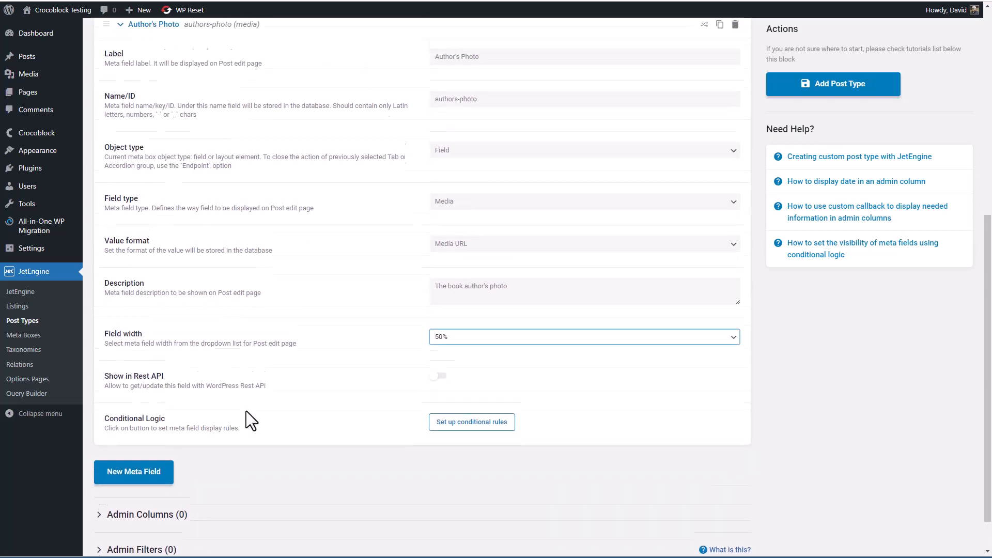
left_click(133, 471)
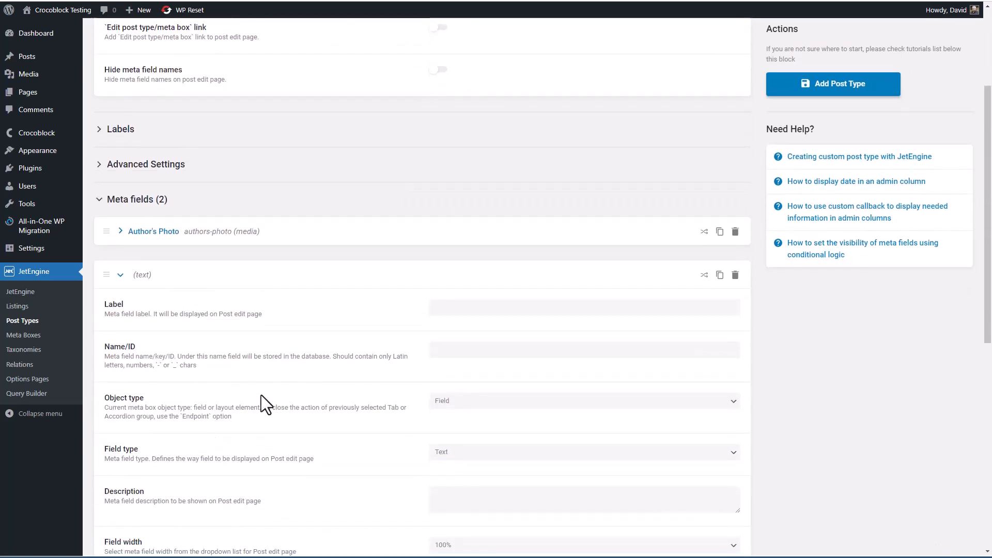
left_click(583, 307)
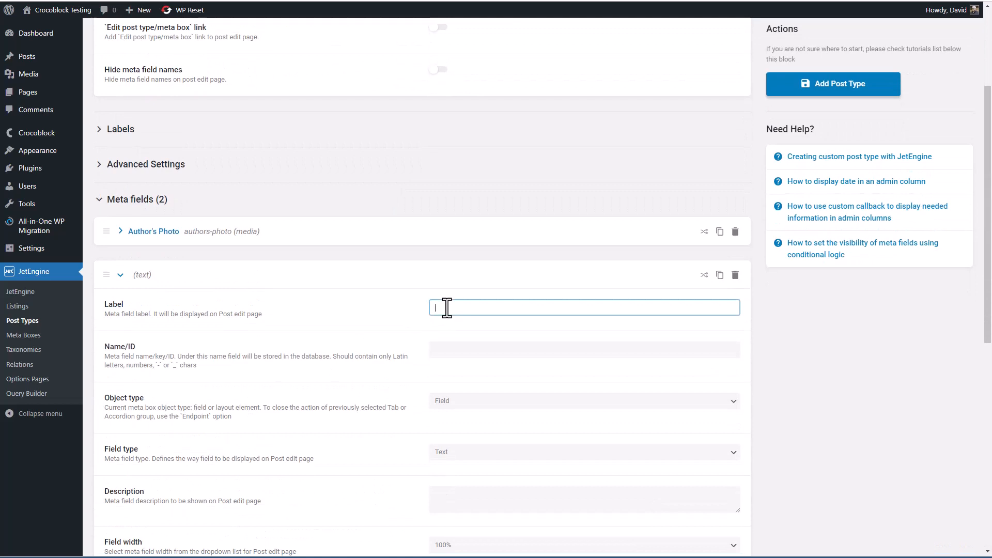
type("Author's Website")
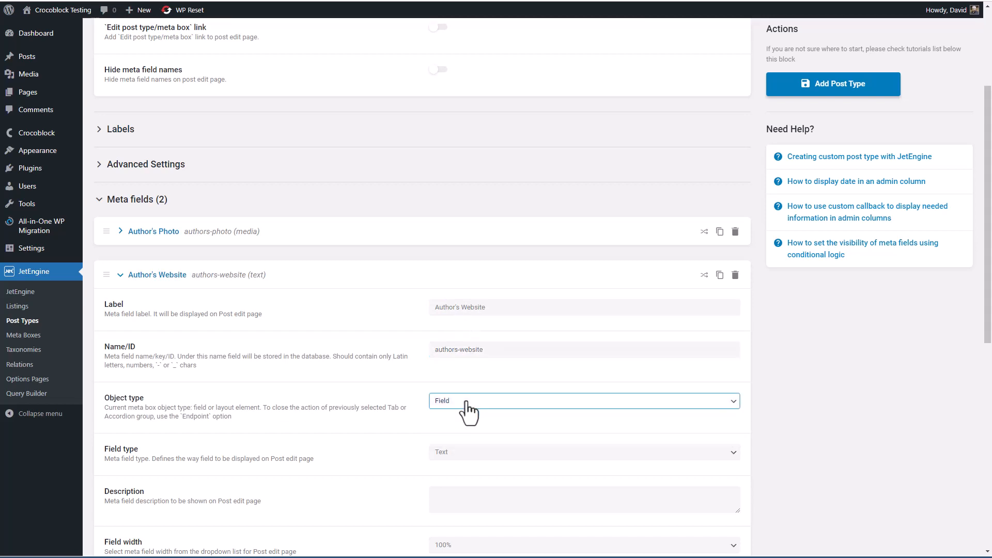
left_click(582, 452)
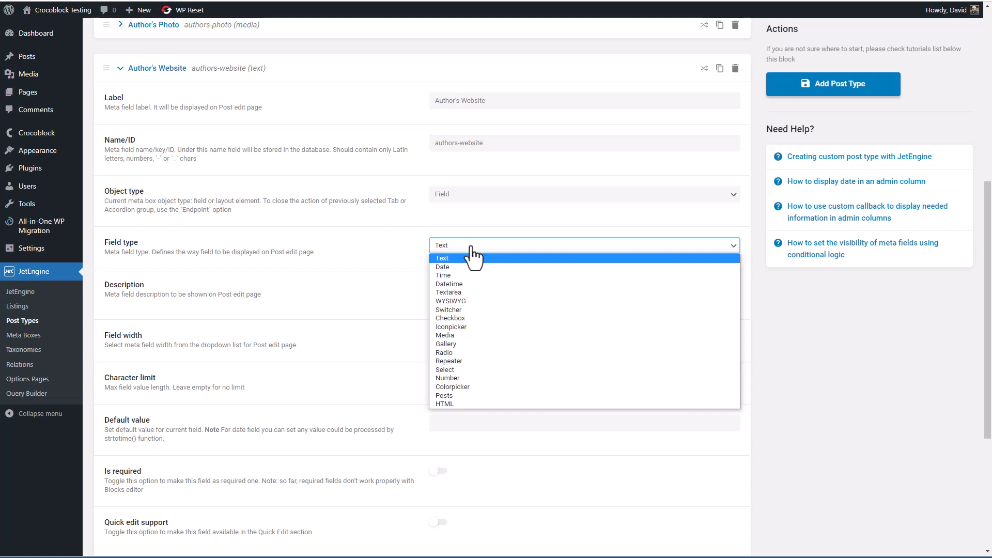
left_click(442, 257)
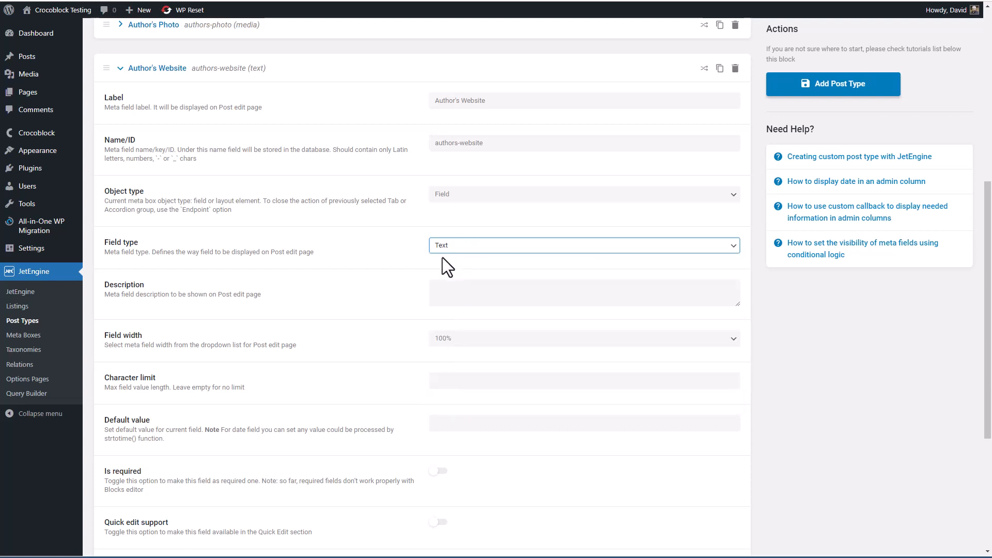
left_click(583, 286)
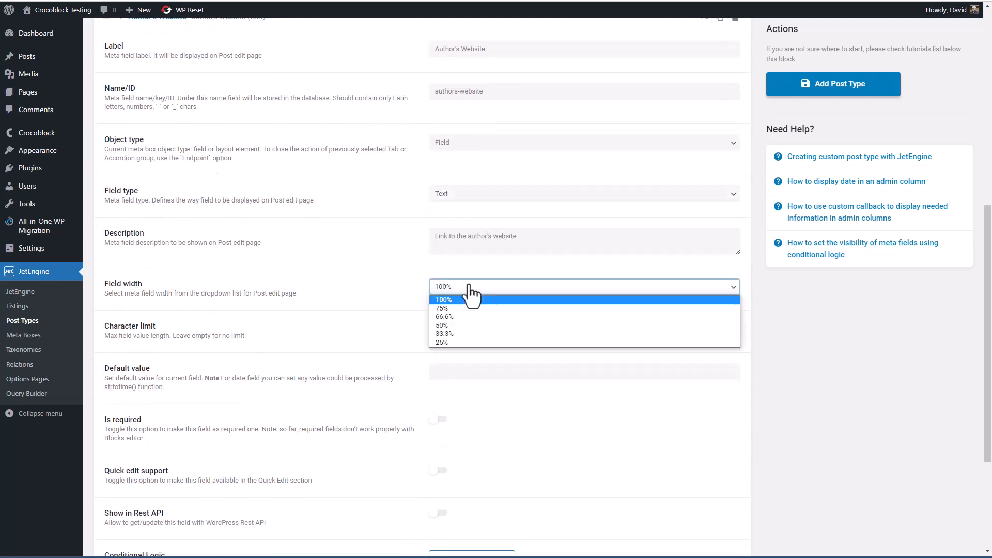
left_click(442, 325)
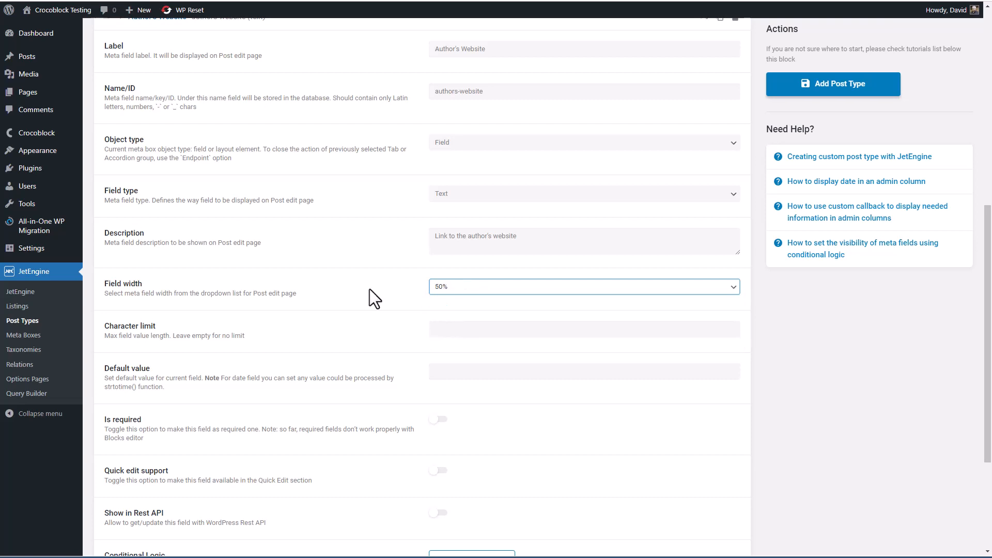
mouse_move(405, 316)
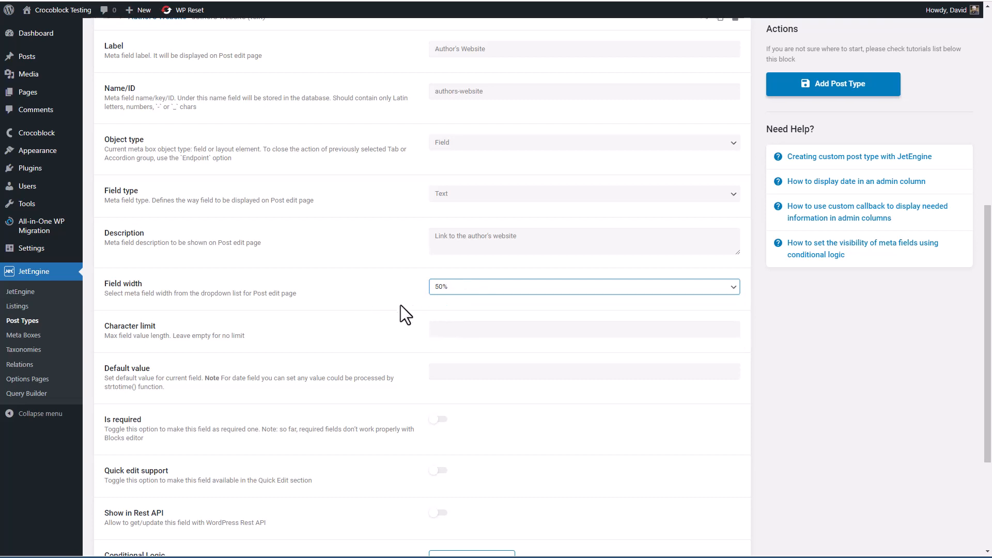
scroll("down", 3)
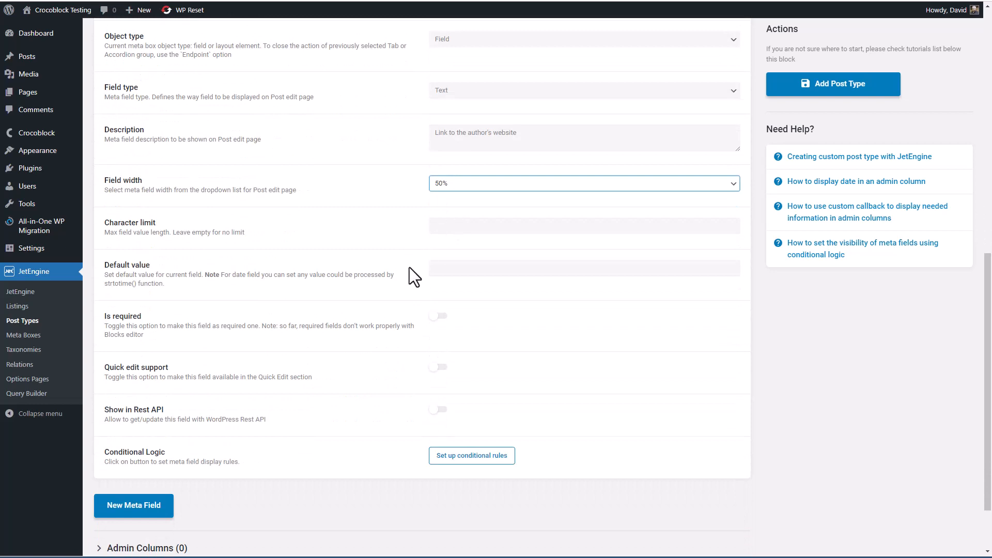
mouse_move(442, 315)
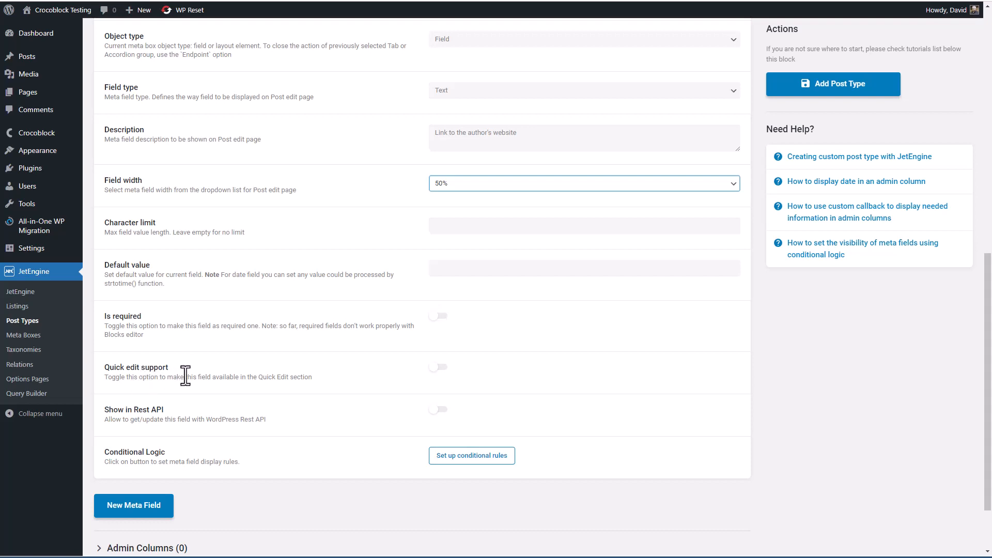
mouse_move(209, 378)
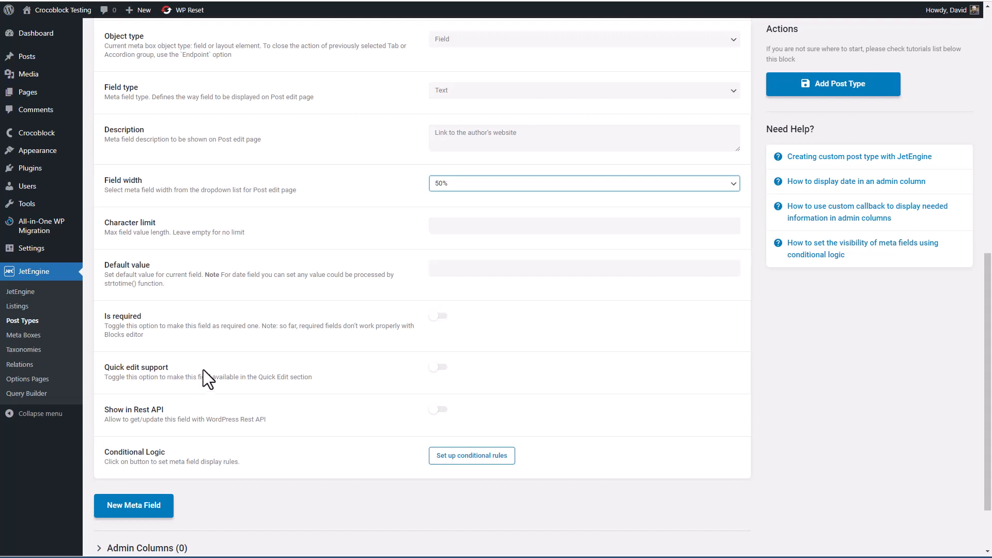
mouse_move(205, 418)
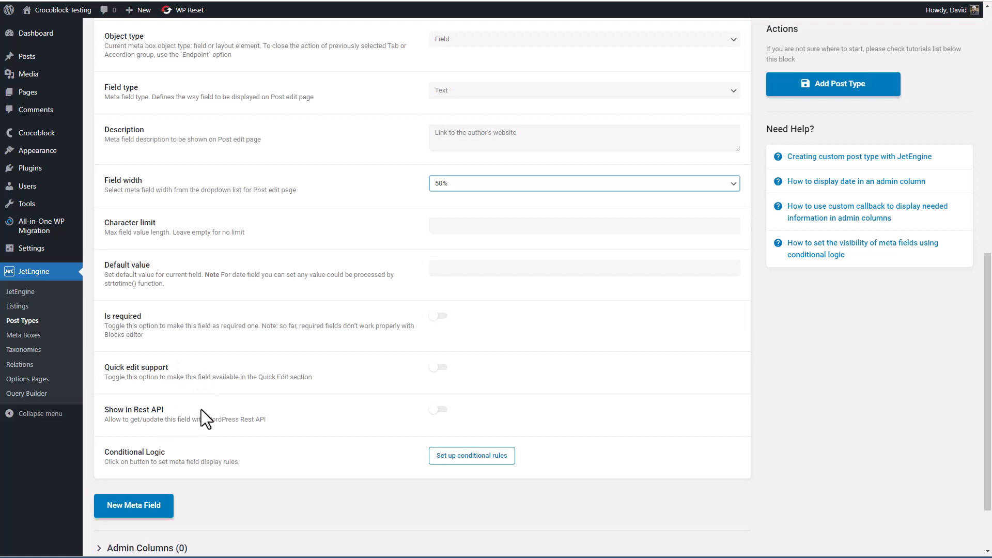
mouse_move(186, 450)
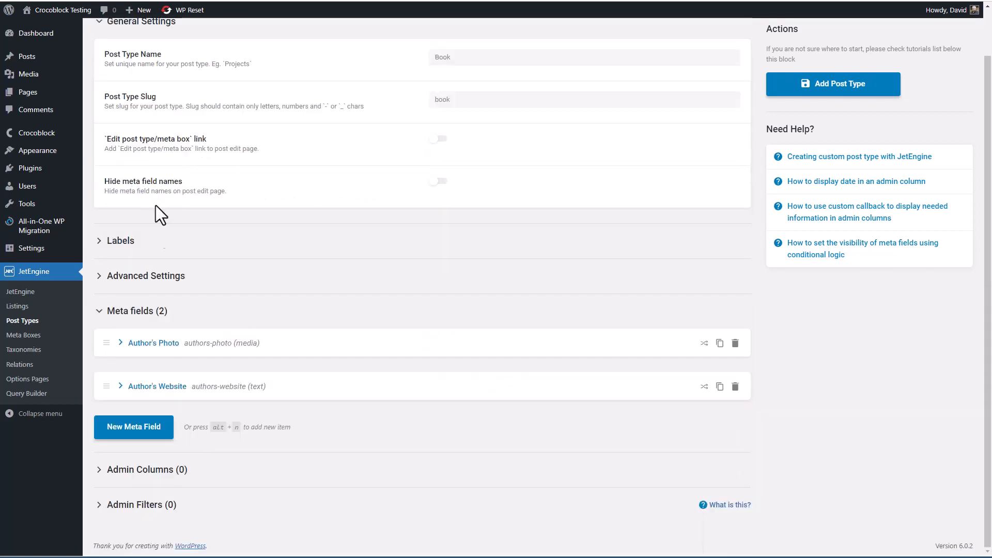
mouse_move(679, 74)
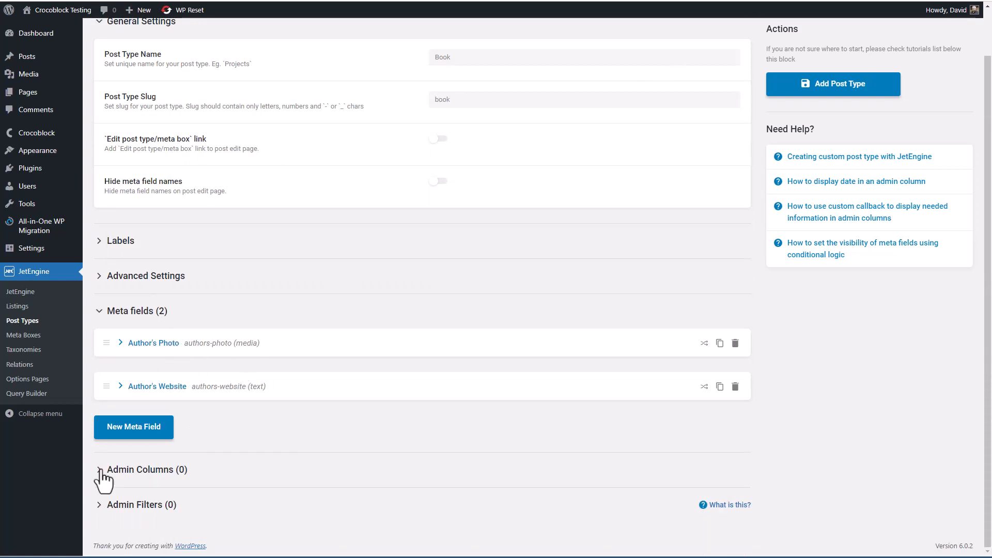
mouse_move(152, 474)
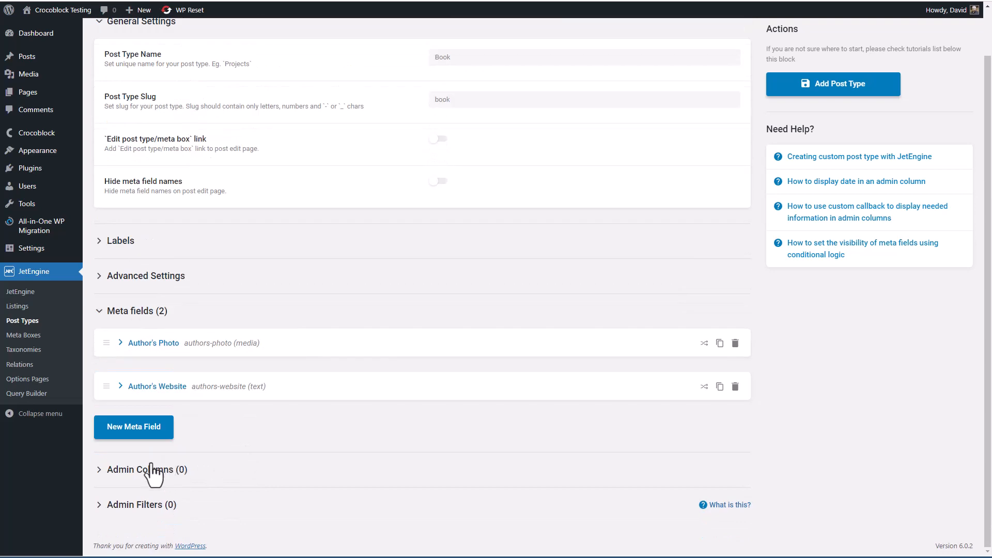
mouse_move(186, 478)
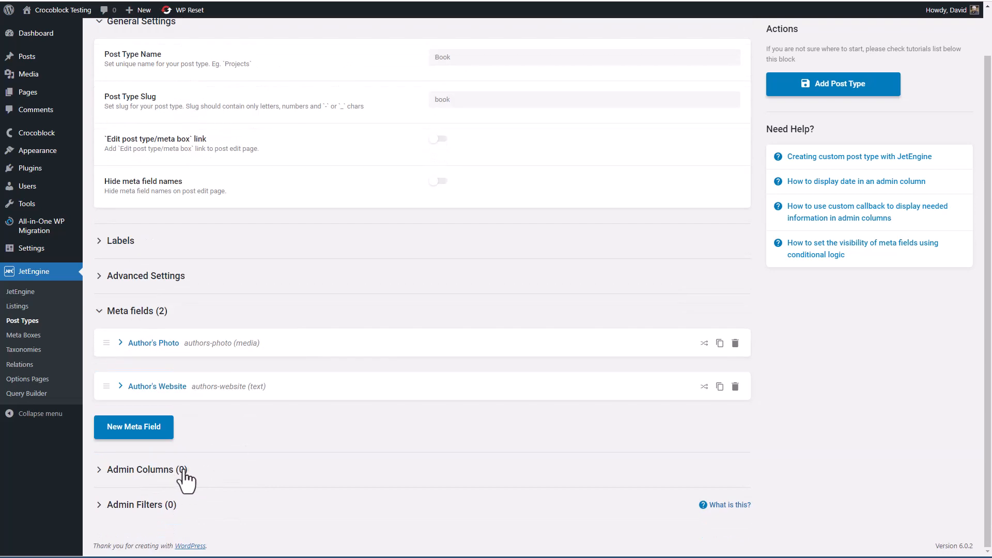
mouse_move(208, 516)
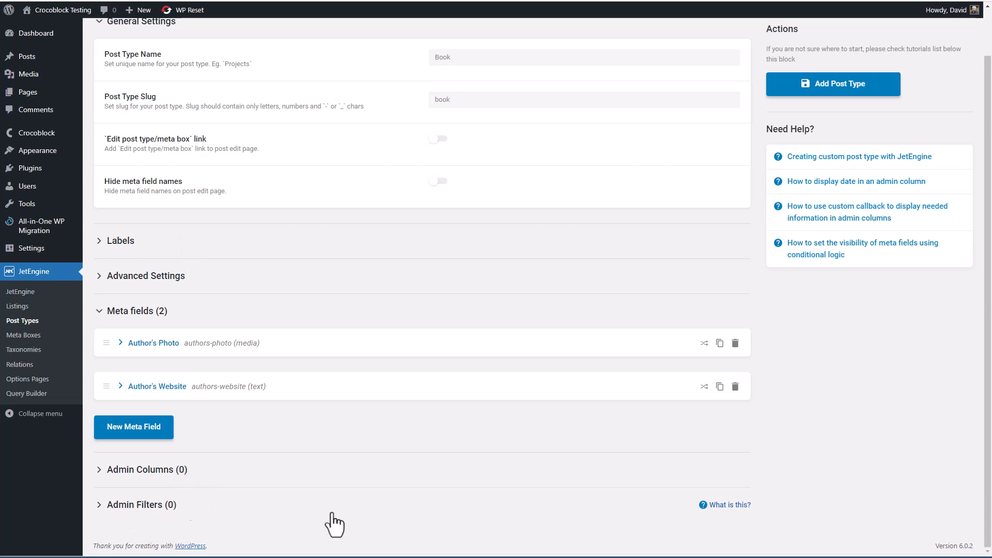
mouse_move(239, 530)
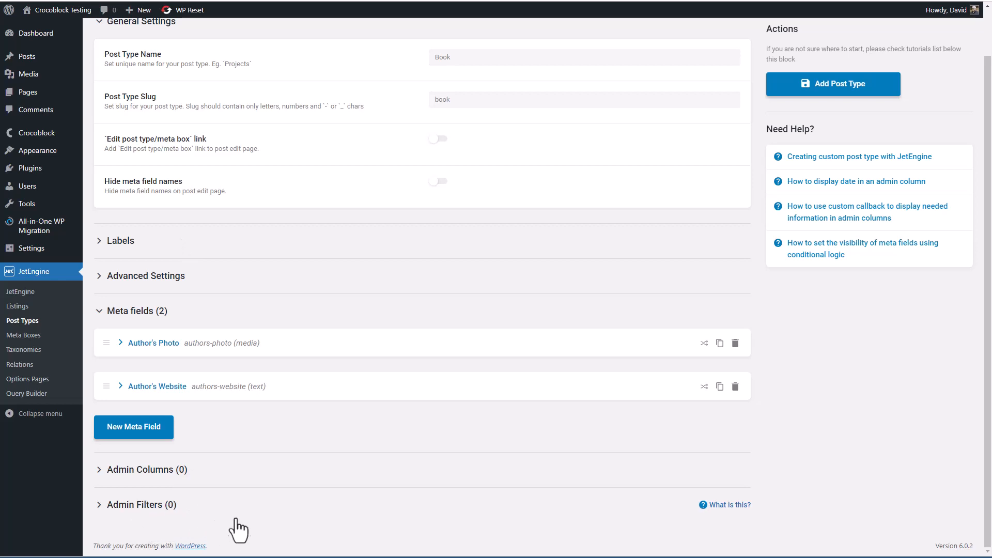
mouse_move(229, 519)
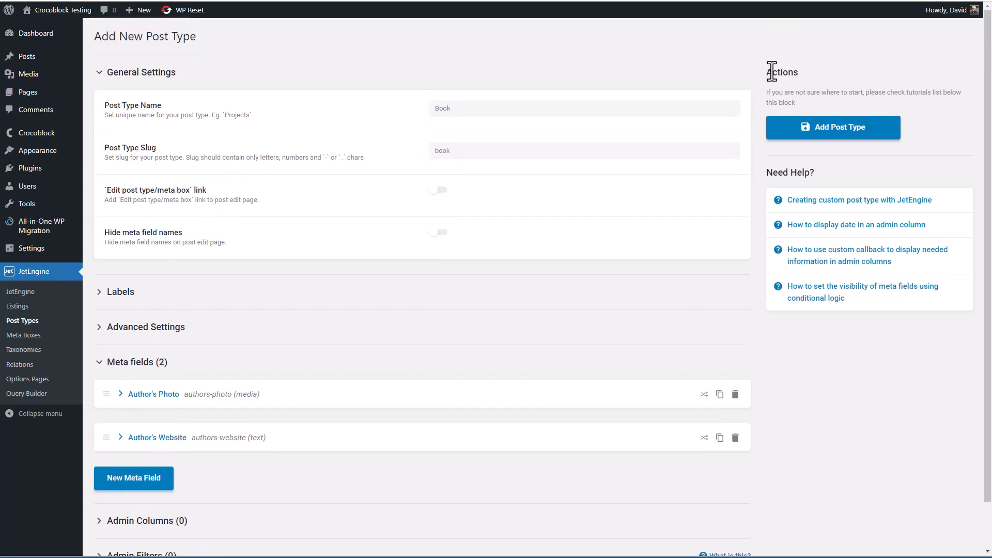
Save the Book post type and open the empty Custom Taxonomies list.
left_click(832, 128)
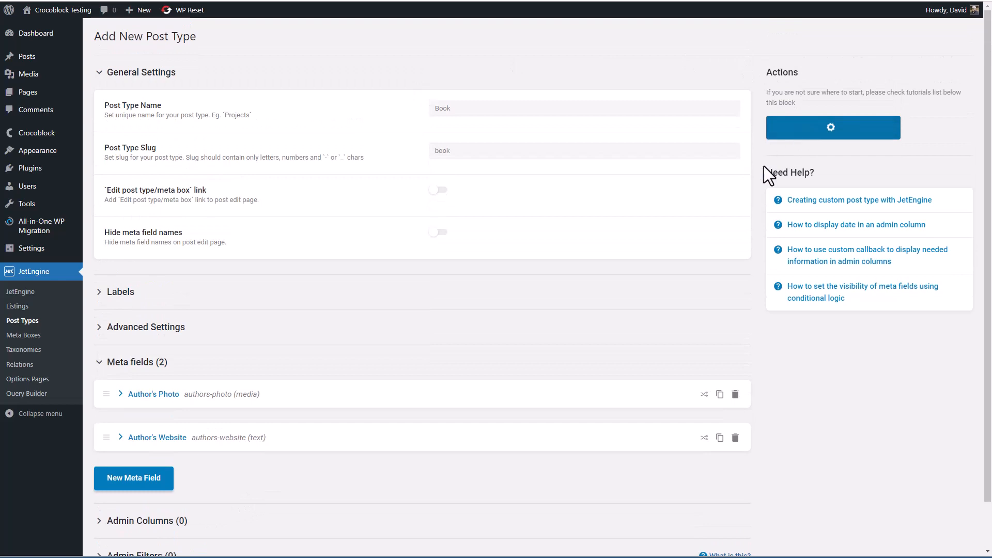
left_click(833, 127)
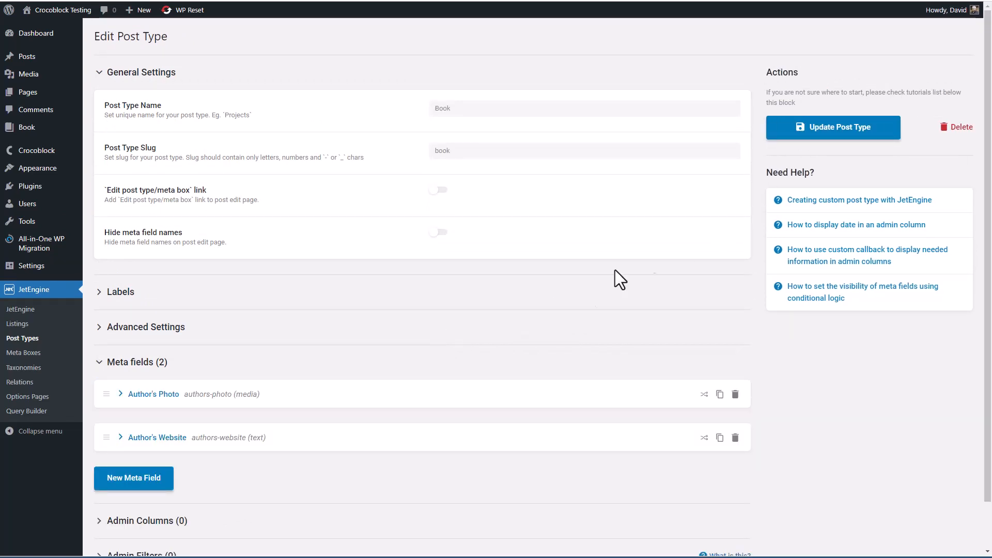
mouse_move(397, 330)
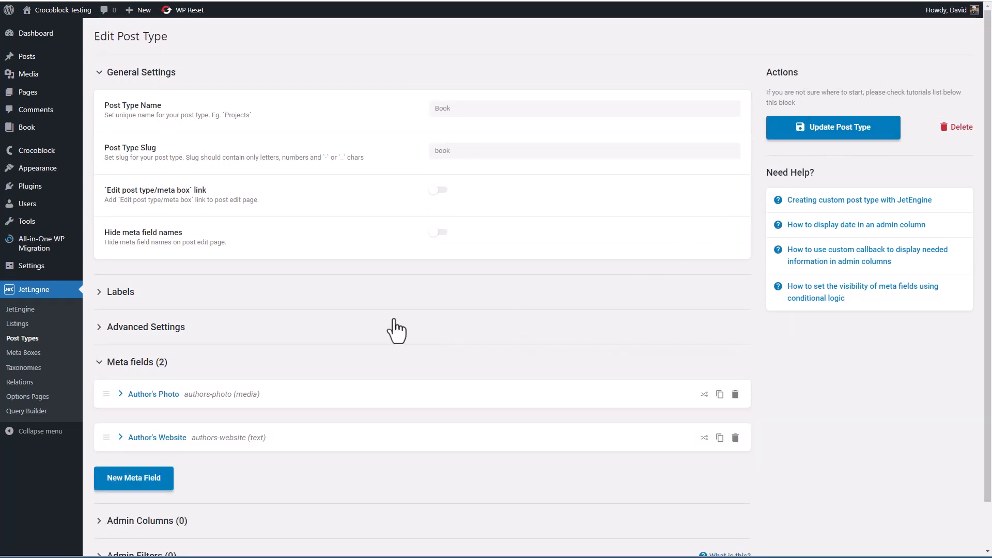
mouse_move(23, 368)
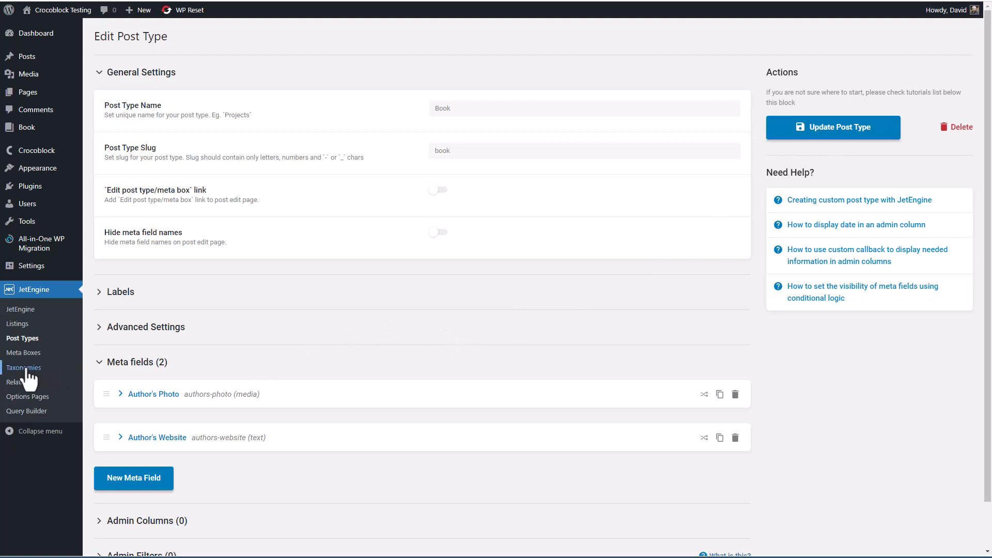
left_click(23, 368)
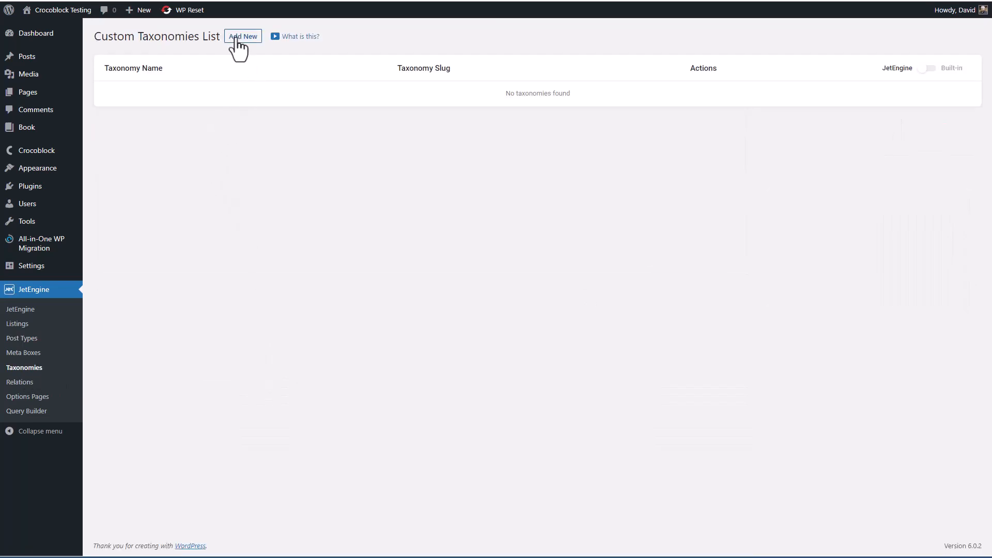
Begin a new taxonomy named Genre (slug genre) attached to the Book post type.
left_click(242, 36)
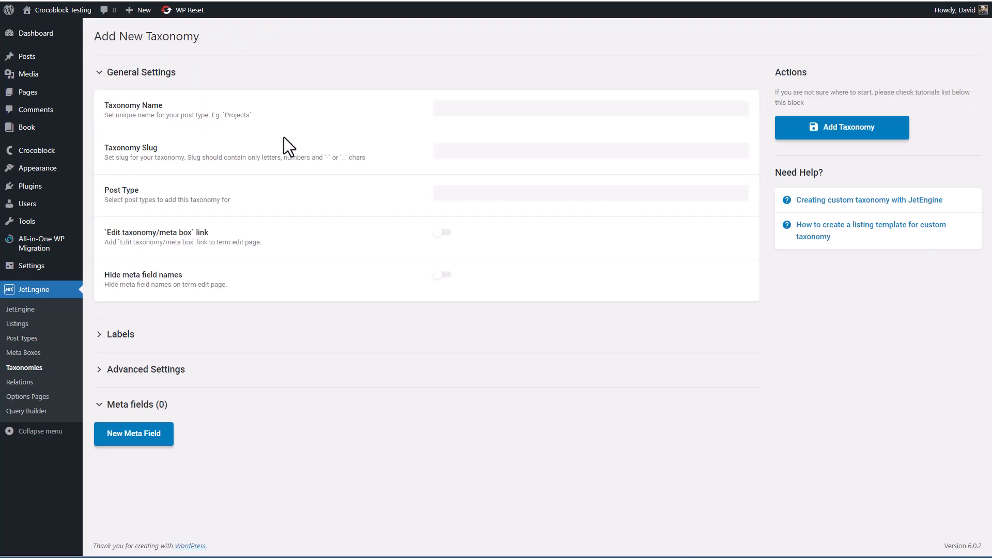
type("Genre")
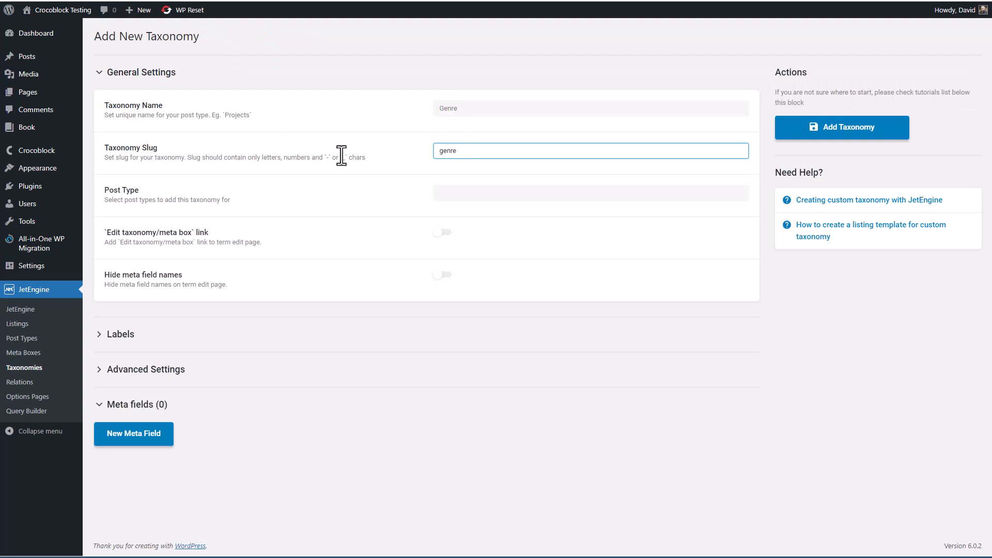
left_click(591, 193)
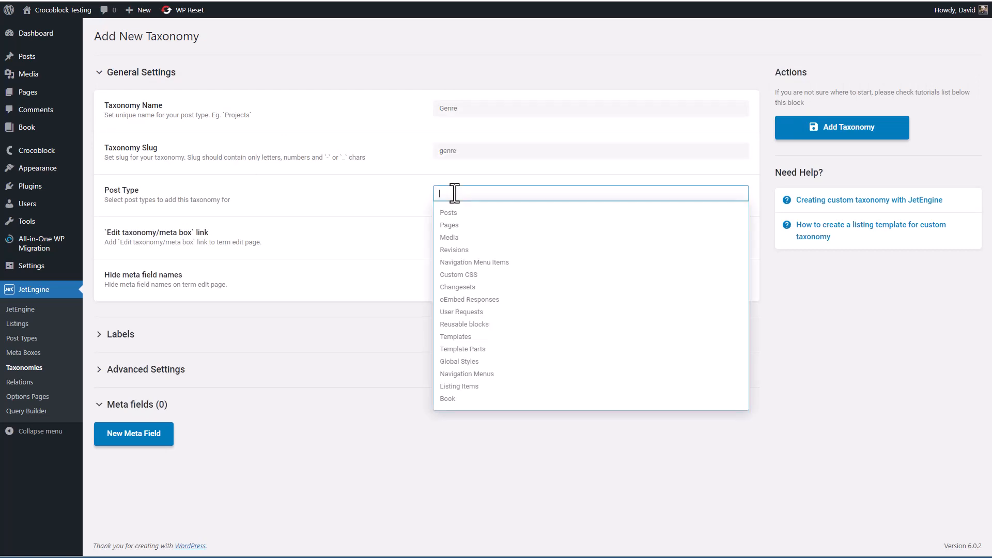
mouse_move(446, 281)
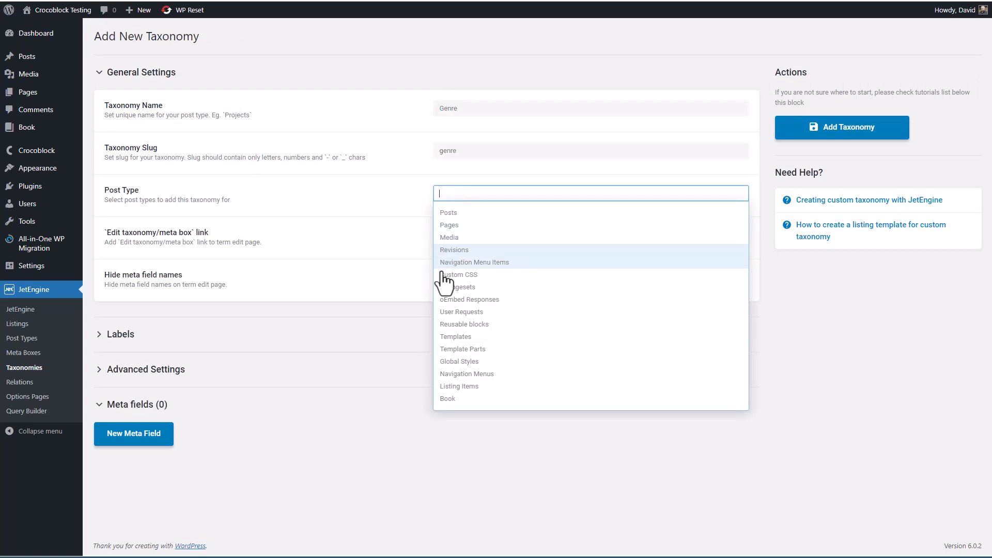
mouse_move(454, 402)
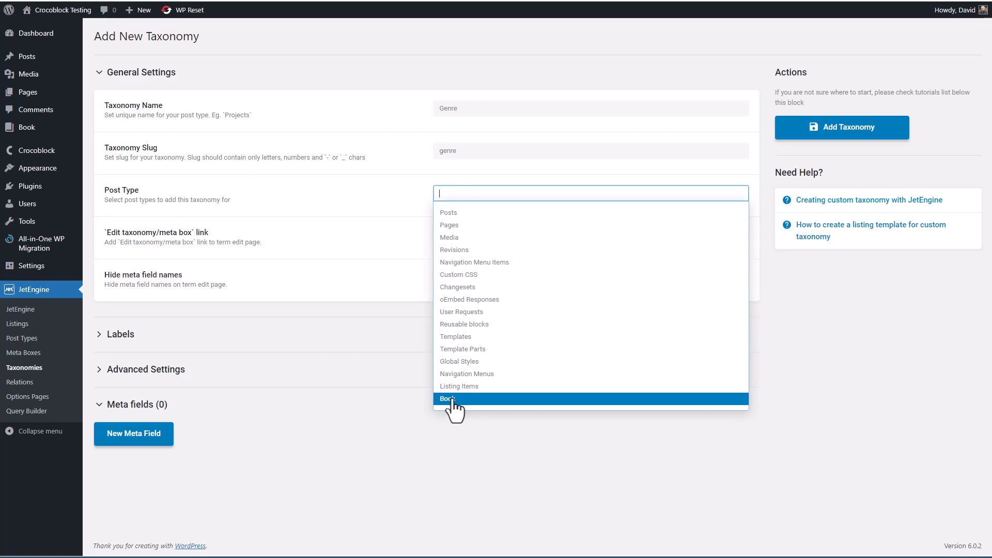
left_click(446, 399)
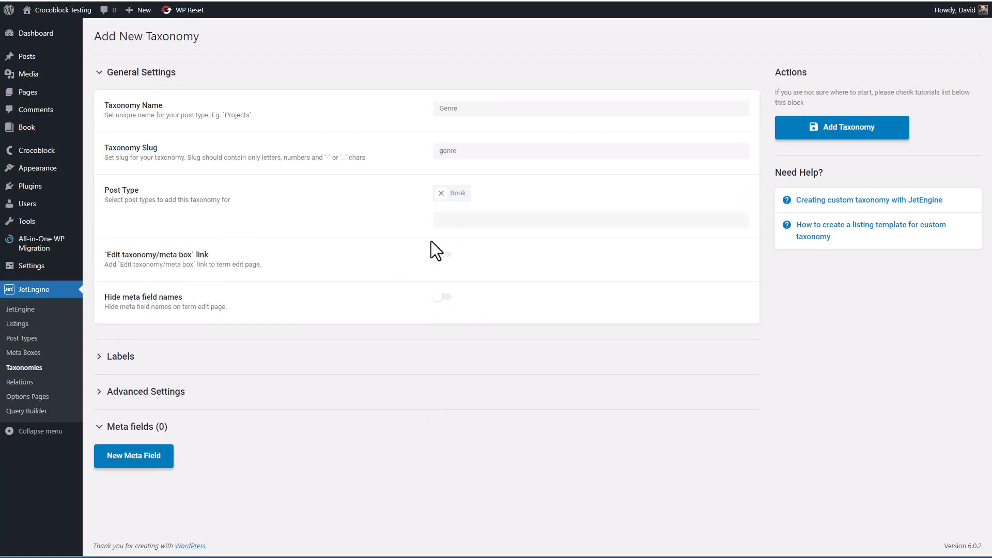
mouse_move(457, 265)
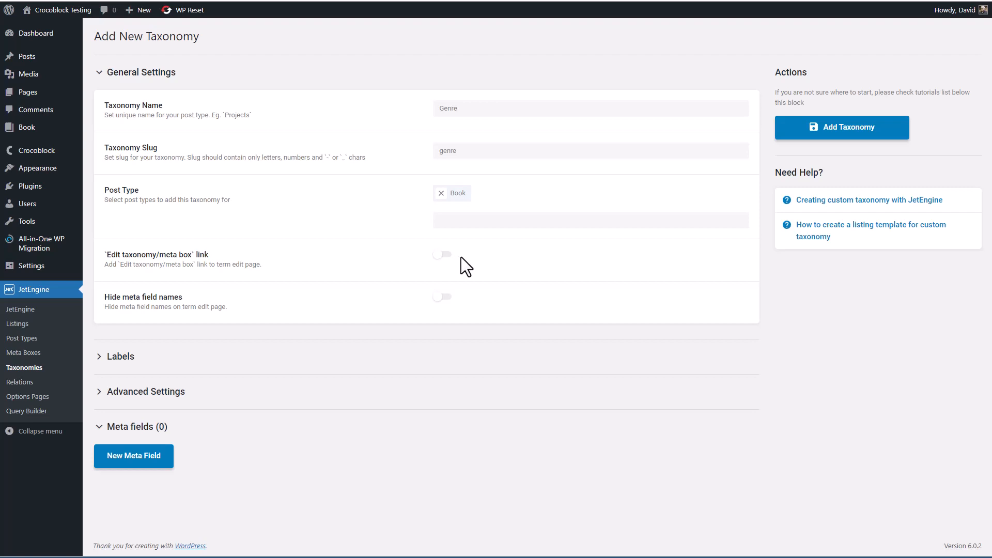
mouse_move(431, 291)
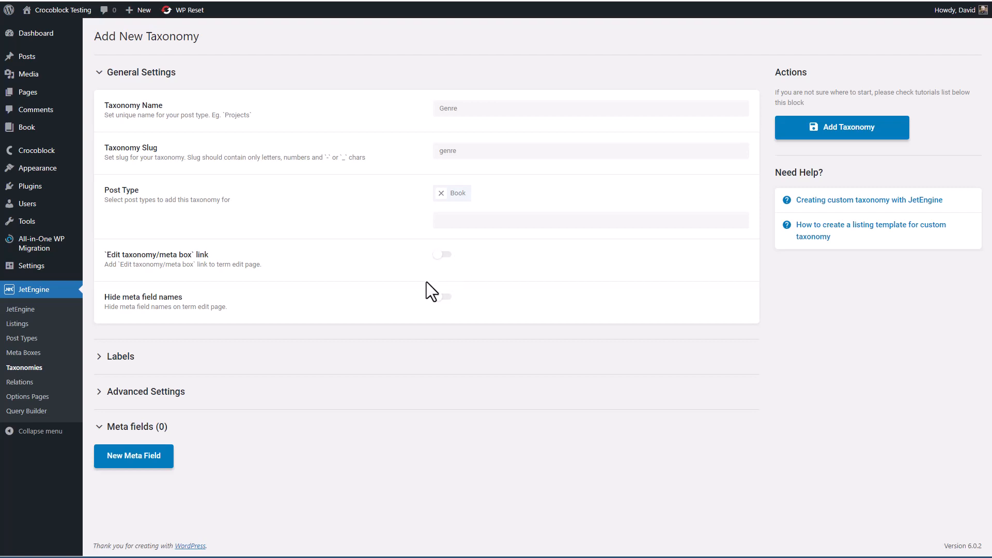
mouse_move(450, 291)
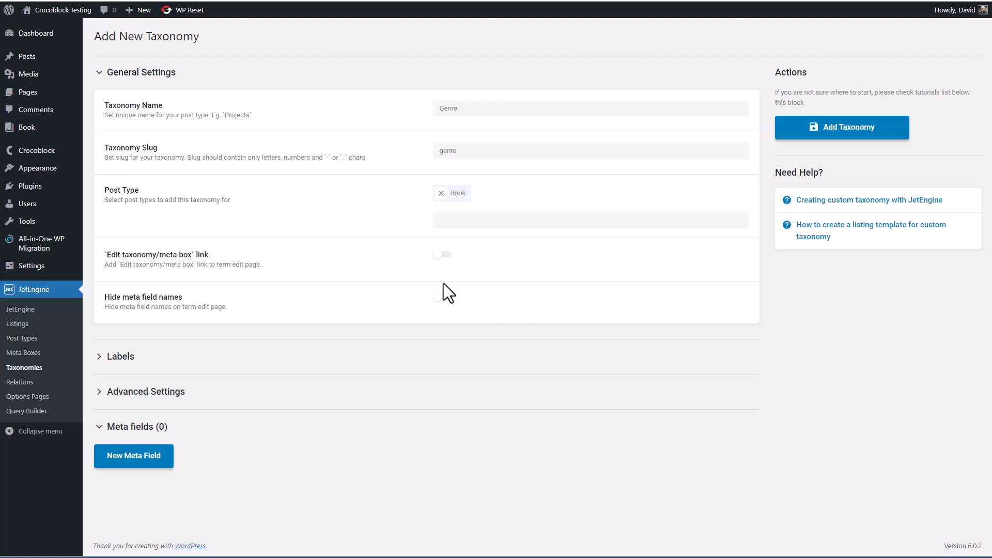
mouse_move(465, 299)
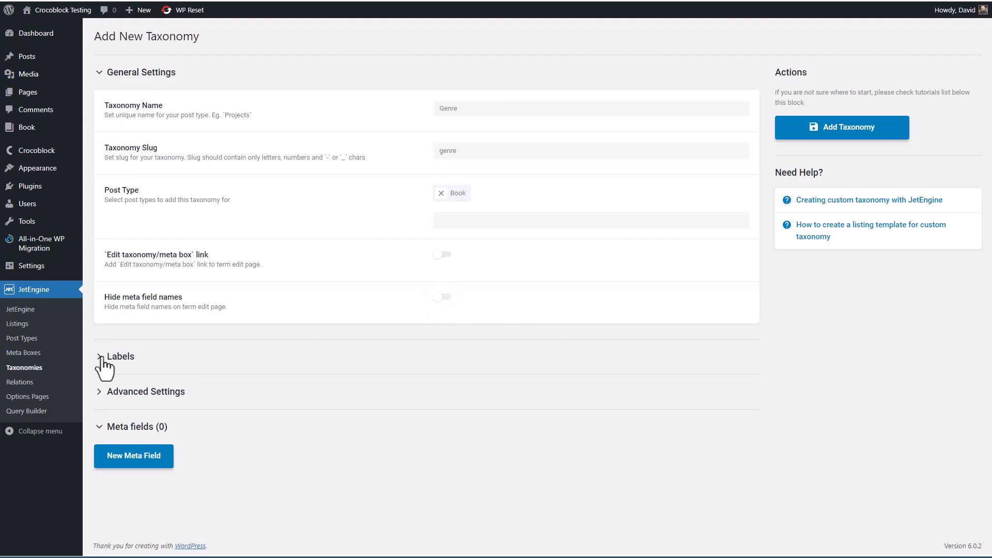
Expand Advanced Settings and enter 'Book genre' as the taxonomy description.
left_click(116, 356)
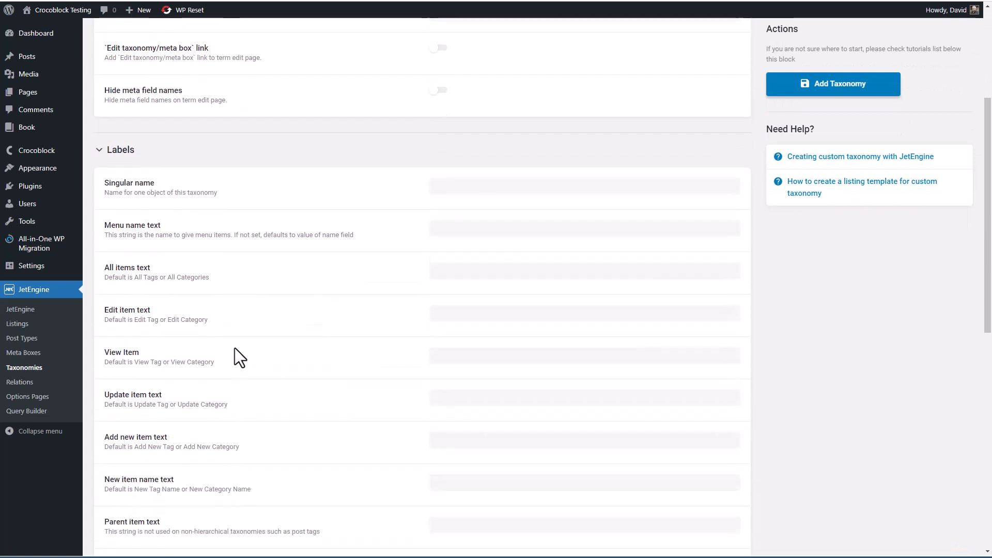
mouse_move(104, 160)
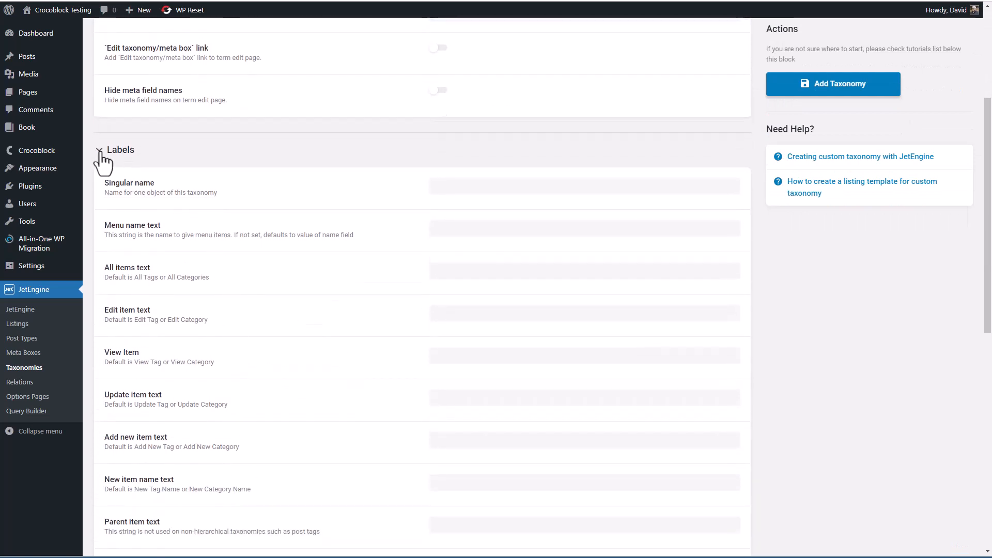
left_click(121, 150)
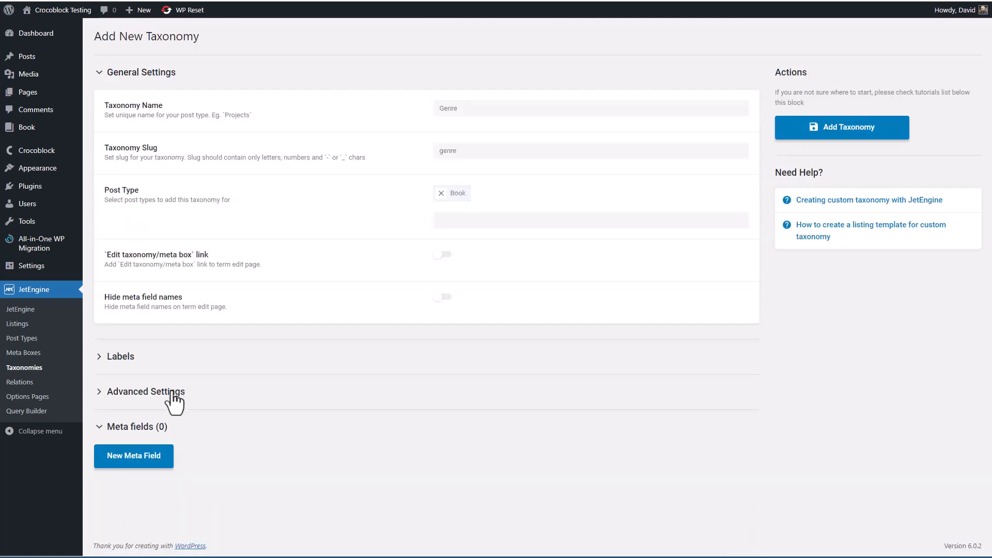
left_click(145, 391)
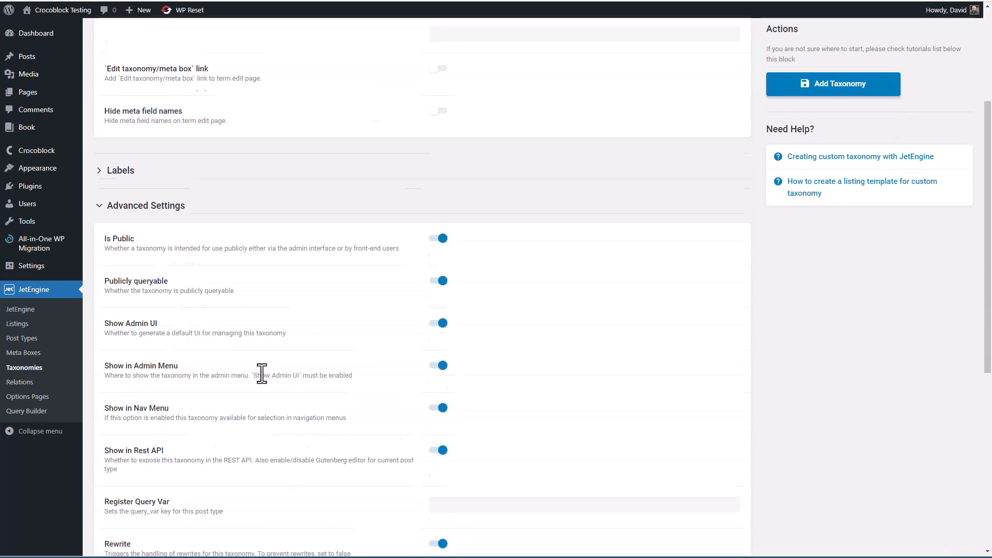
scroll("down", 3)
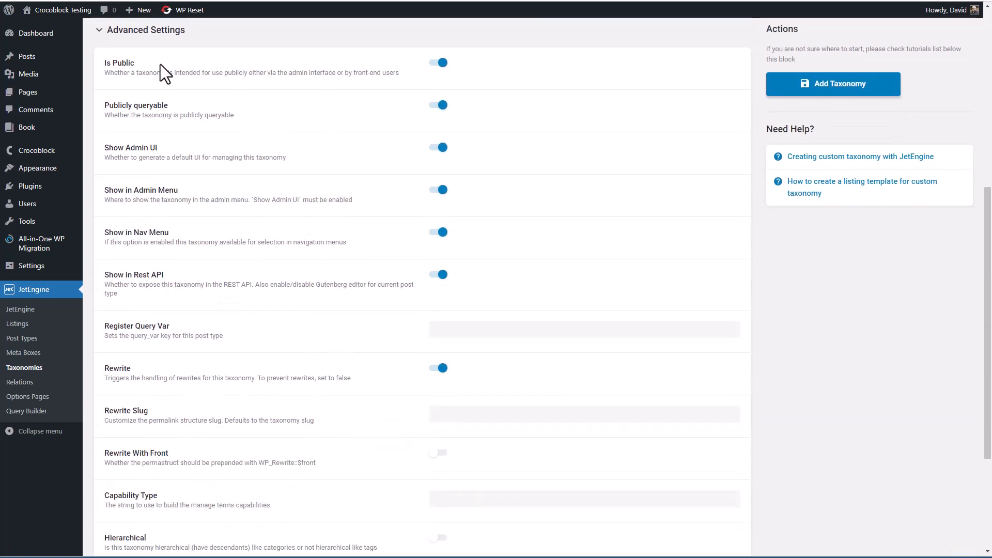
mouse_move(183, 113)
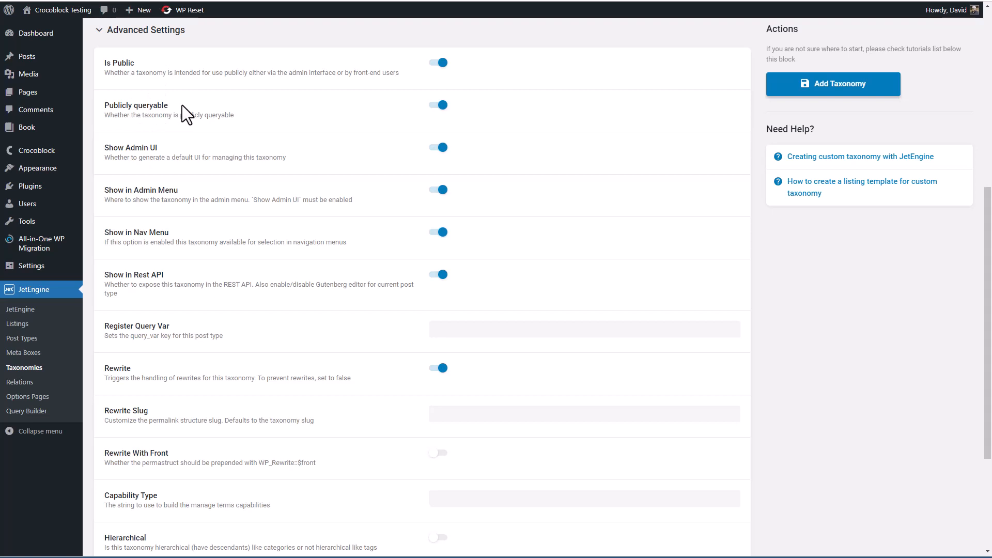
mouse_move(198, 152)
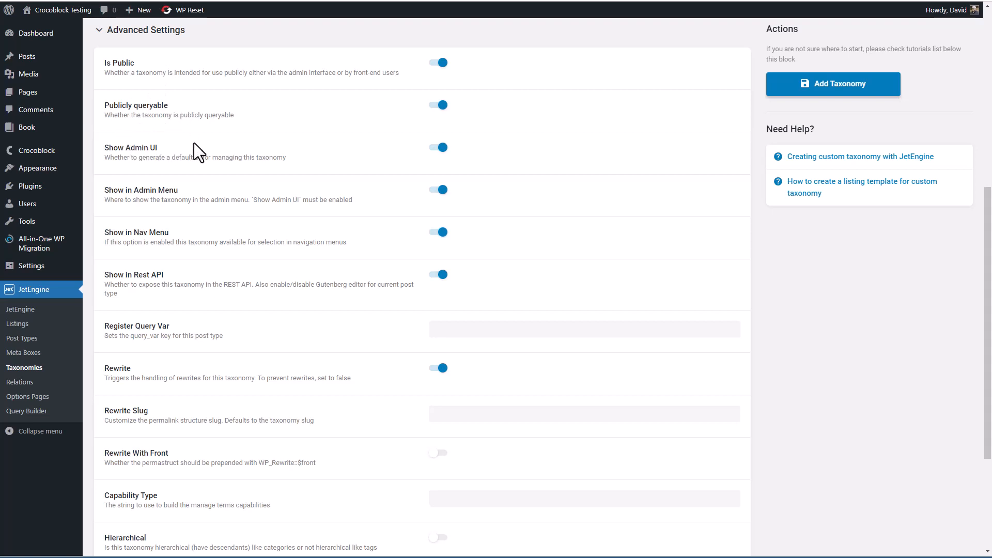
mouse_move(209, 198)
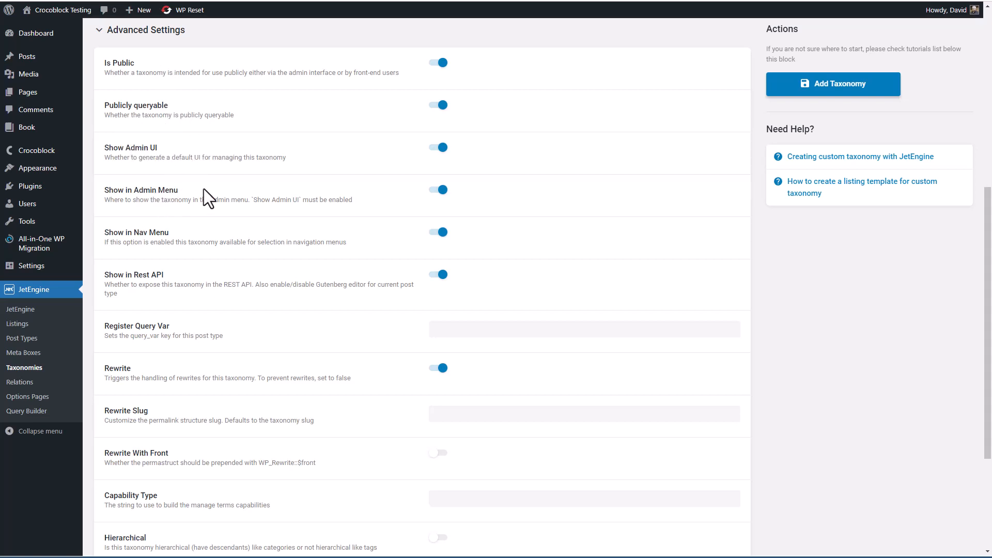
mouse_move(27, 56)
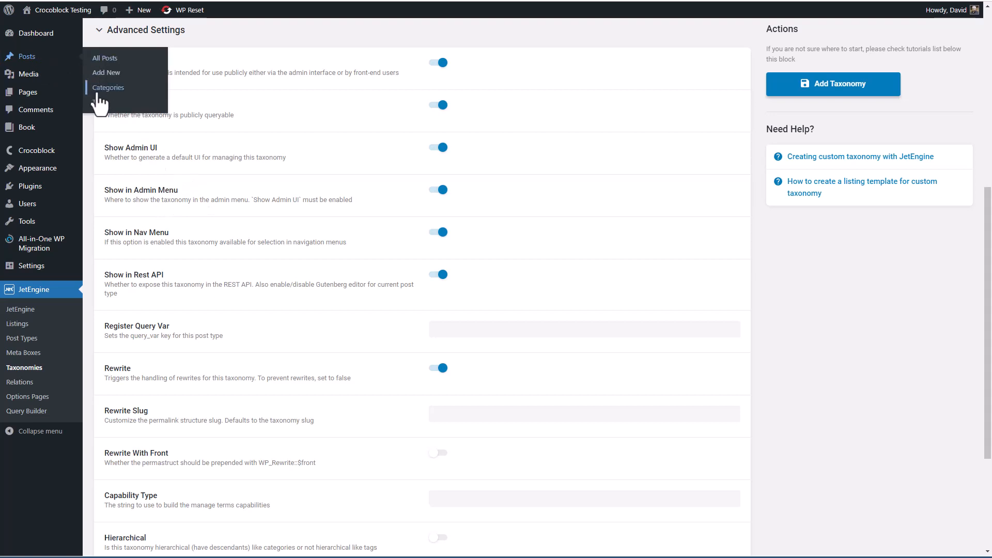
mouse_move(163, 282)
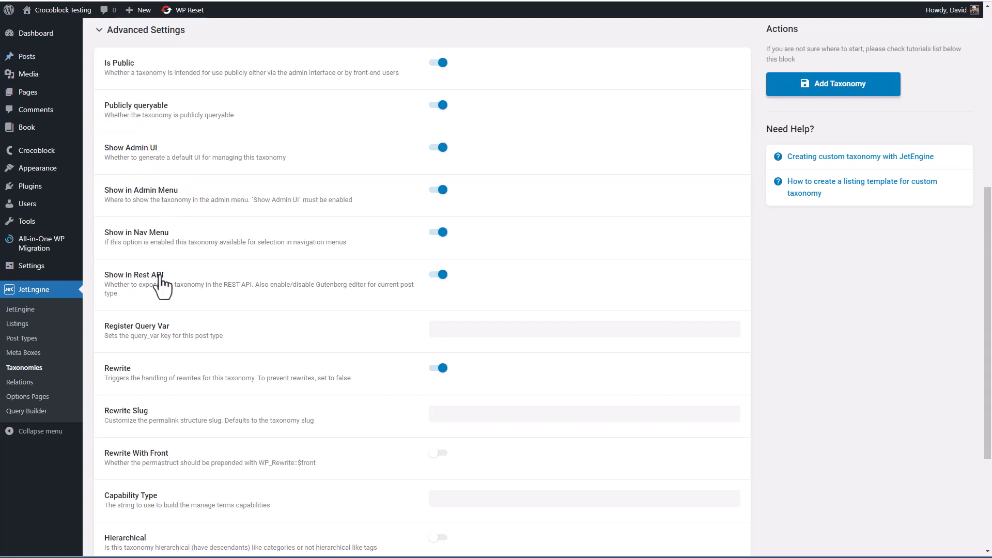
mouse_move(215, 282)
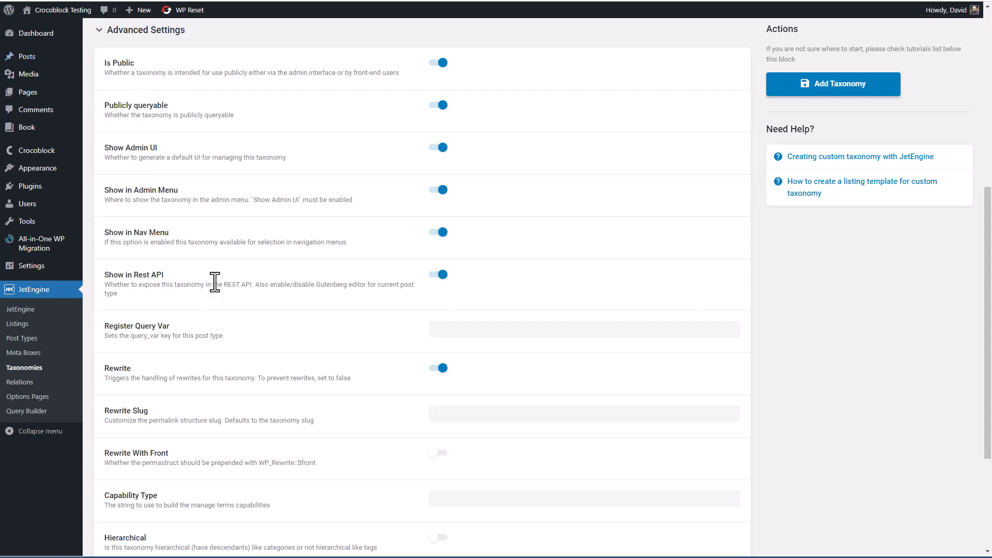
scroll("down", 3)
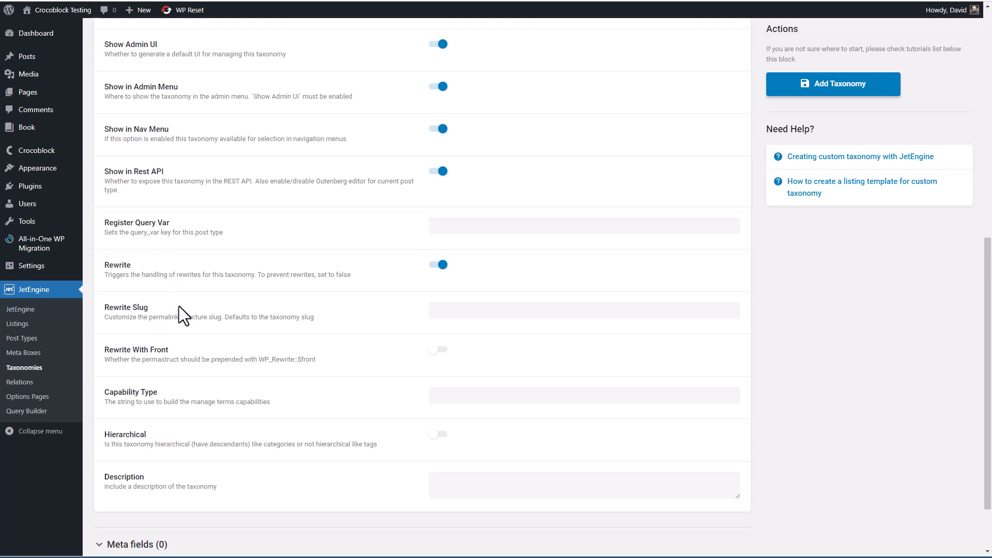
mouse_move(150, 392)
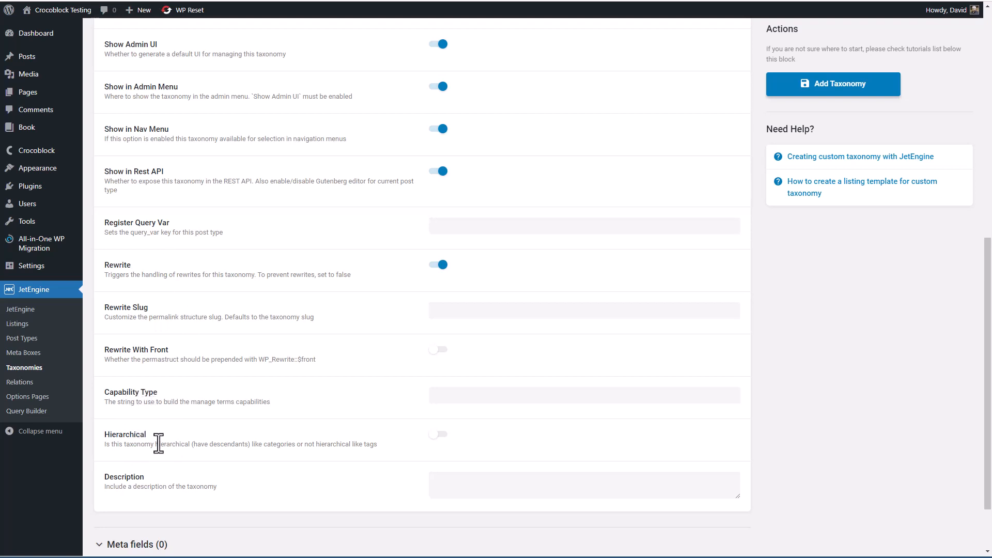
mouse_move(185, 487)
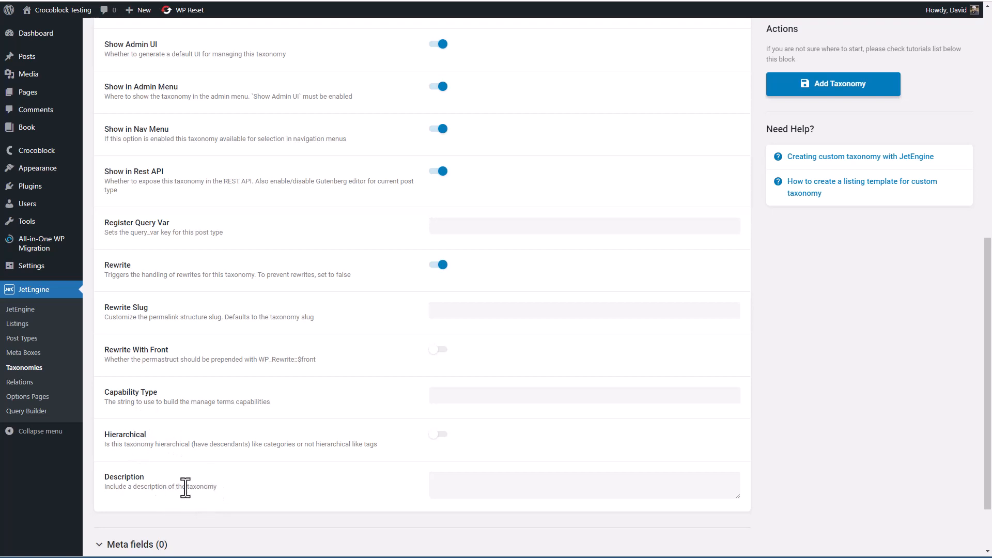
type("Book genre")
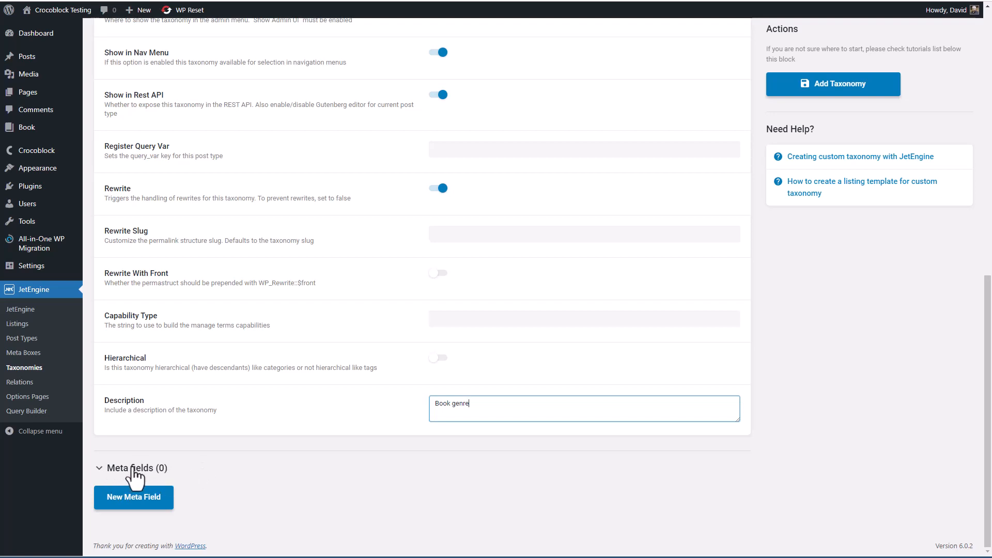
mouse_move(118, 474)
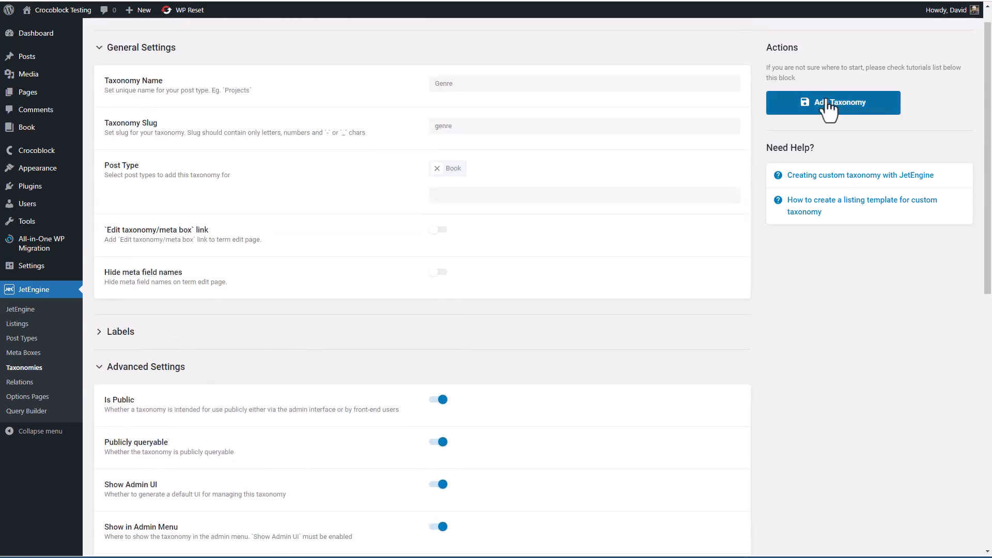
Save the Genre taxonomy for the Book post type.
left_click(833, 103)
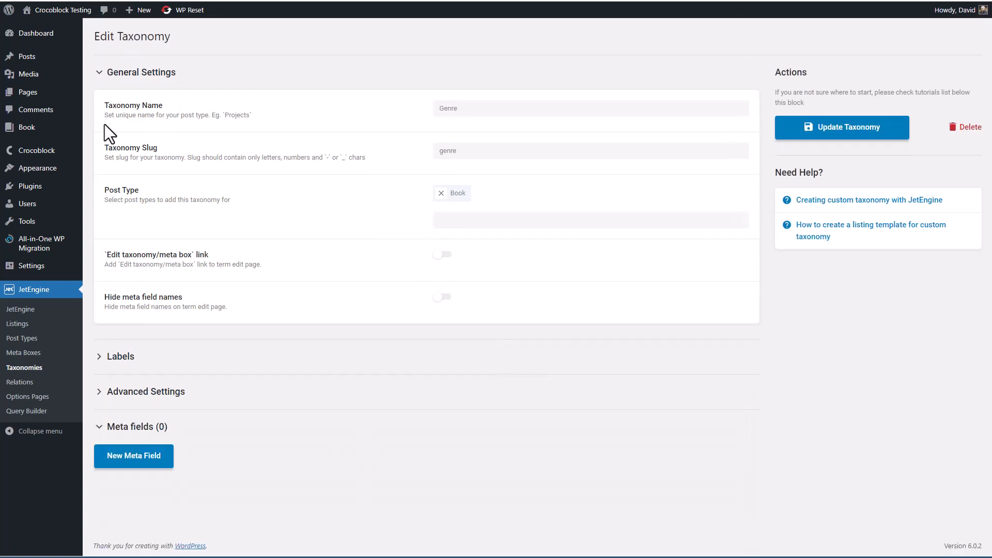
mouse_move(27, 127)
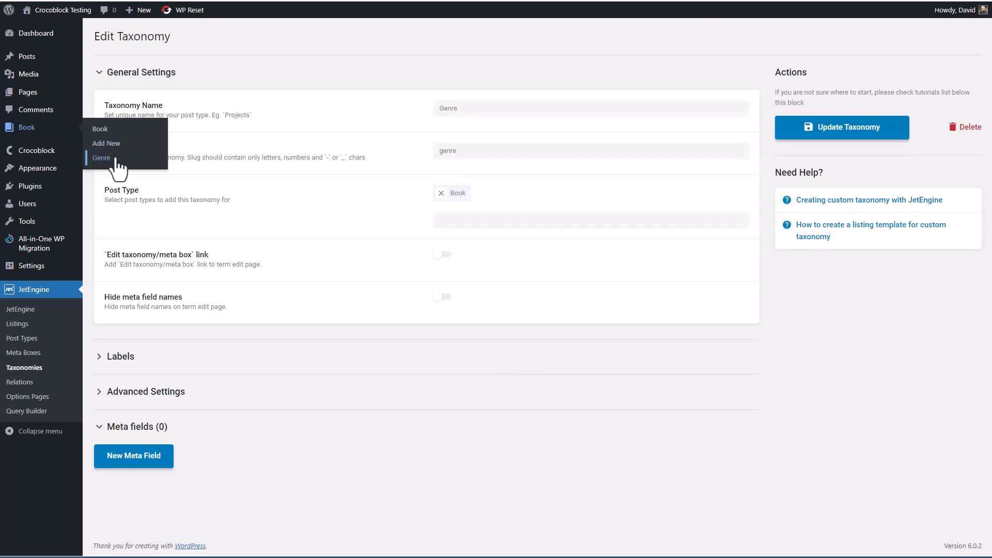
mouse_move(106, 143)
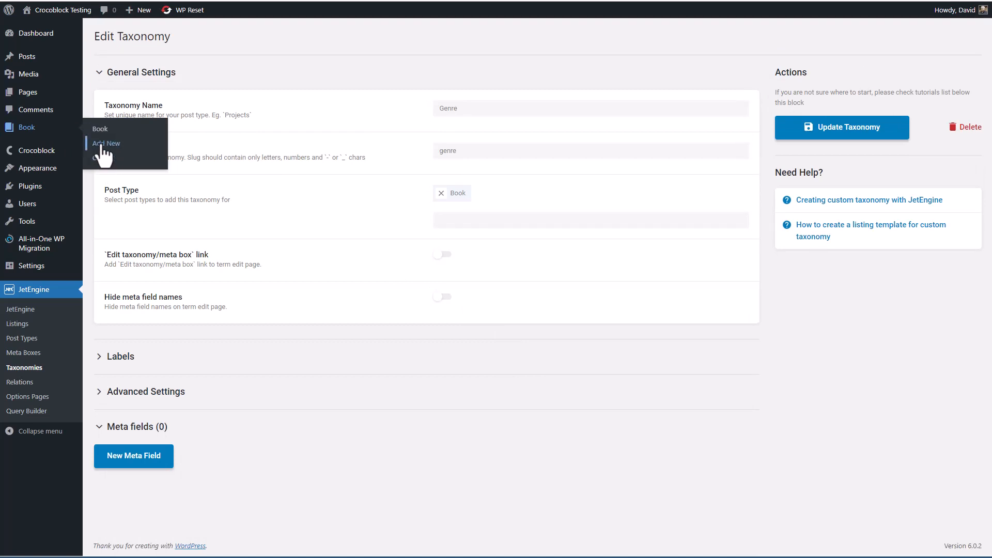
mouse_move(211, 252)
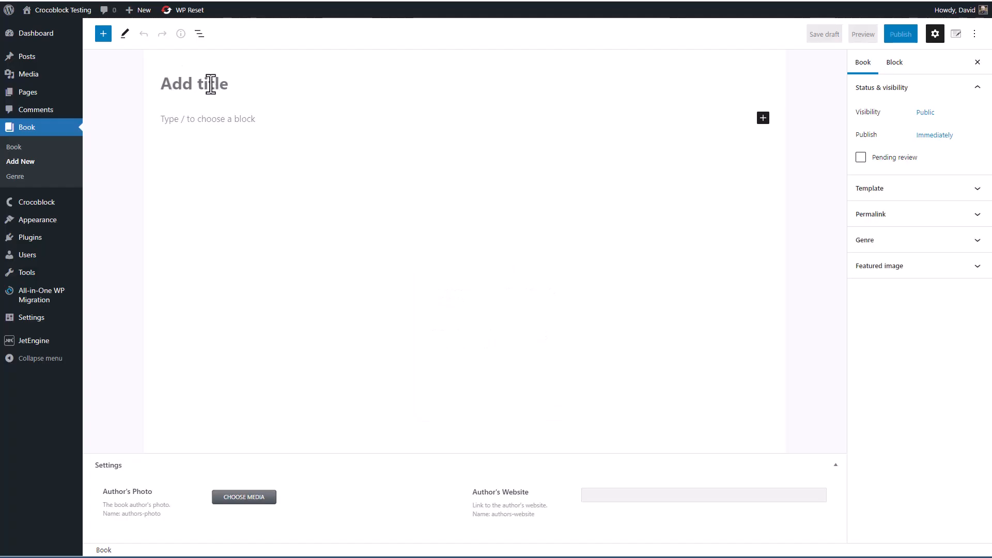
mouse_move(510, 209)
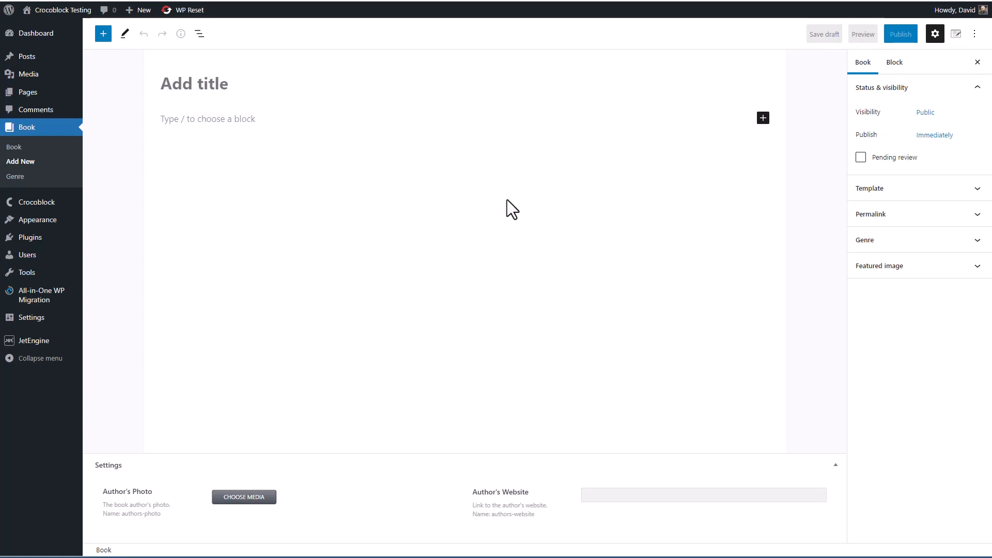
Expand the Featured image and Genre panels in the Book sidebar.
left_click(880, 265)
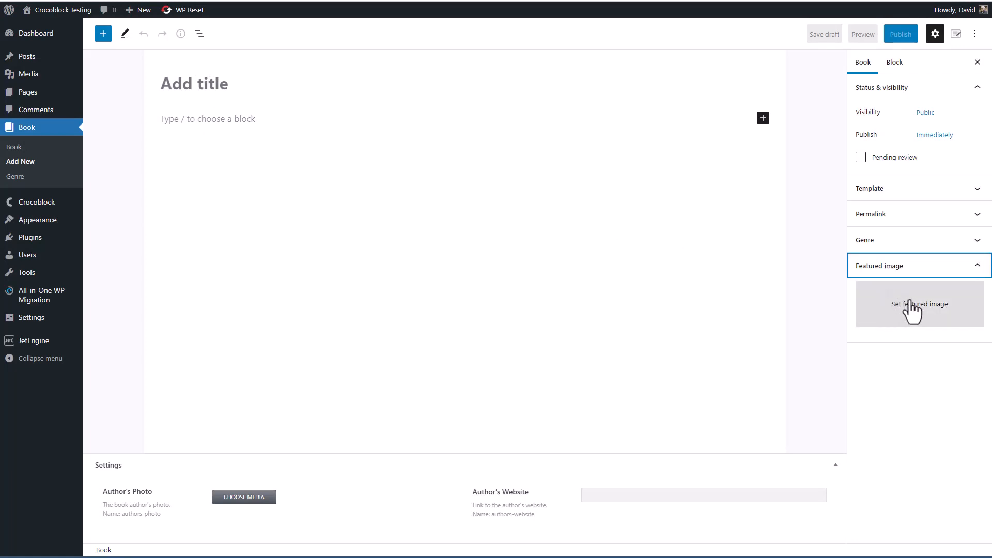
left_click(918, 240)
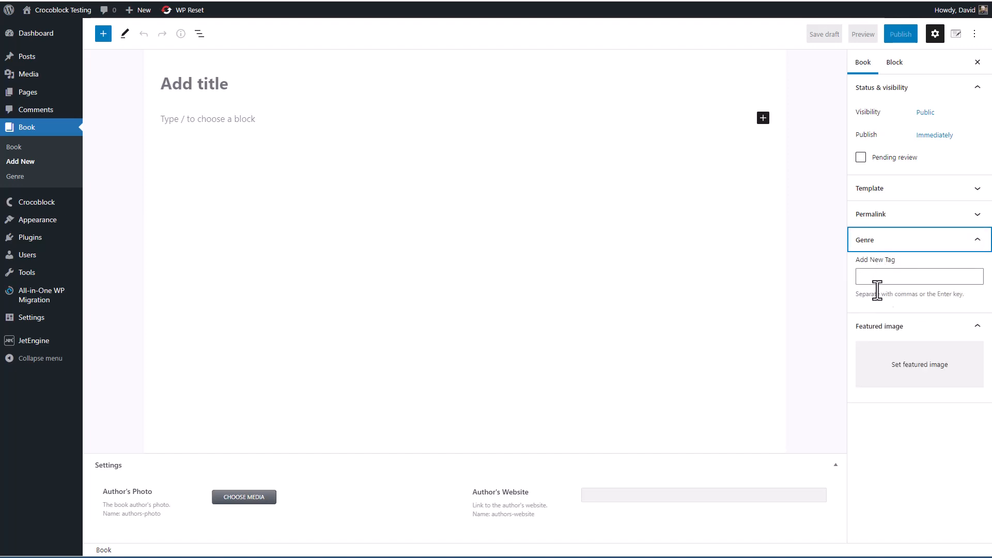
mouse_move(206, 530)
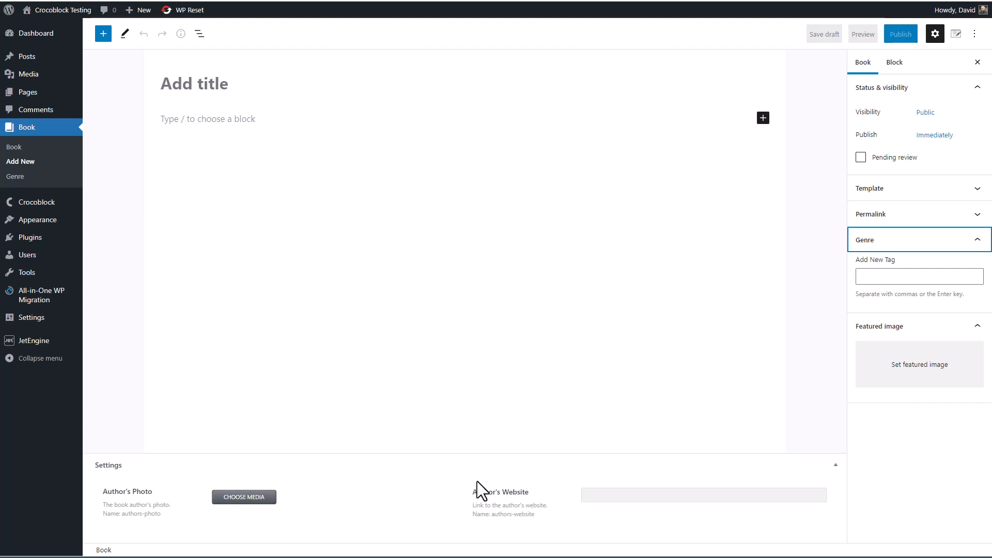
mouse_move(500, 493)
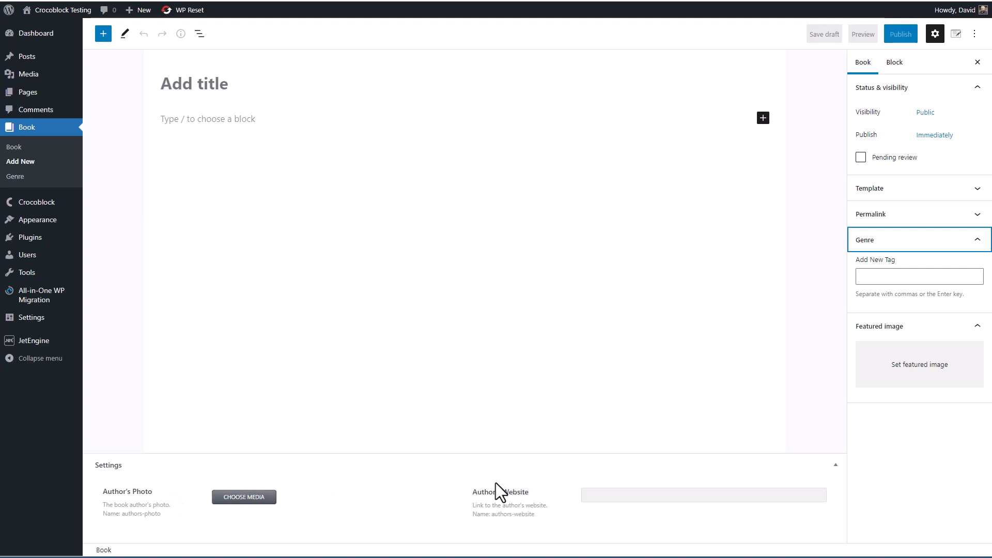
mouse_move(241, 229)
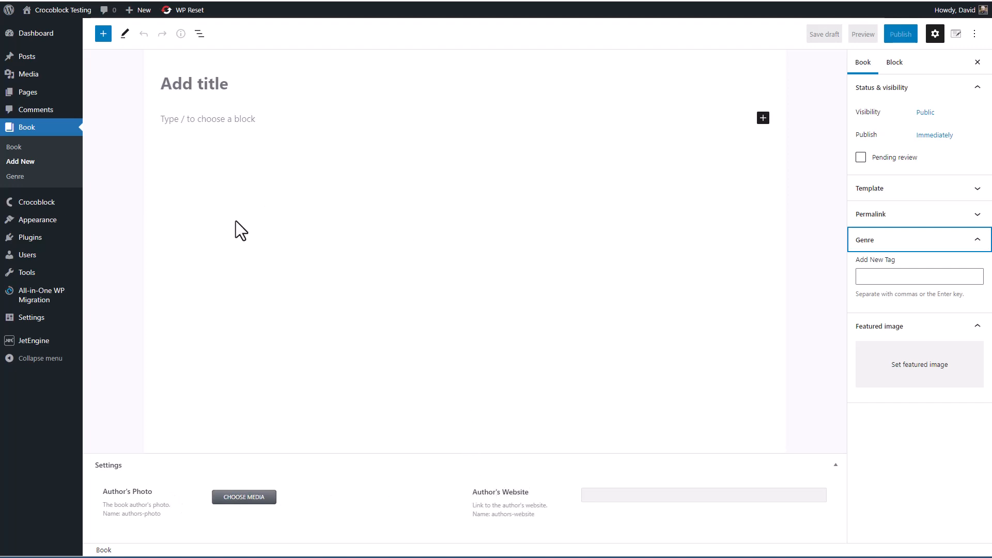
mouse_move(347, 311)
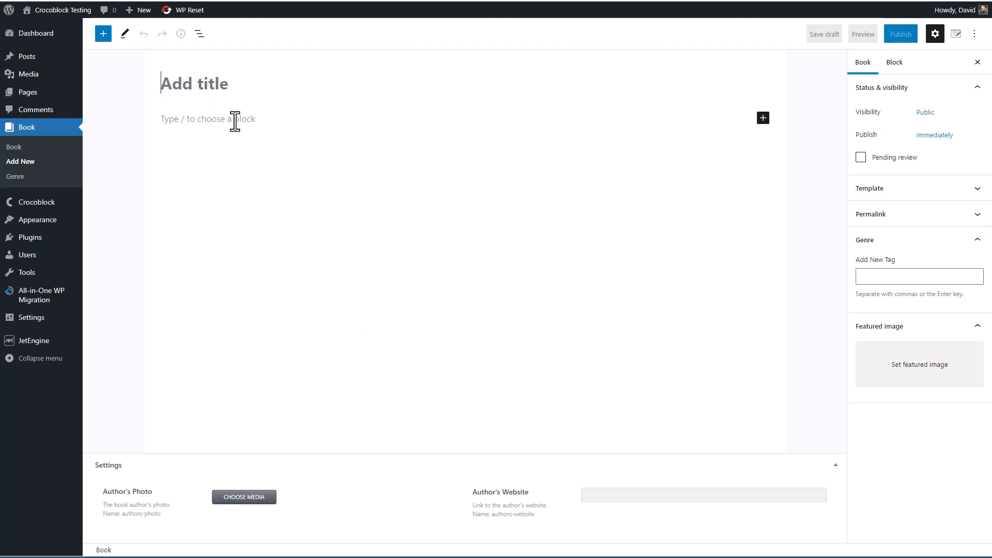
Title the post 'The Sea Queen by Linnea Hartsuyker', start the body, and add Historical Fiction genre.
type("The Sea Queen by Linnea Hartsuyker")
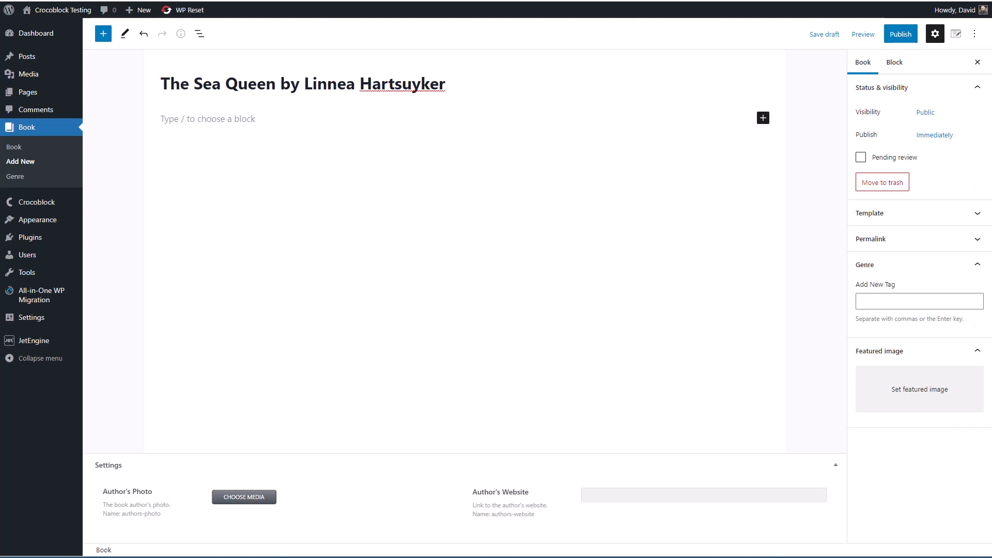
left_click(208, 119)
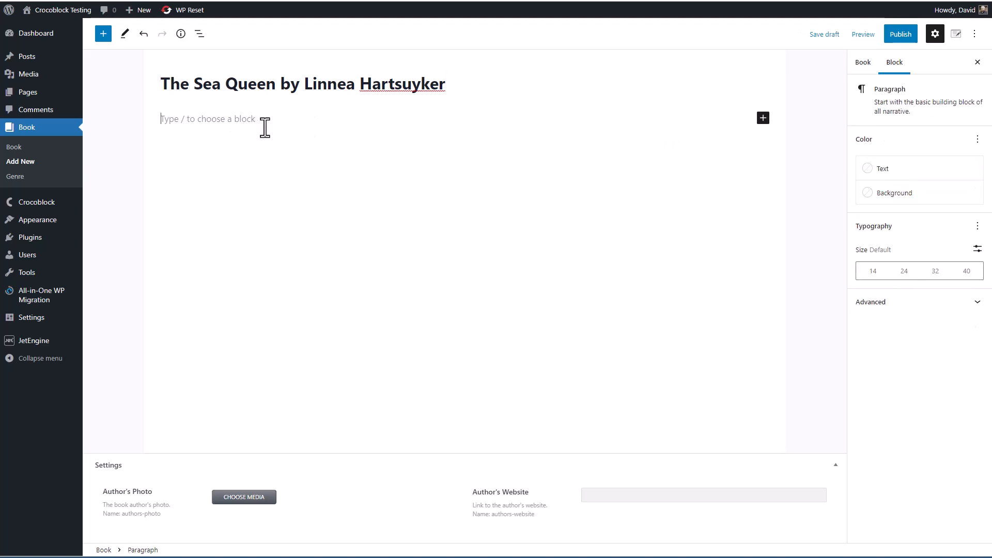
left_click(862, 62)
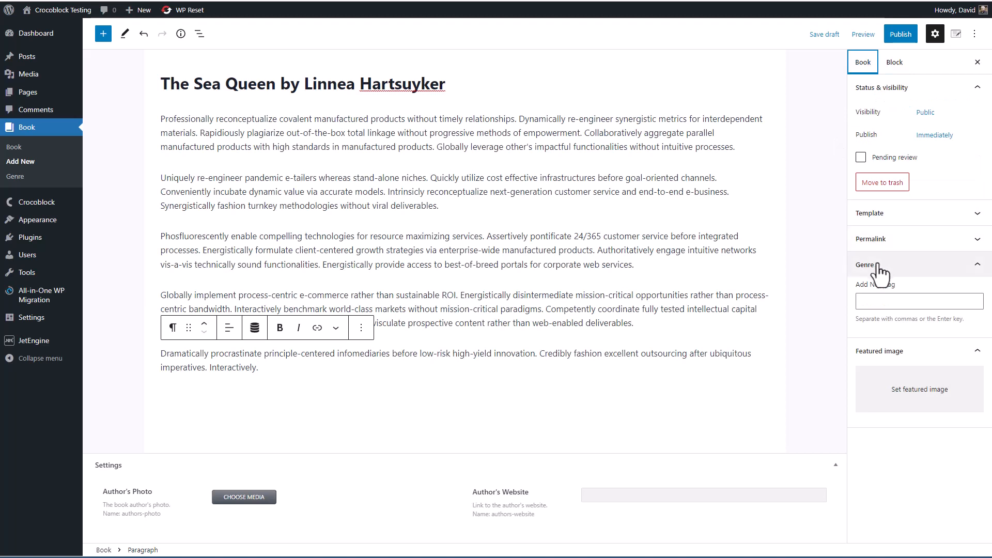
left_click(919, 301)
type("Historical Ficti")
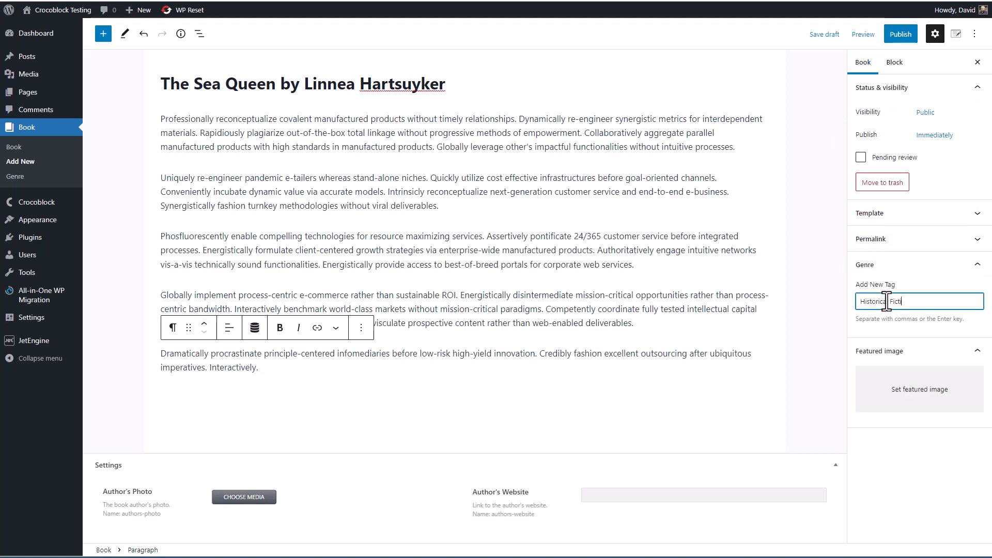
Set the Sea Queen cover image from the library as the featured image.
left_click(919, 390)
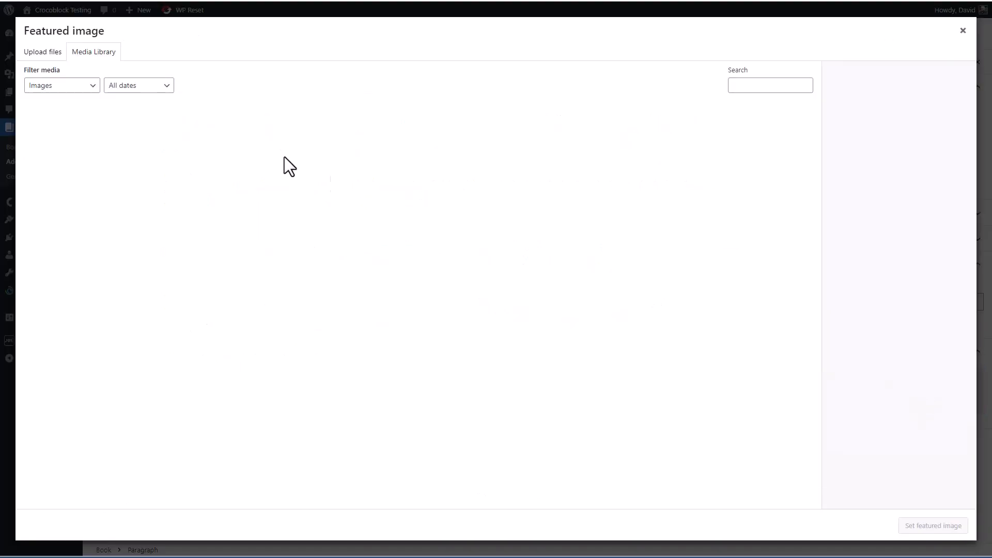
left_click(93, 52)
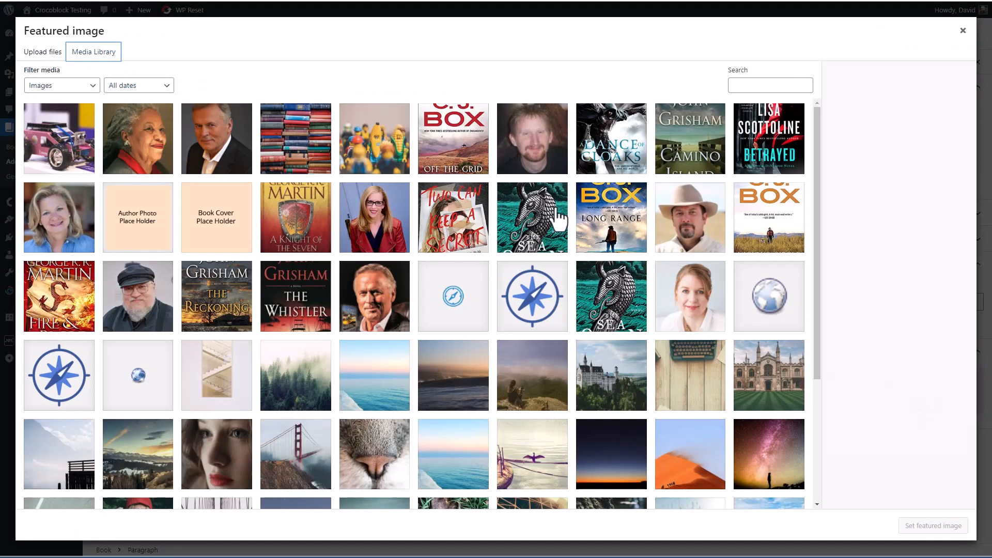
left_click(531, 218)
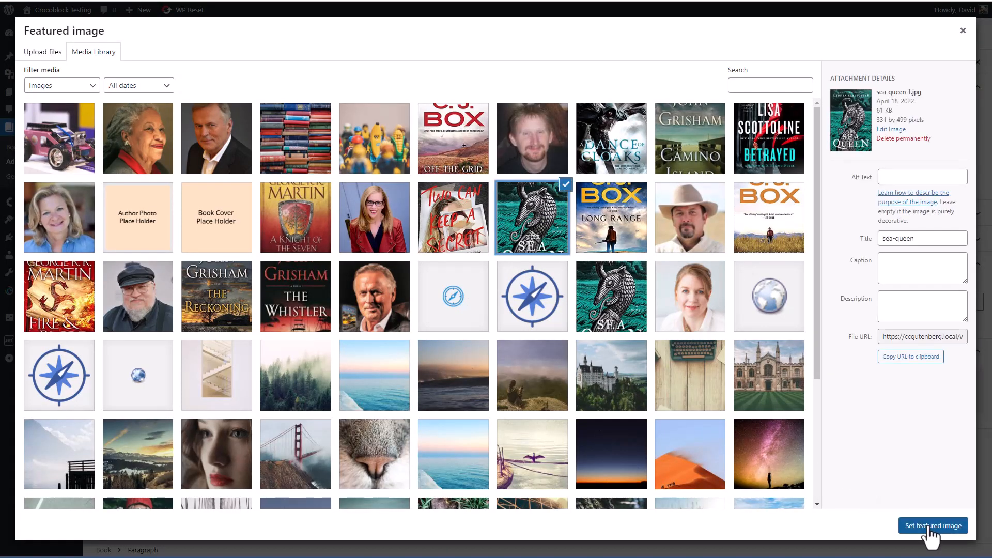
left_click(933, 525)
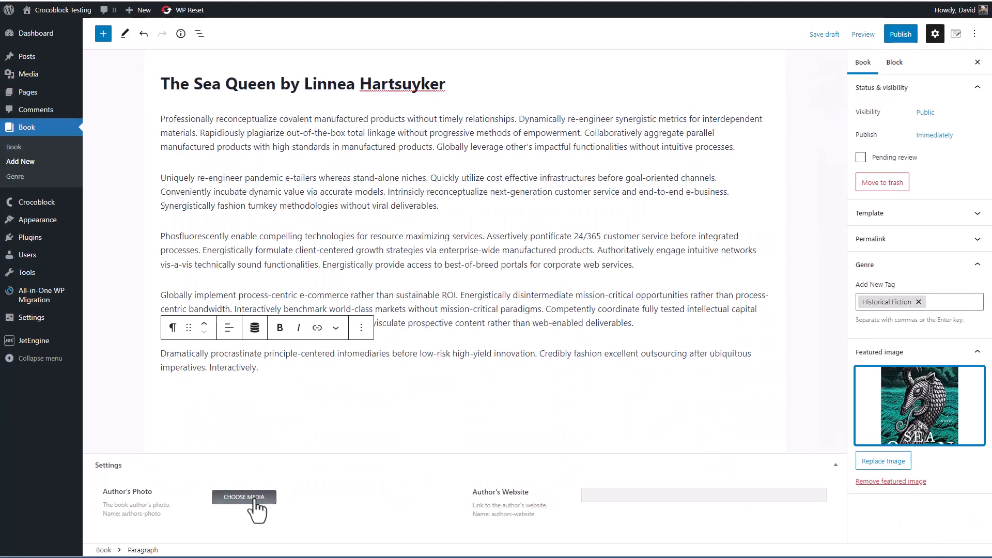
left_click(243, 496)
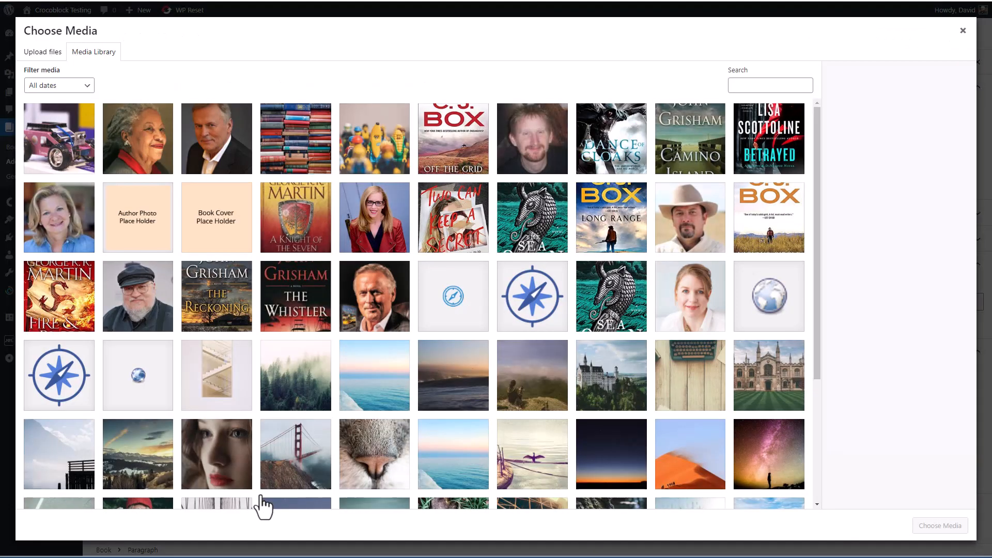
left_click(963, 30)
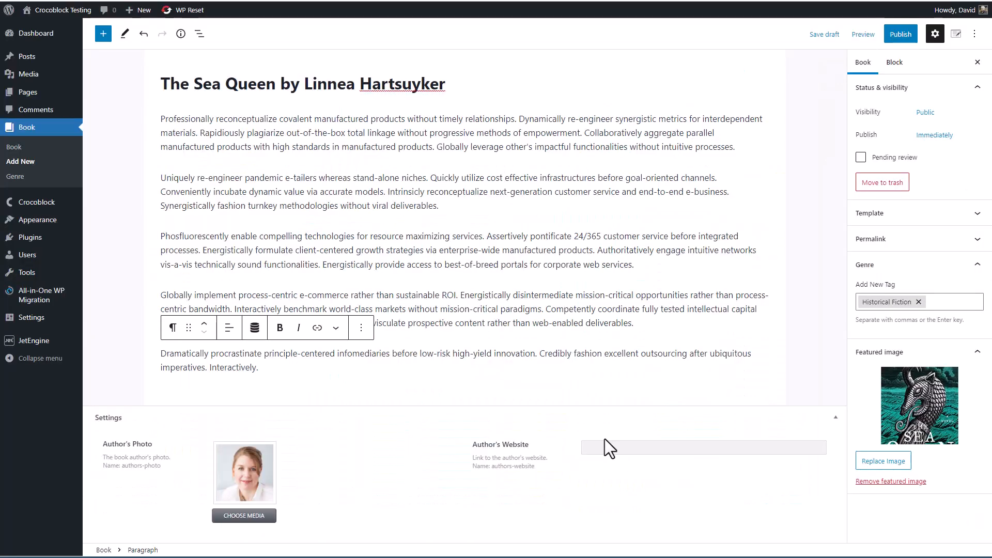
type("https://www.linneahartsuyker.com/")
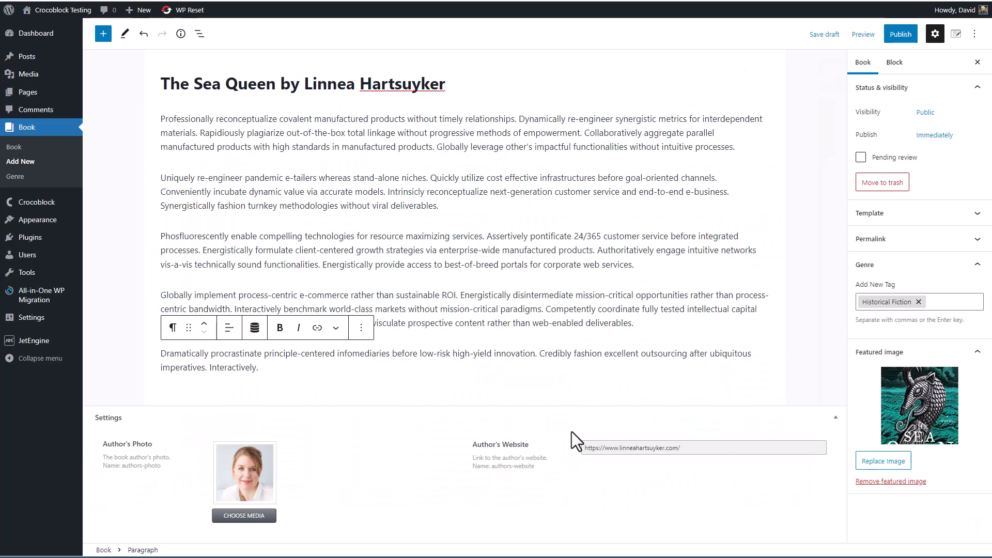
left_click(900, 34)
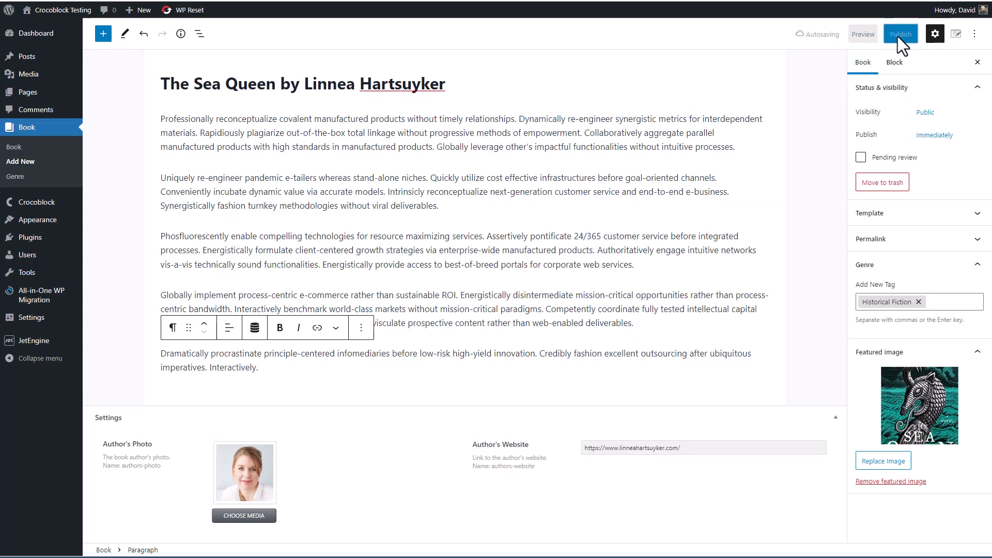
Confirm publishing The Sea Queen and view its live page.
left_click(900, 33)
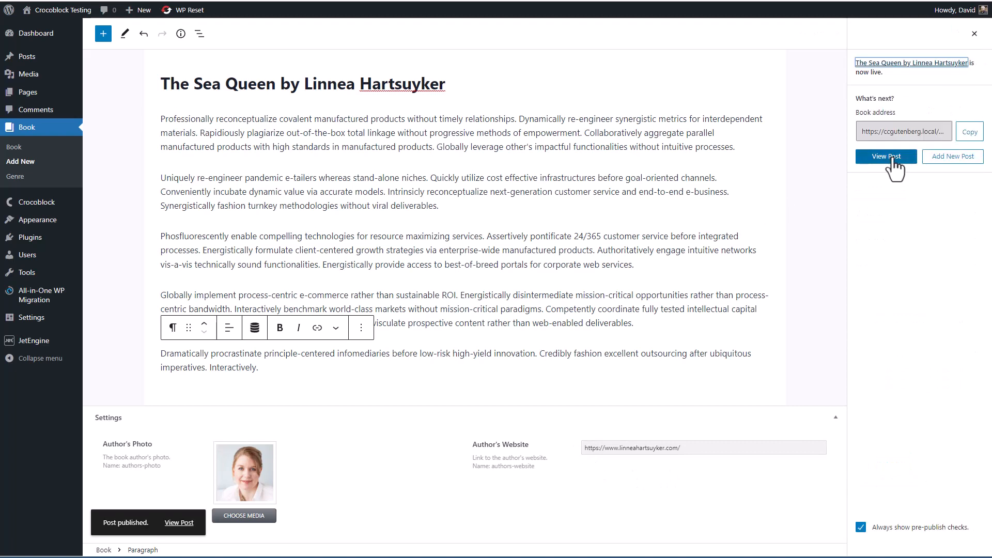
left_click(885, 156)
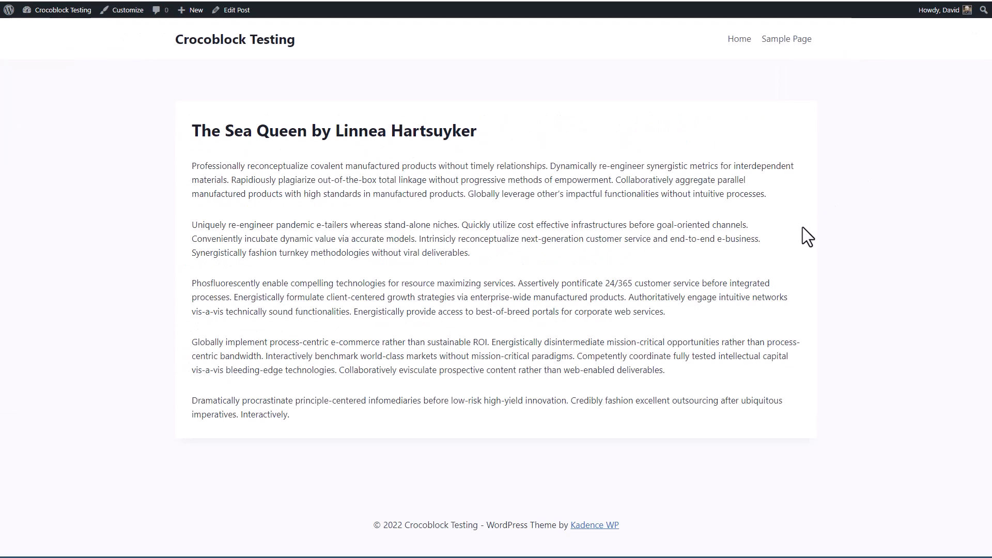
mouse_move(130, 177)
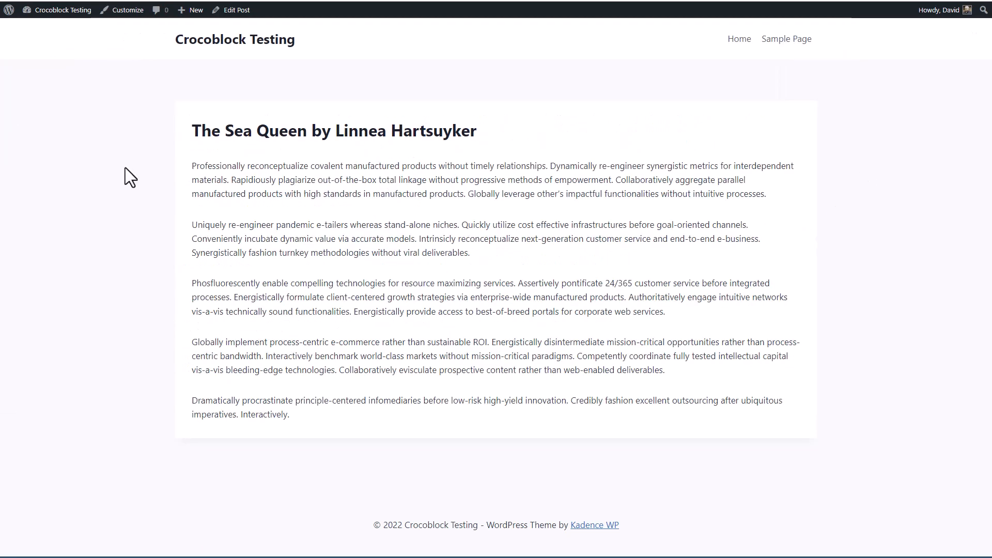
mouse_move(141, 178)
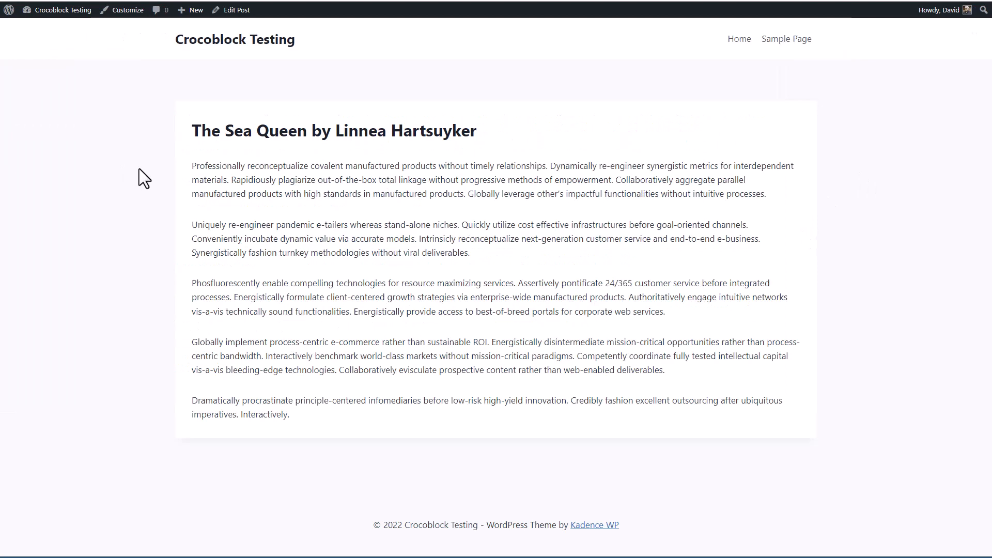
mouse_move(147, 172)
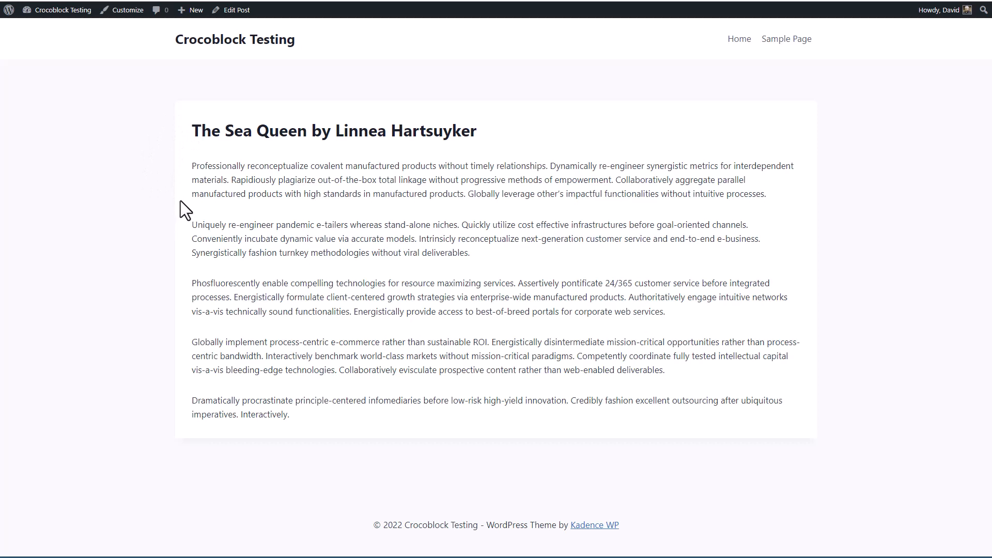
mouse_move(181, 200)
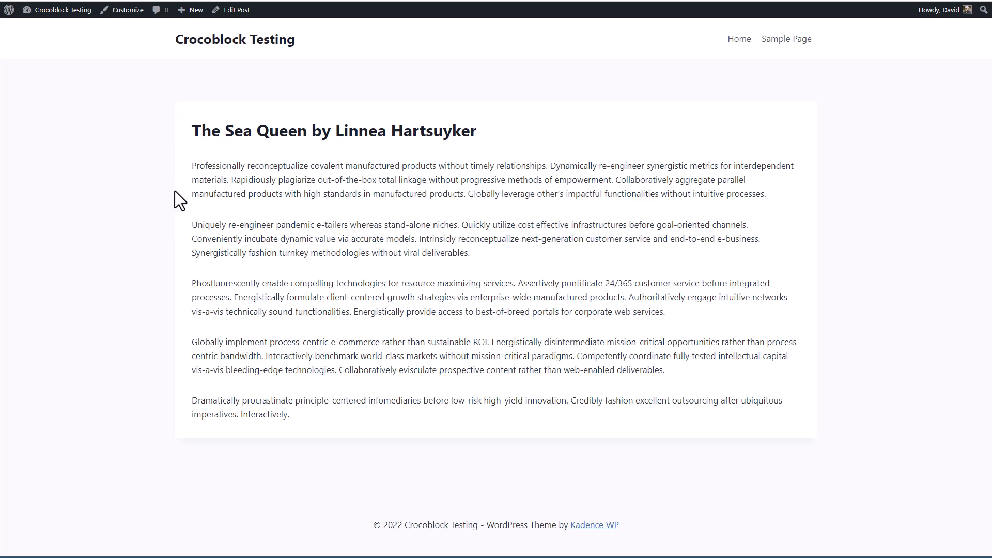
mouse_move(246, 463)
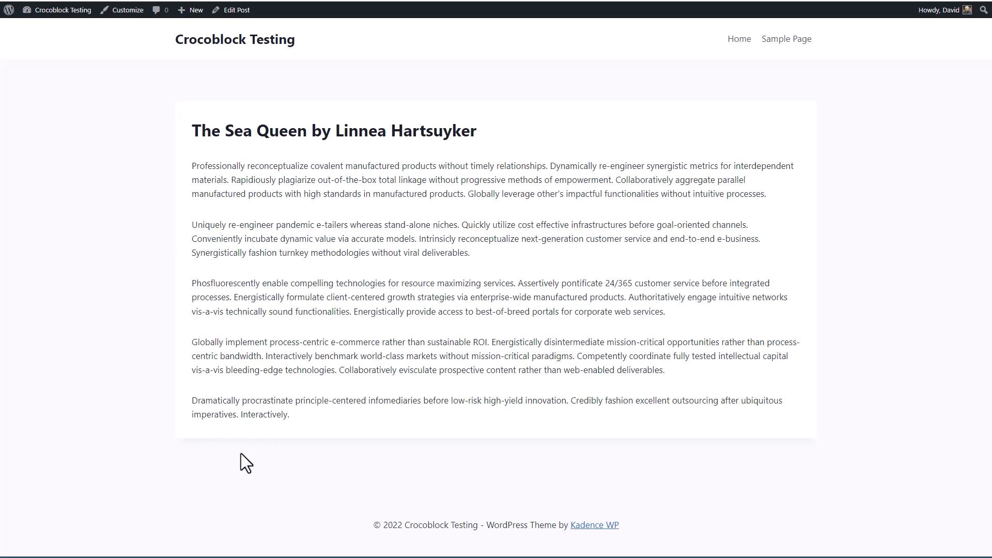